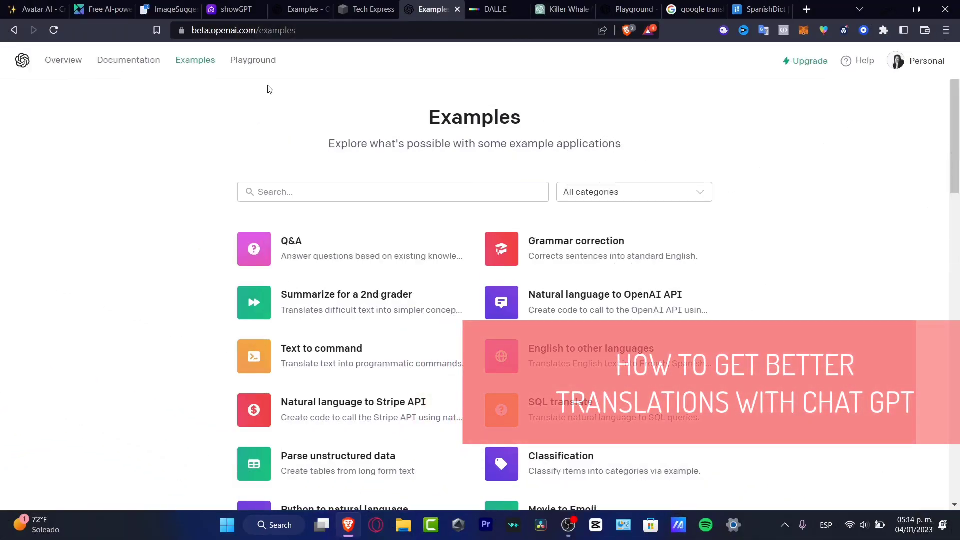
mouse_move(438, 174)
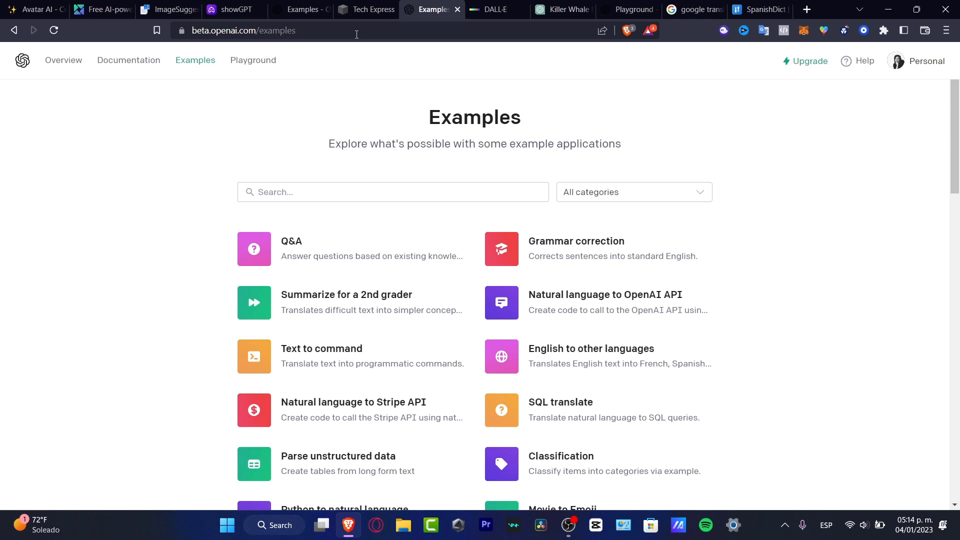
Glance over the Google Translate, SpanishDict and ChatGPT tabs, then return to OpenAI Examples.
left_click(693, 9)
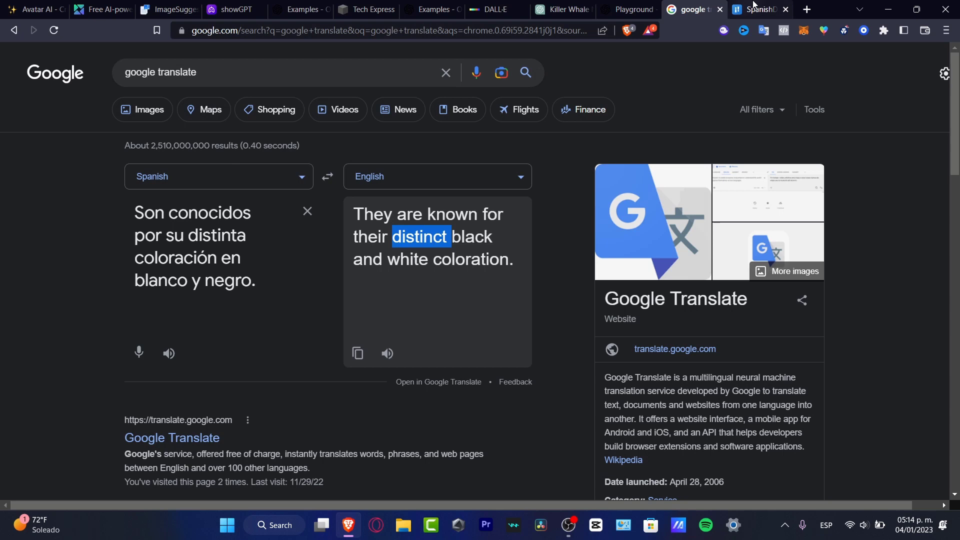
mouse_move(758, 9)
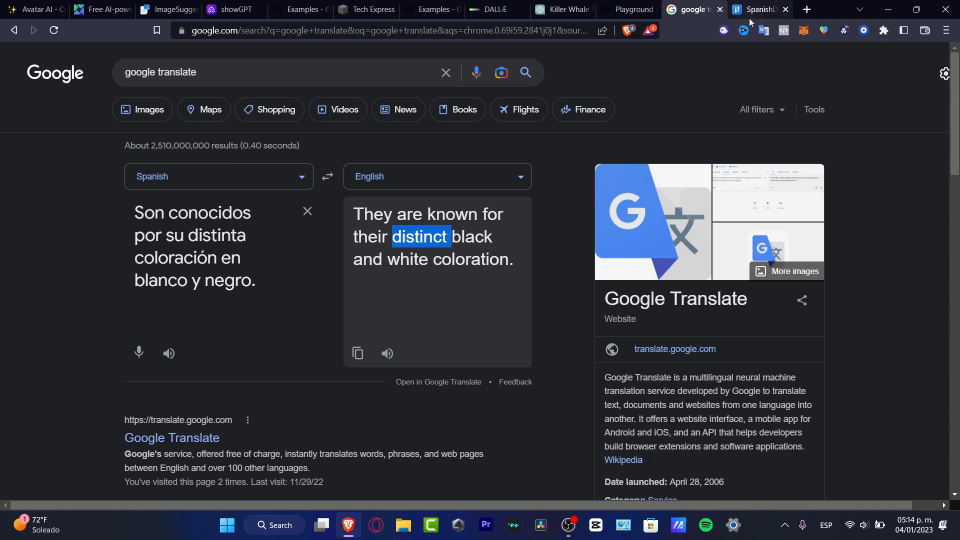
left_click(759, 9)
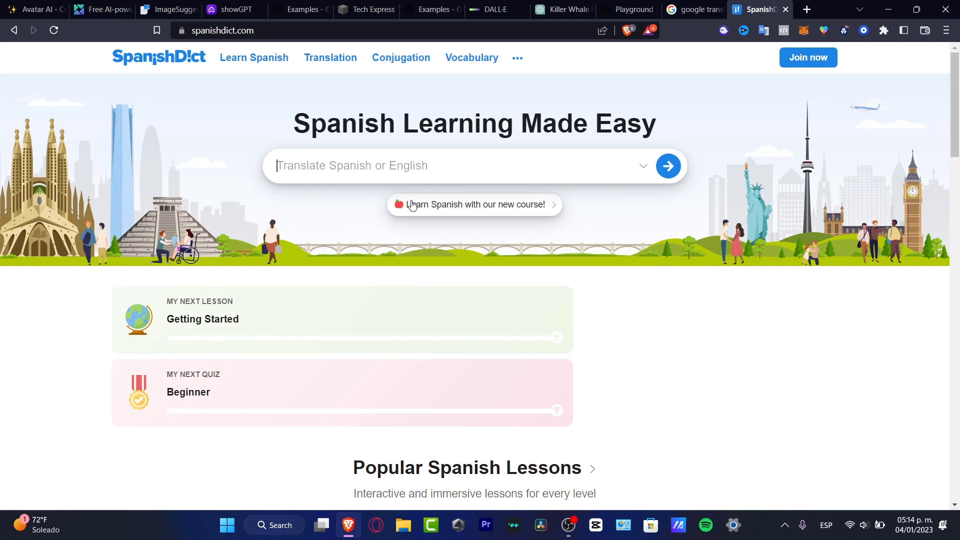
left_click(561, 9)
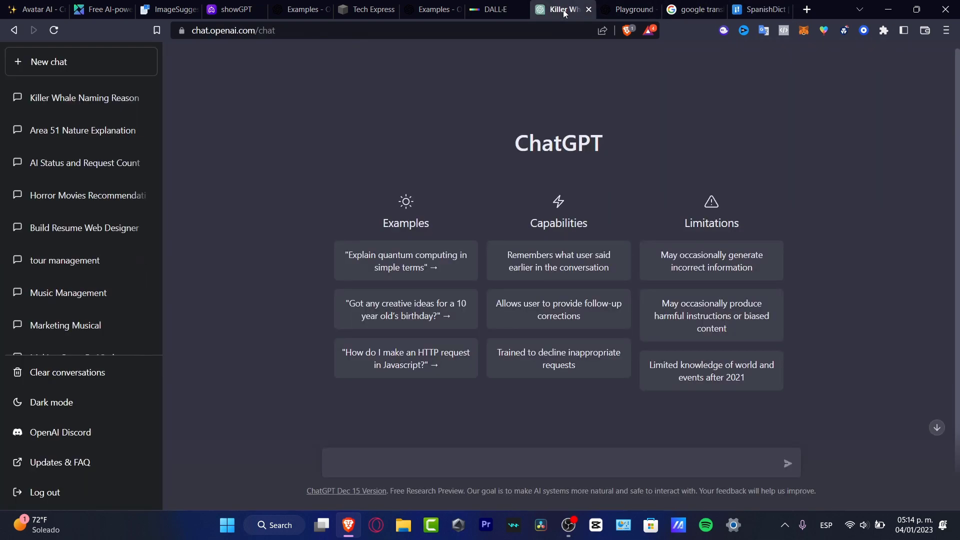
mouse_move(575, 24)
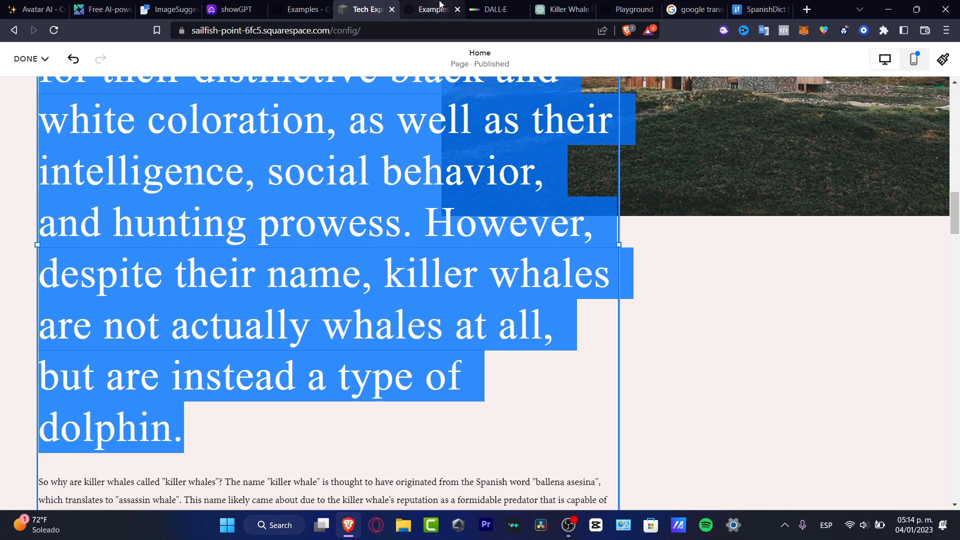
left_click(431, 9)
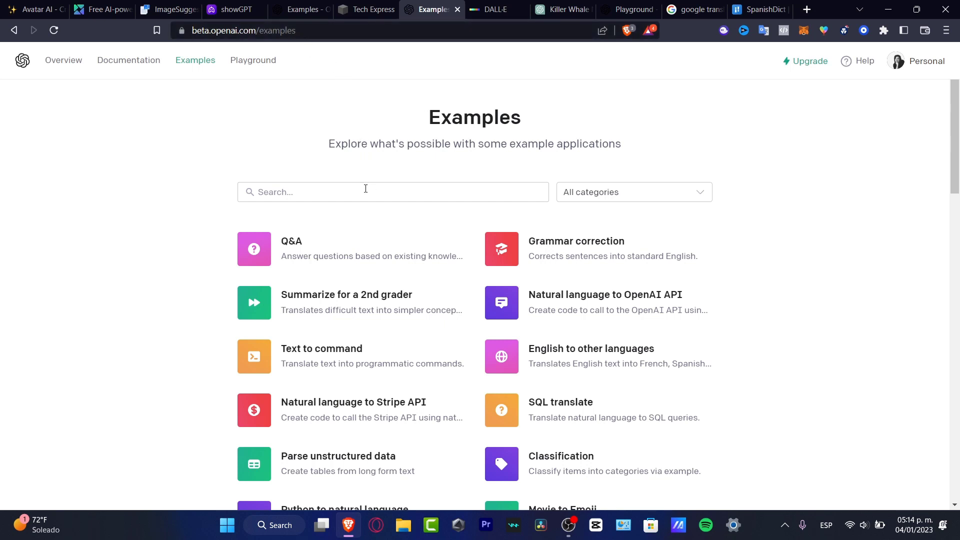
mouse_move(515, 219)
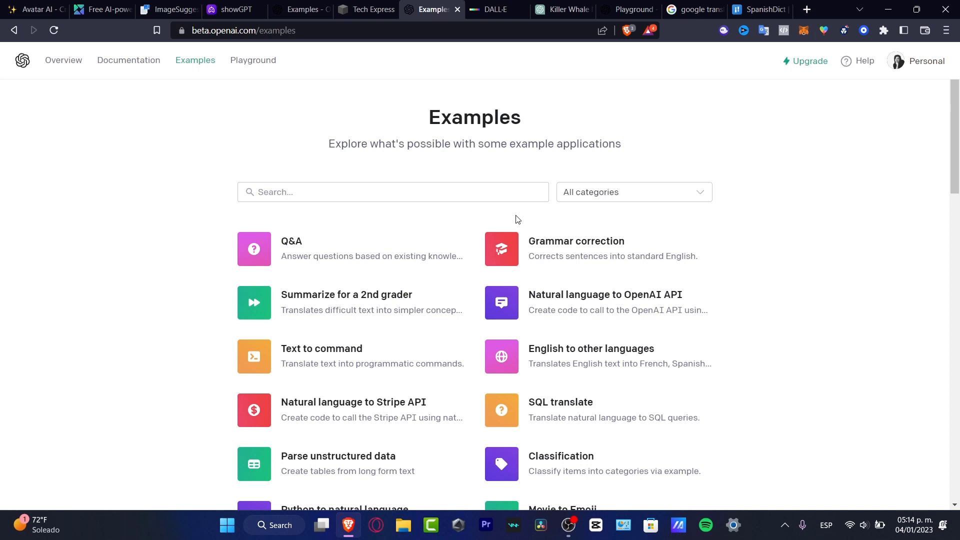
mouse_move(530, 126)
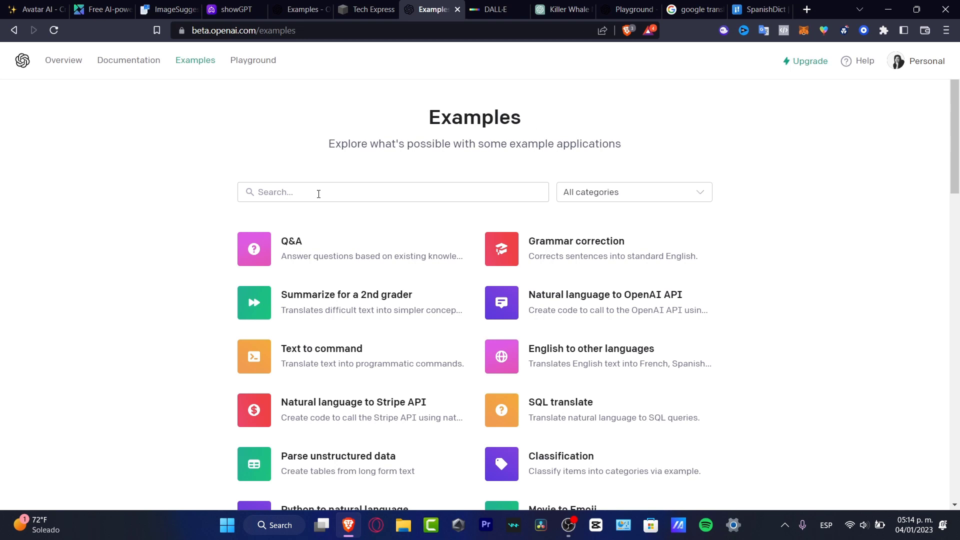
Search the examples for 'tran', open English to other languages and highlight its Prompt.
type("tran")
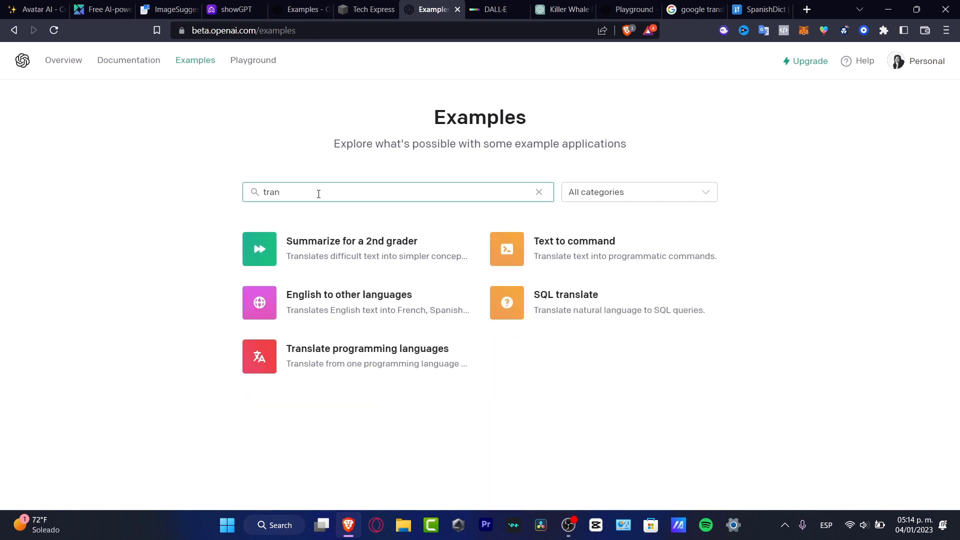
mouse_move(360, 315)
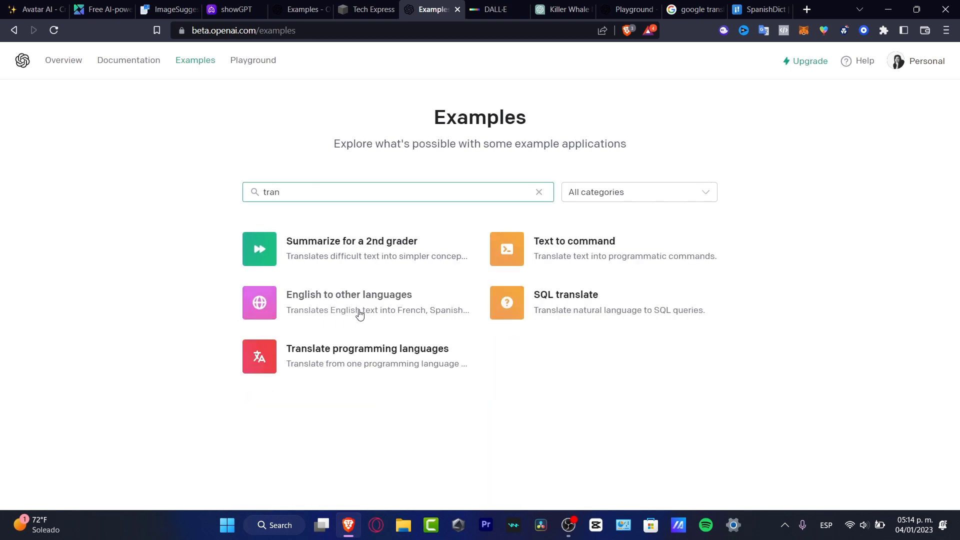
mouse_move(270, 305)
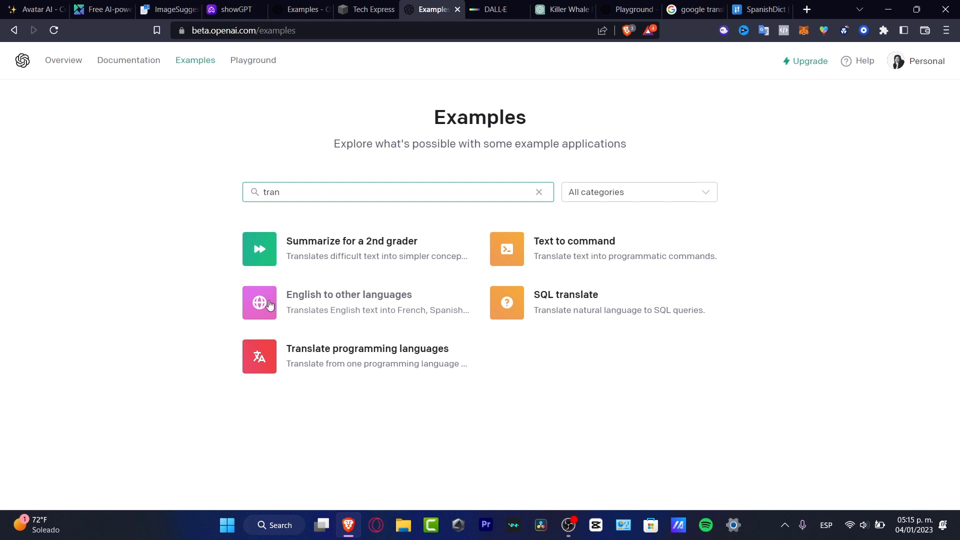
left_click(349, 302)
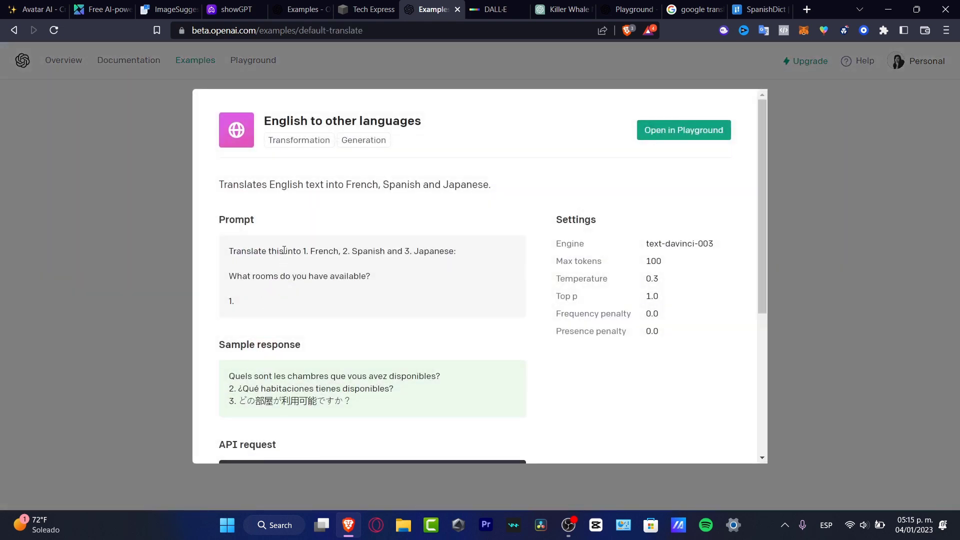
double_click(236, 219)
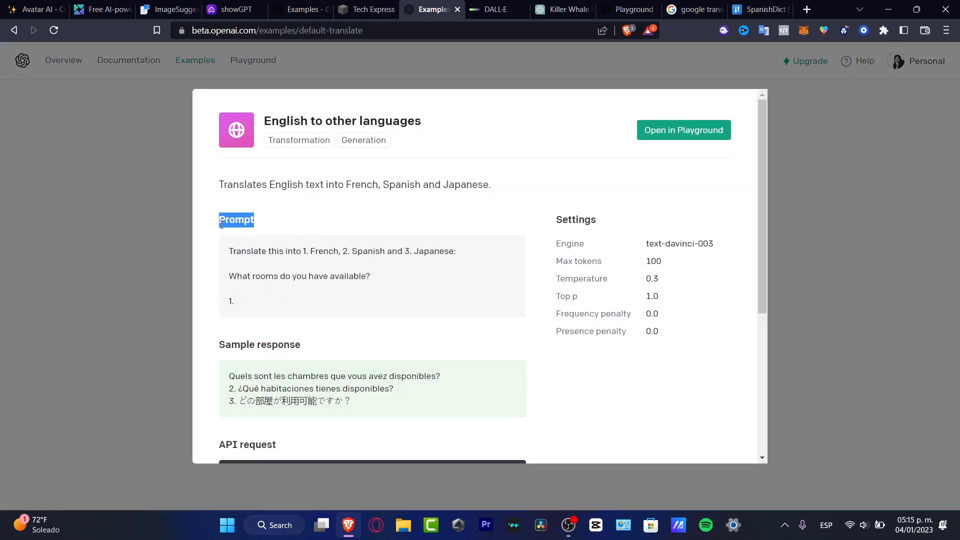
mouse_move(312, 300)
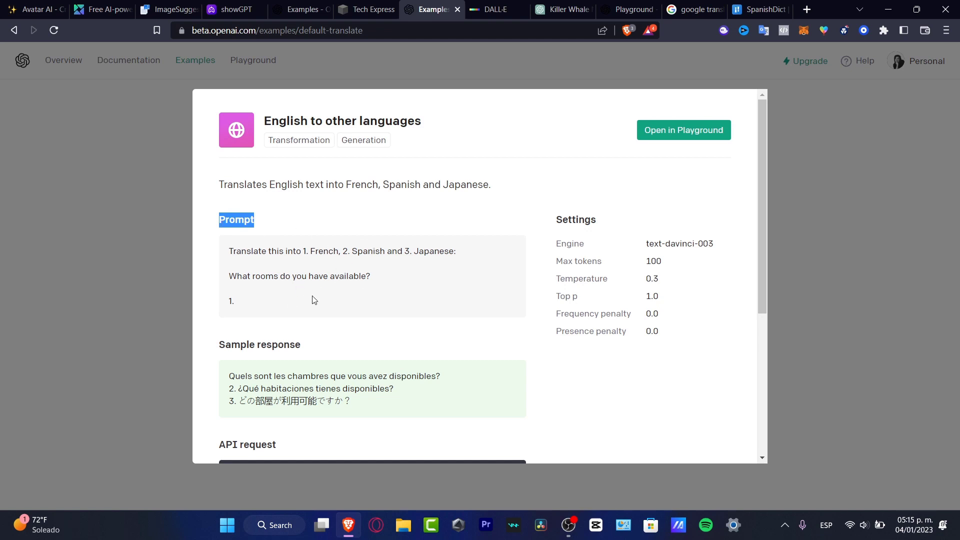
mouse_move(353, 397)
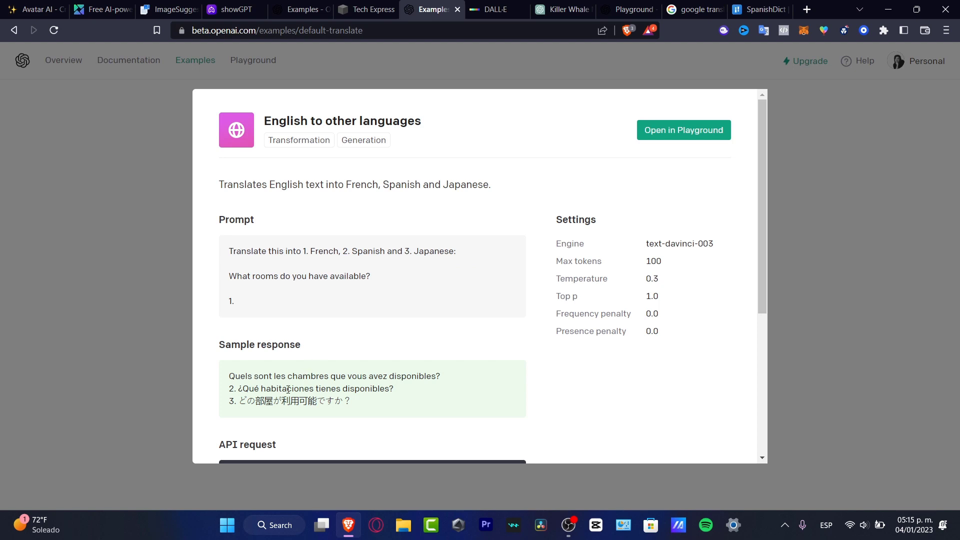
Scroll through the sample response and API request, highlighting the Settings heading.
scroll("down", 3)
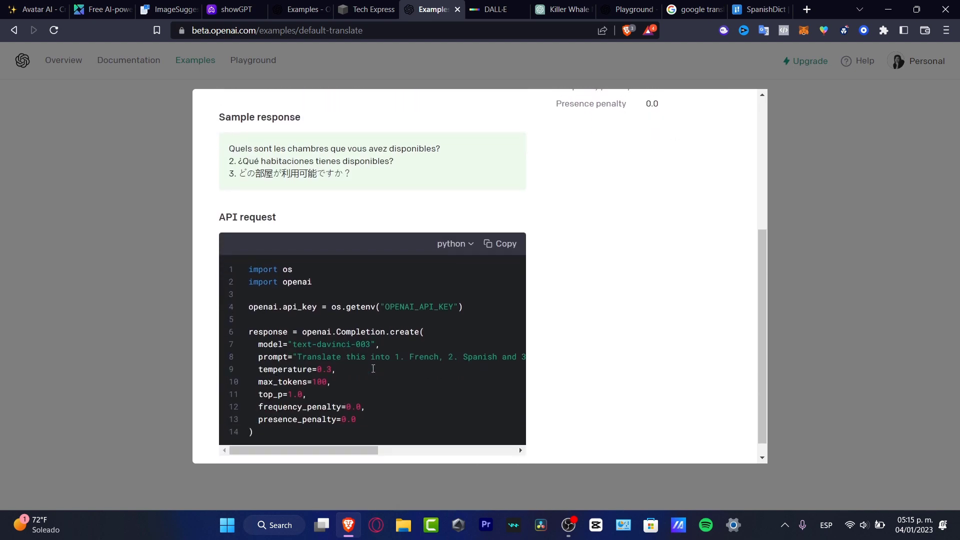
scroll("down", 3)
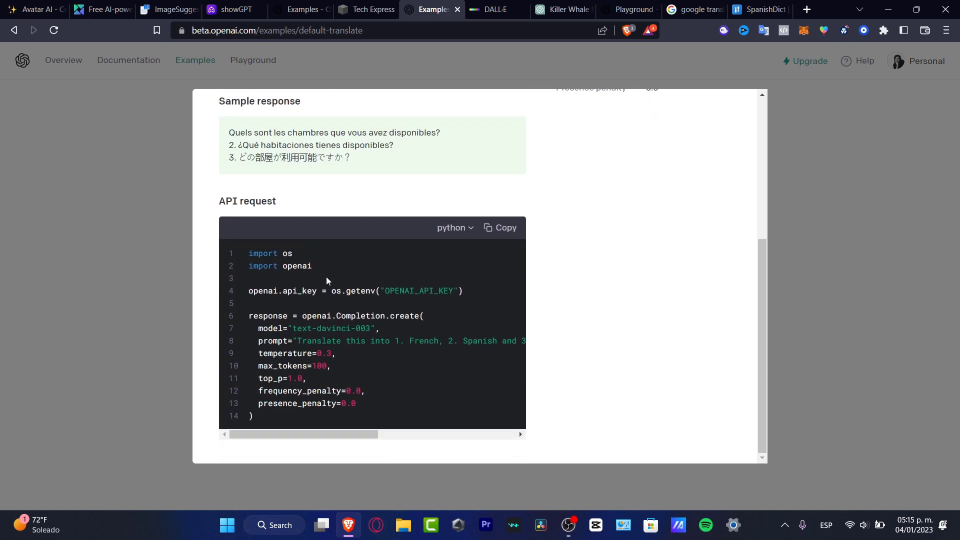
scroll("up", 3)
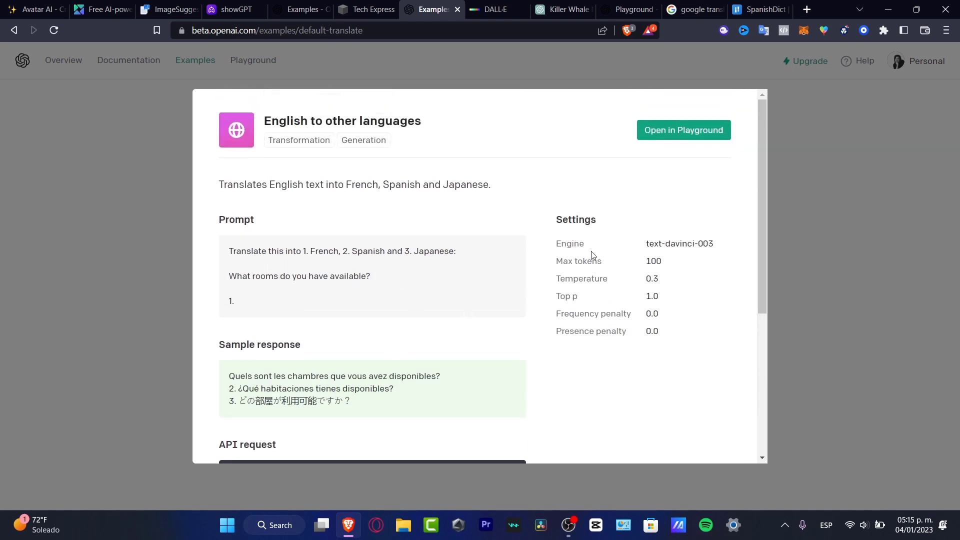
double_click(575, 220)
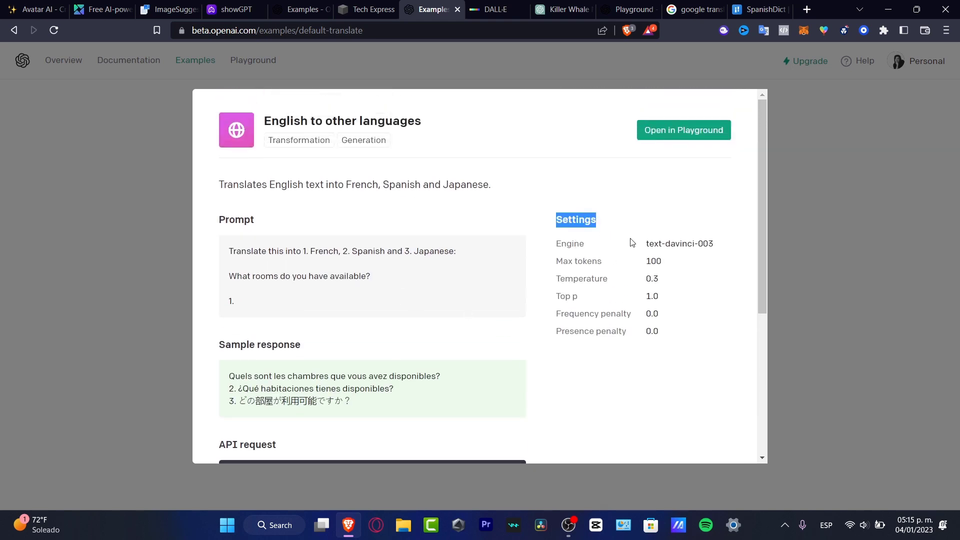
mouse_move(680, 302)
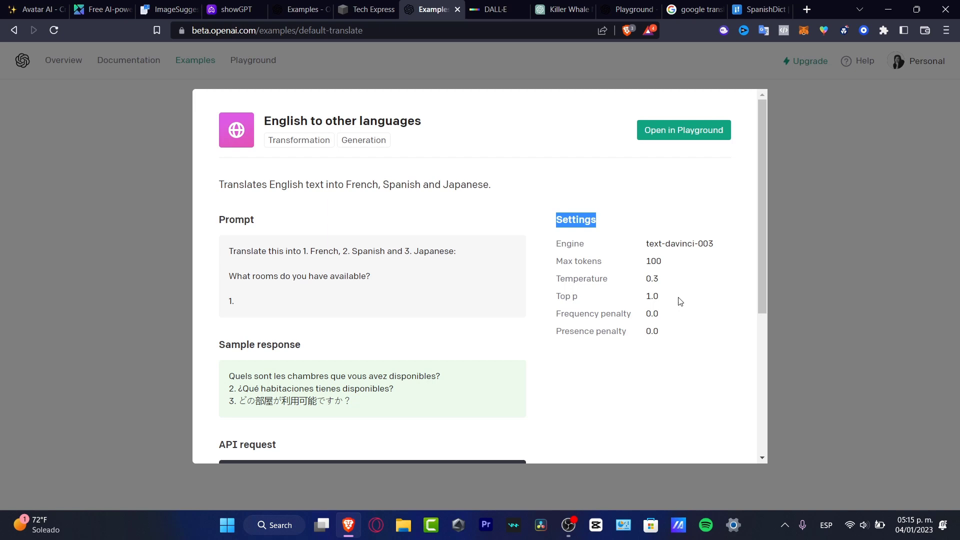
mouse_move(655, 249)
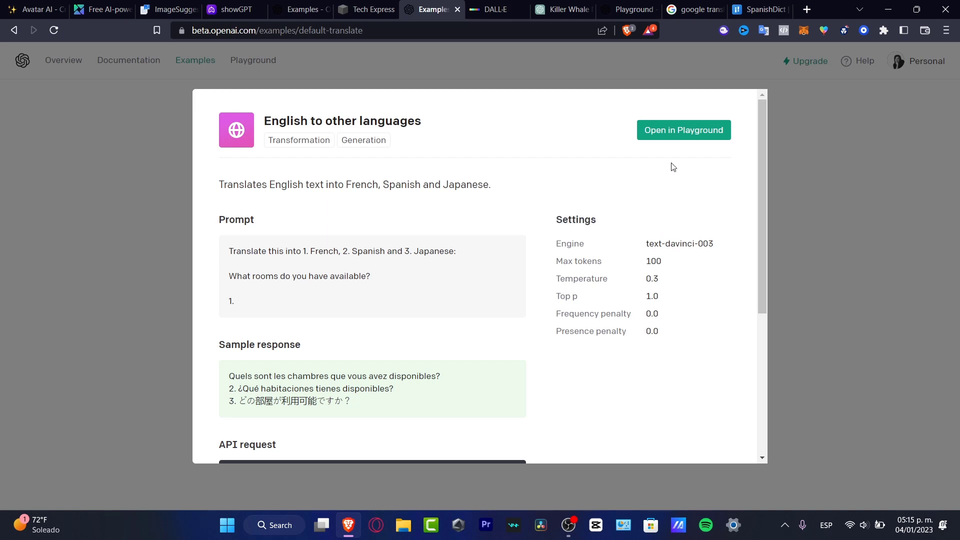
mouse_move(684, 130)
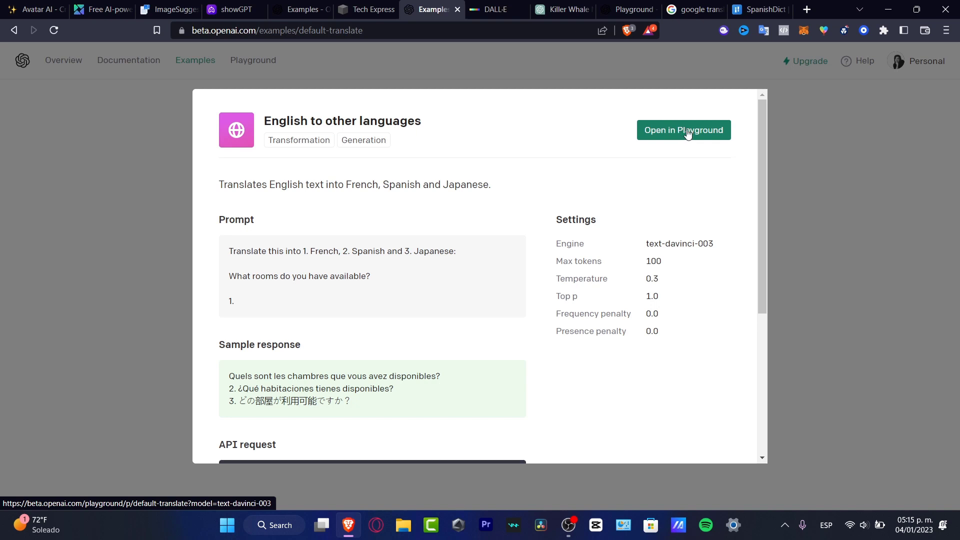
Load the translation example into the Playground as a preset.
left_click(683, 130)
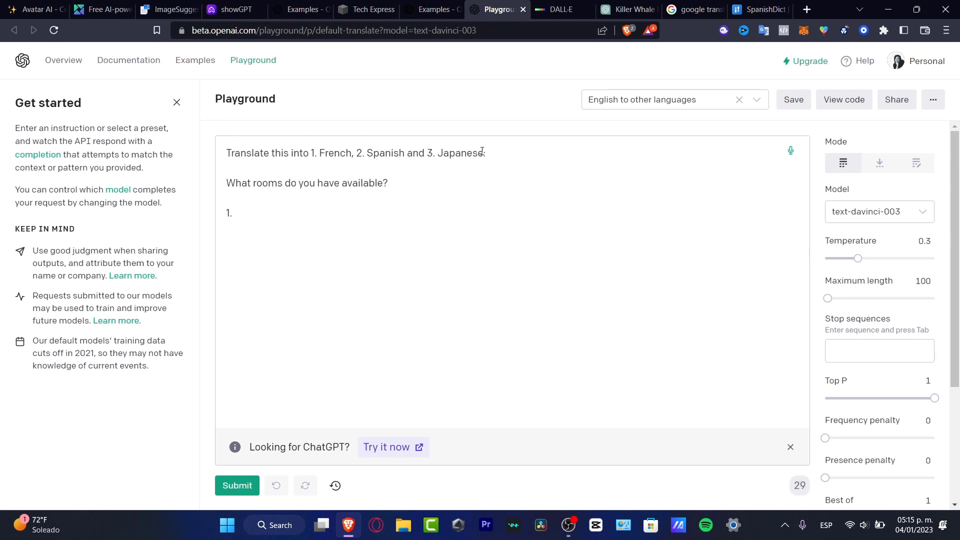
mouse_move(456, 185)
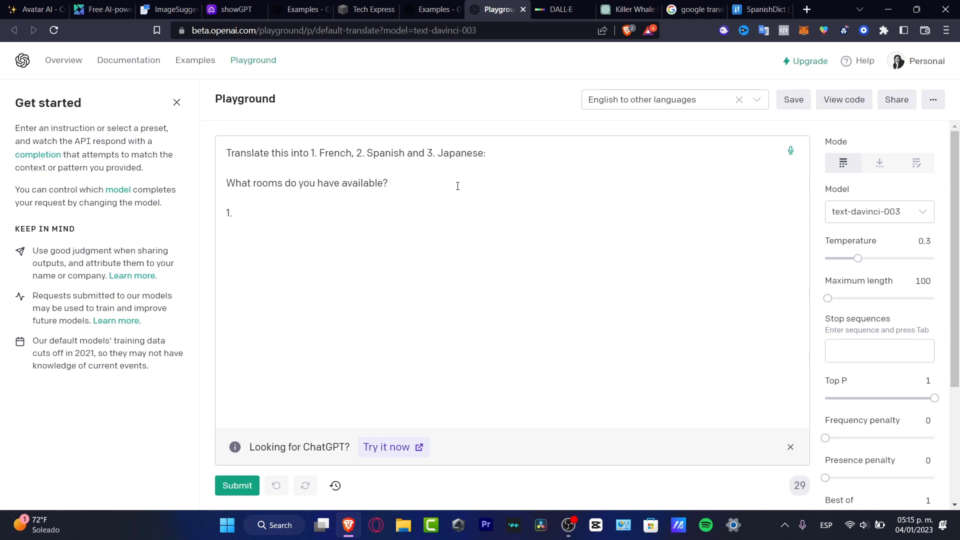
mouse_move(357, 228)
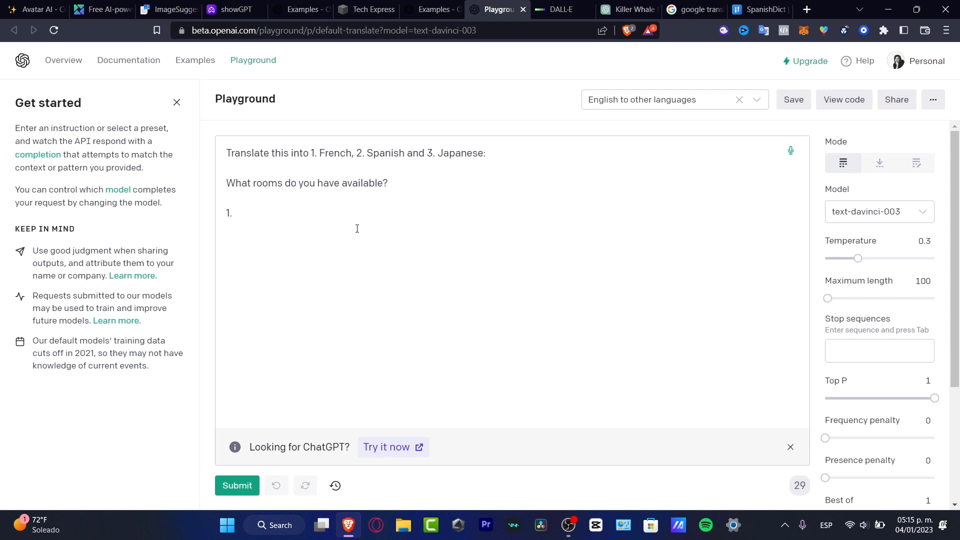
mouse_move(347, 256)
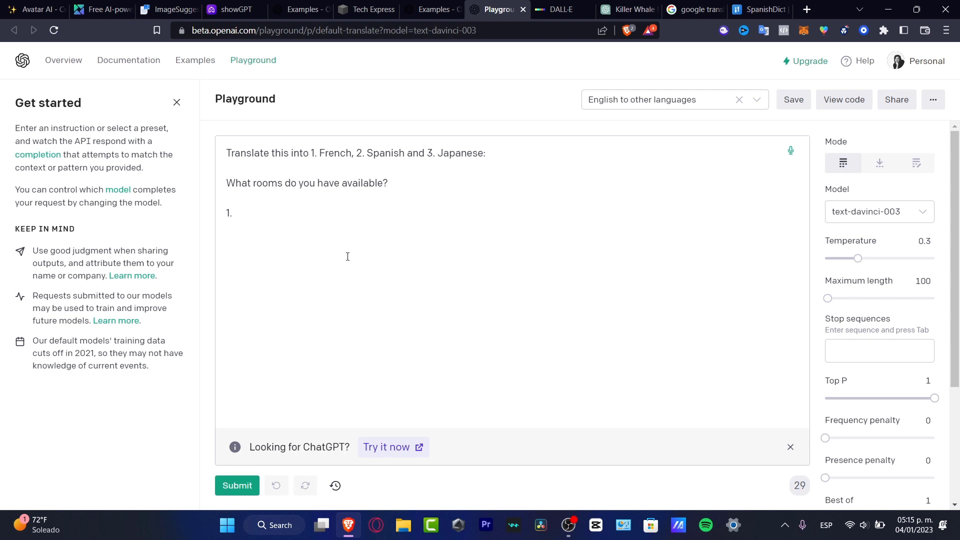
mouse_move(601, 221)
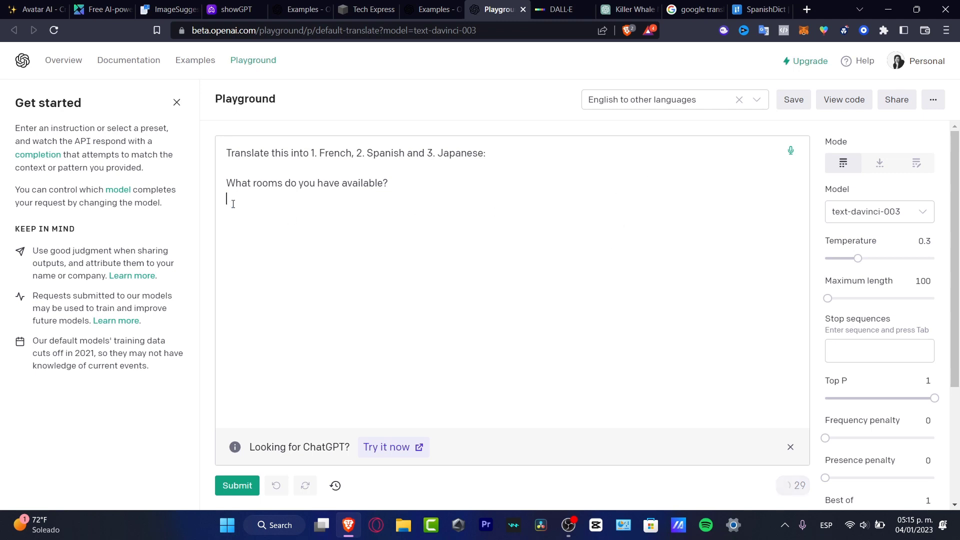
mouse_move(801, 160)
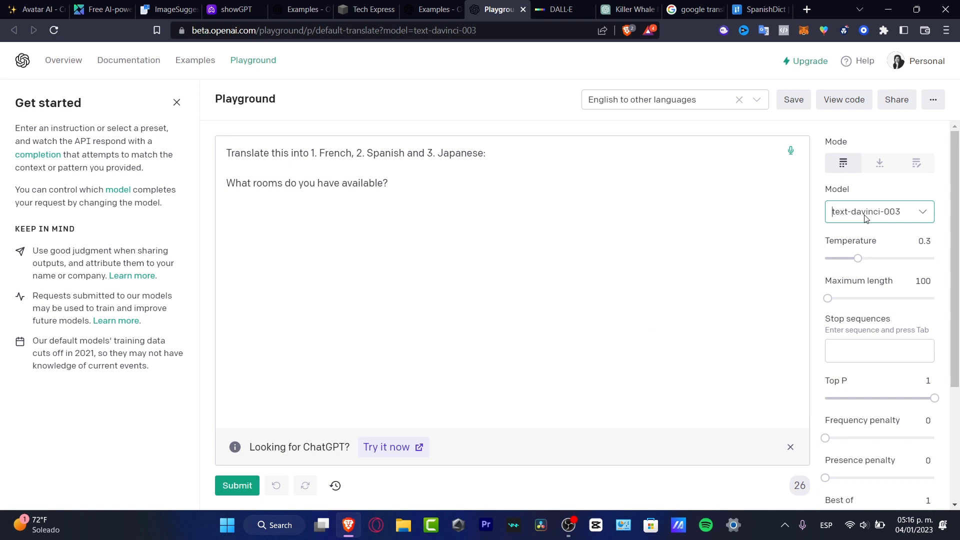
mouse_move(836, 188)
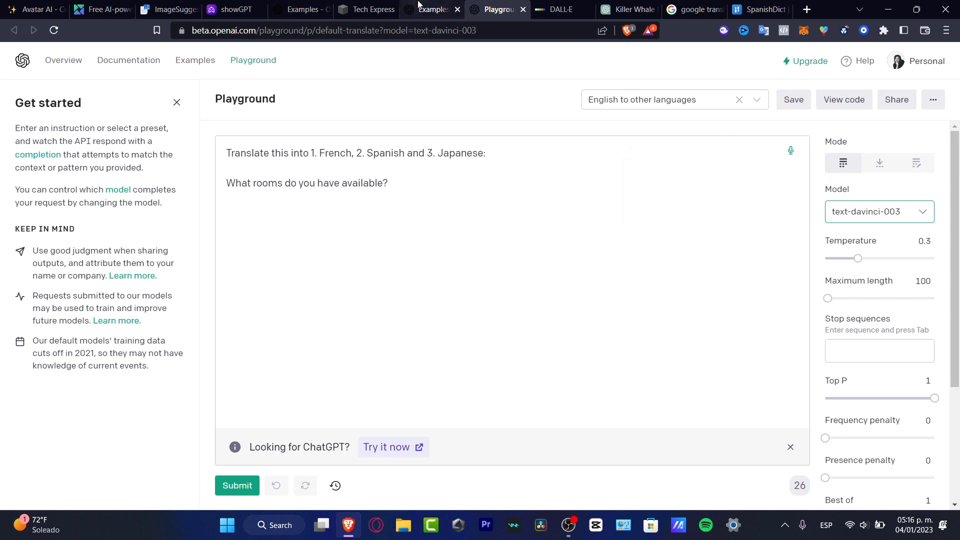
left_click(431, 9)
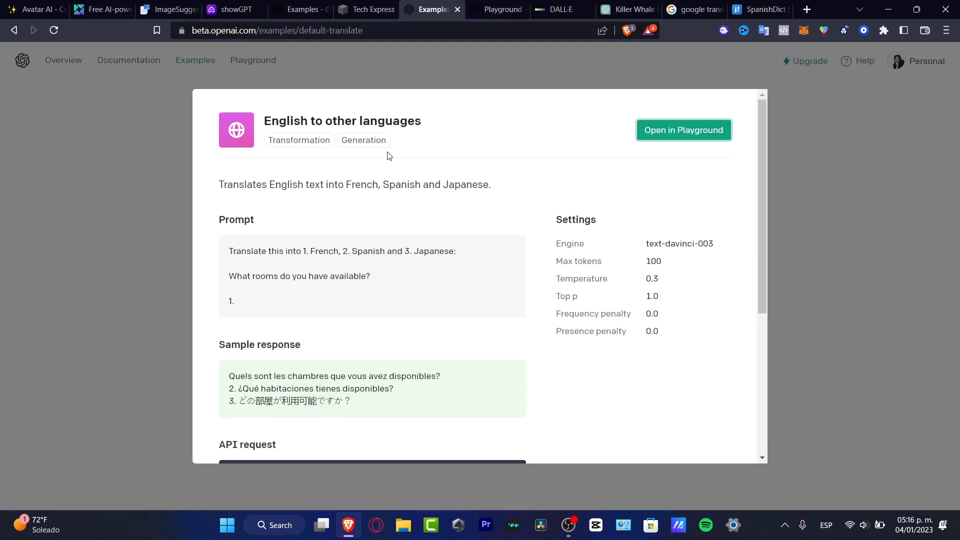
double_click(679, 243)
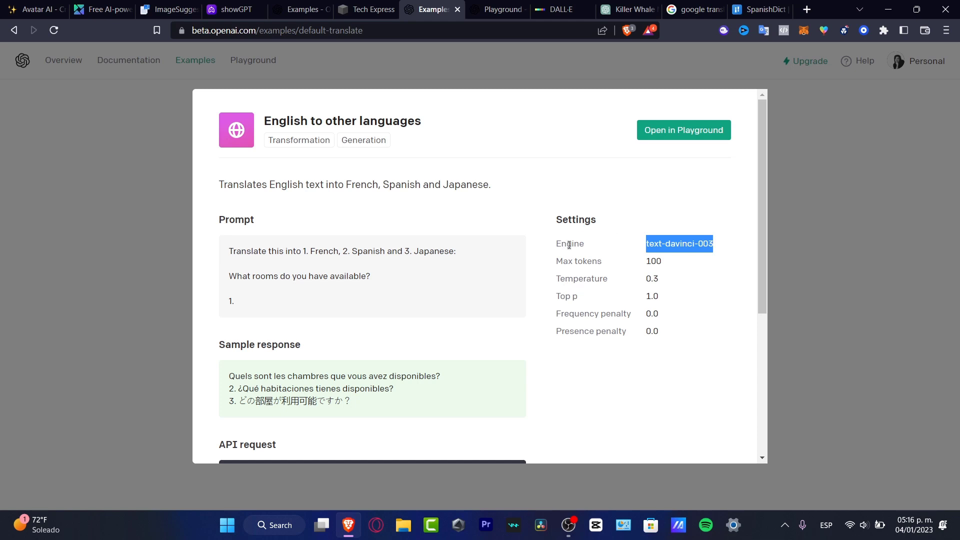
mouse_move(589, 80)
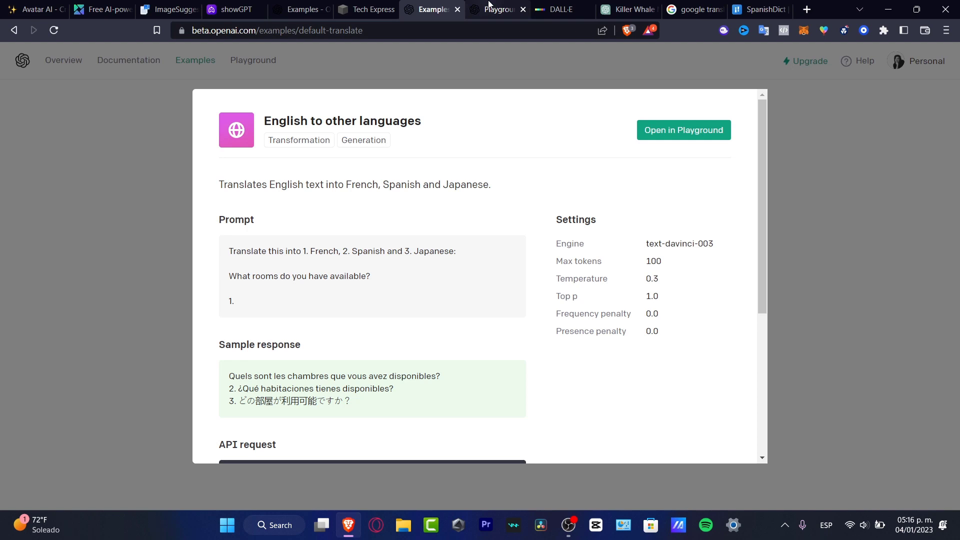
left_click(683, 130)
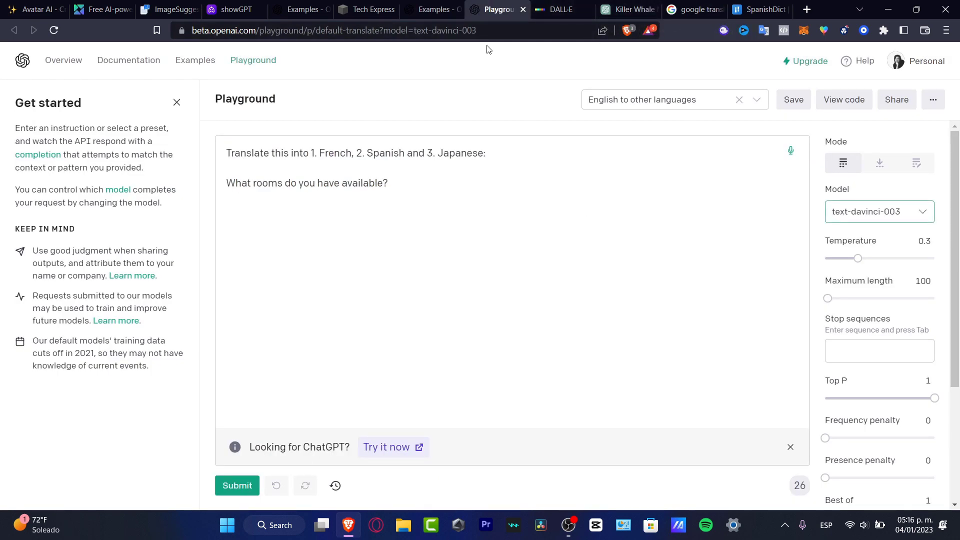
left_click(366, 9)
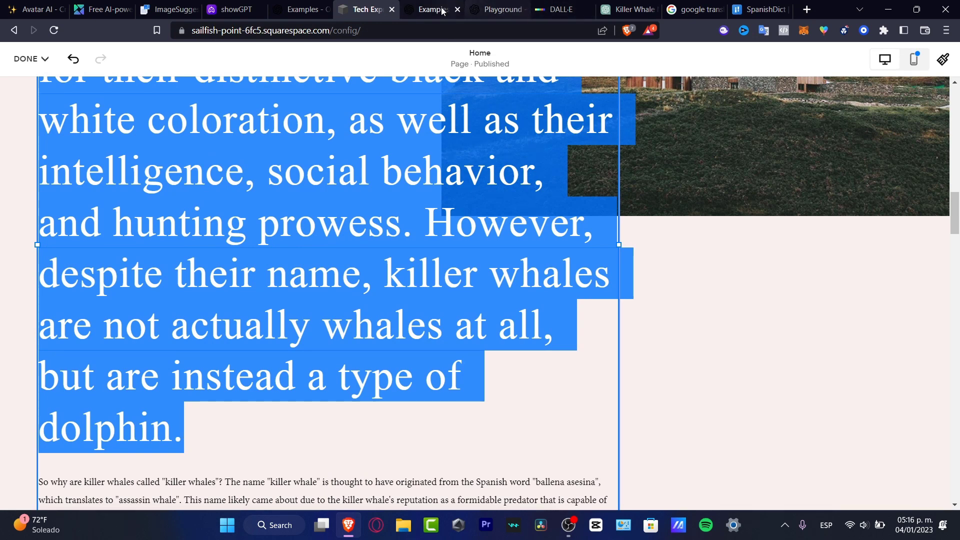
left_click(432, 9)
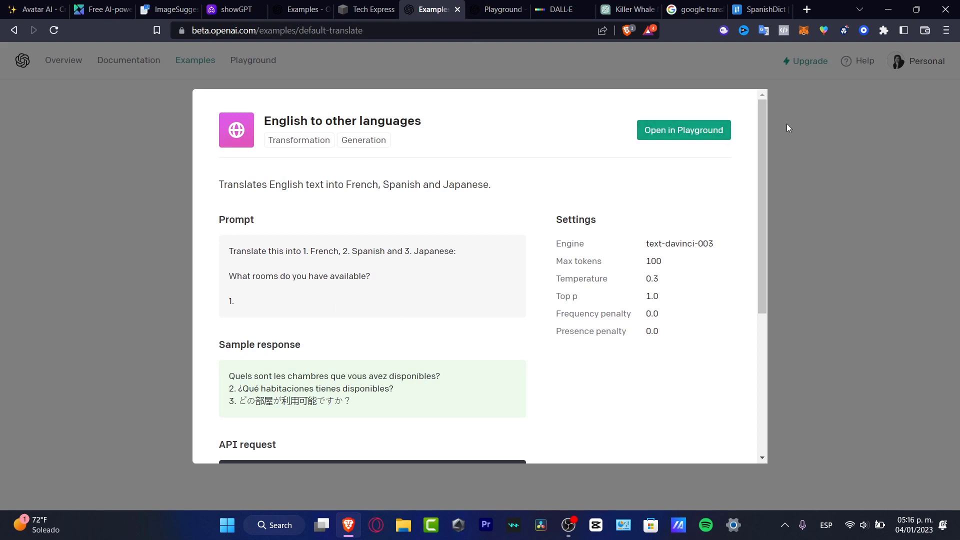
left_click(684, 130)
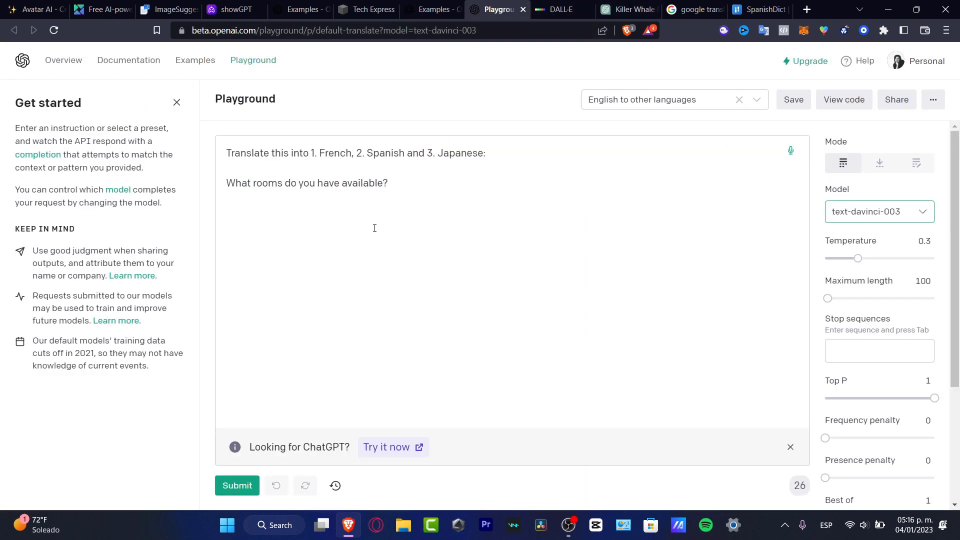
Start a ChatGPT prompt 'translate this into italian:' for the killer whale paragraph.
key("ctrl+a")
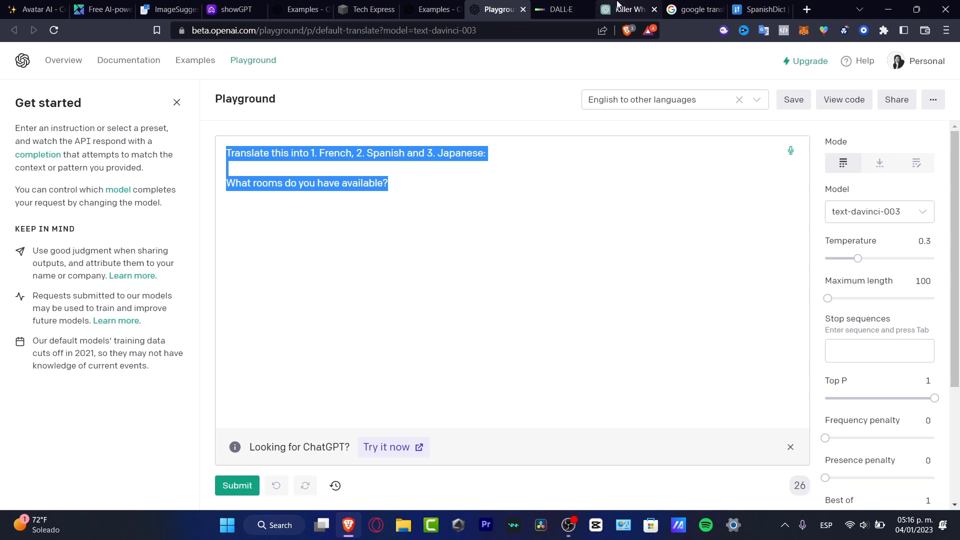
left_click(625, 9)
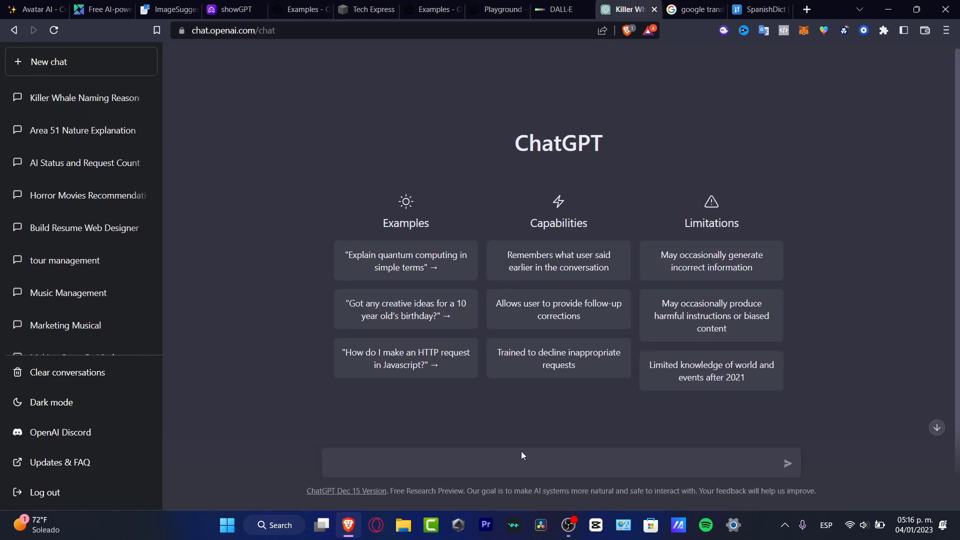
type("transl")
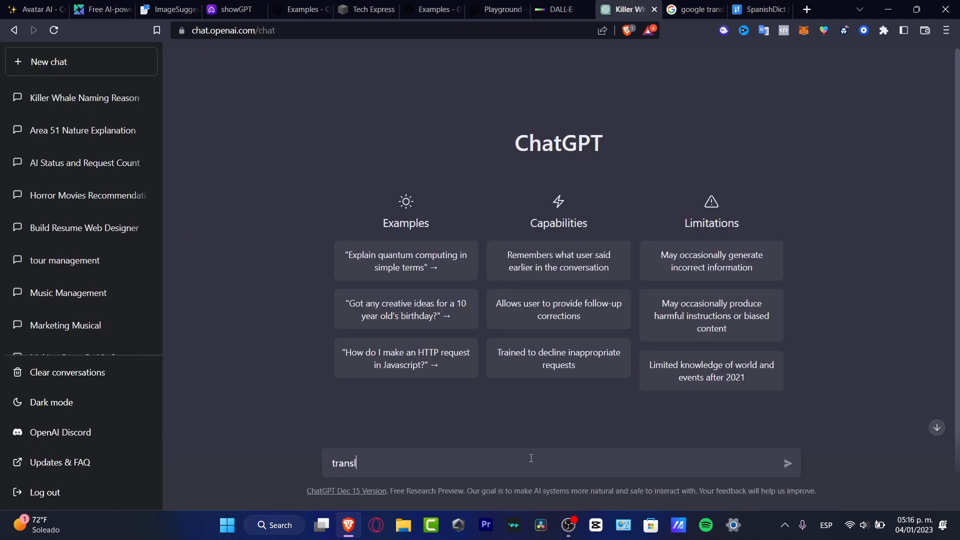
type("ate this")
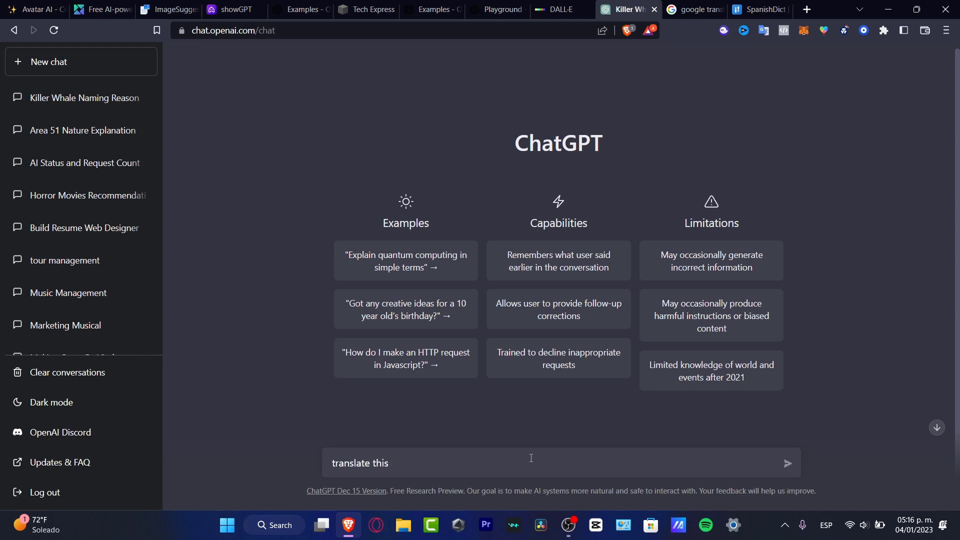
type("into ita")
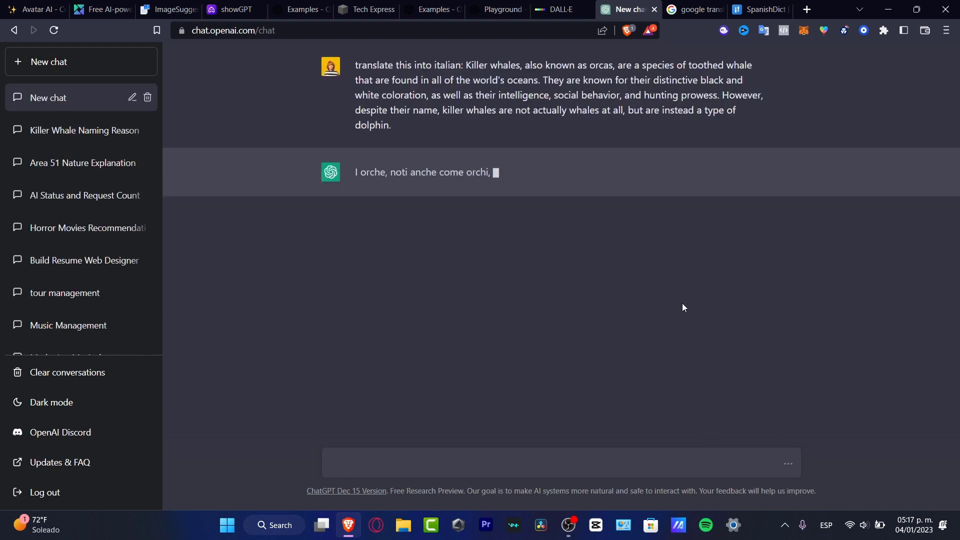
left_click(695, 9)
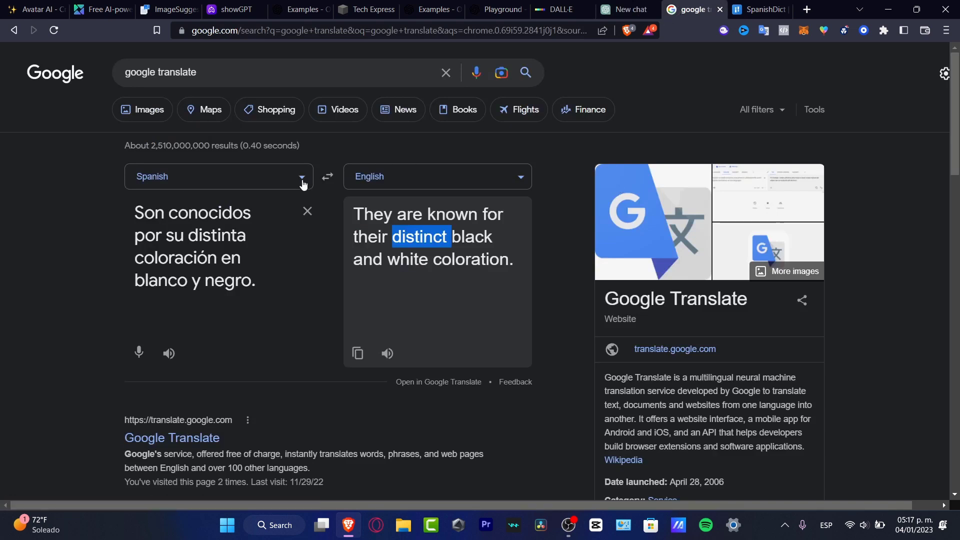
Set Google Translate's target language to Italian and paste the full killer whale paragraph.
left_click(300, 177)
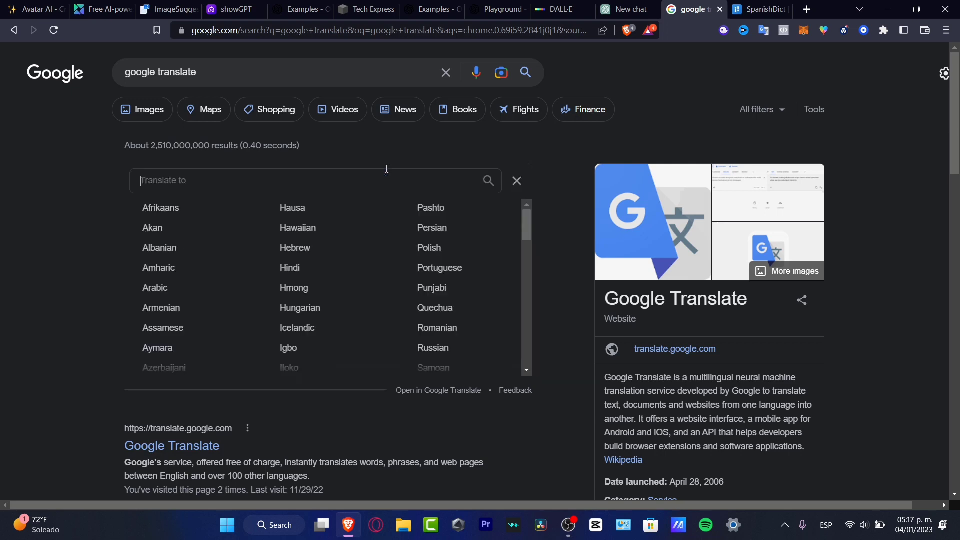
mouse_move(439, 269)
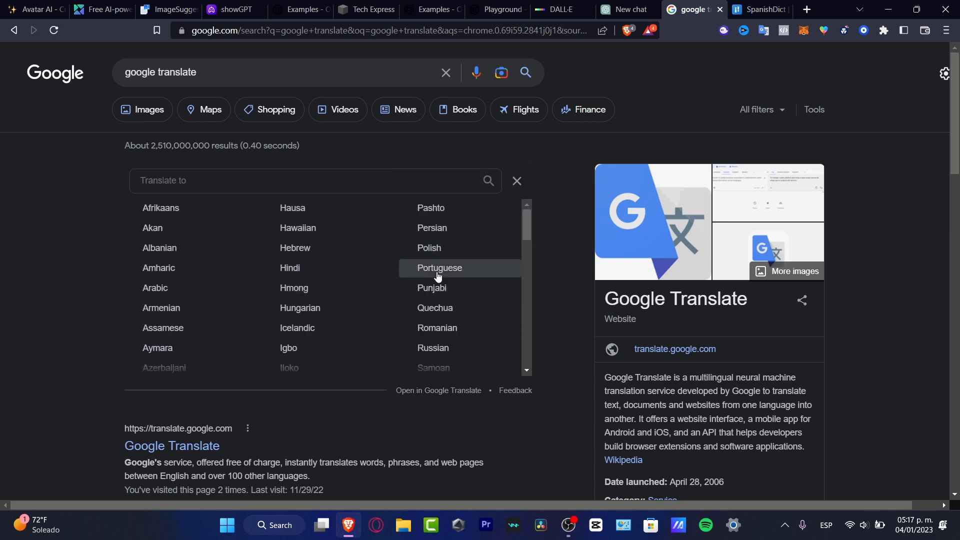
type("ita")
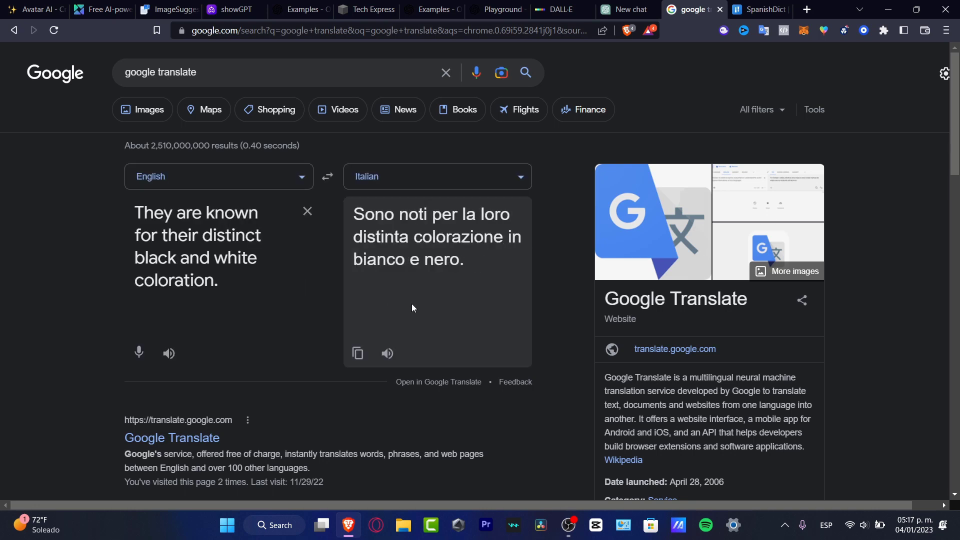
left_click(307, 211)
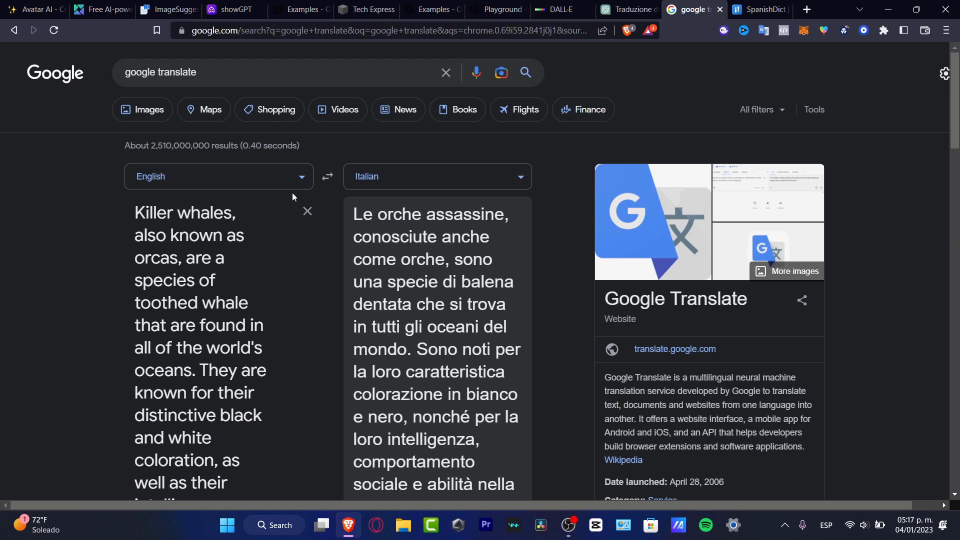
mouse_move(415, 329)
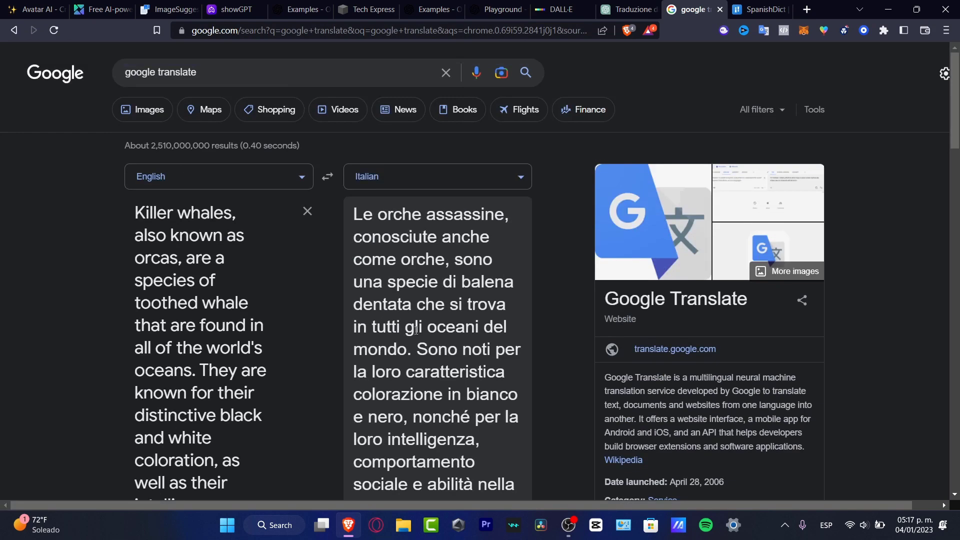
mouse_move(347, 133)
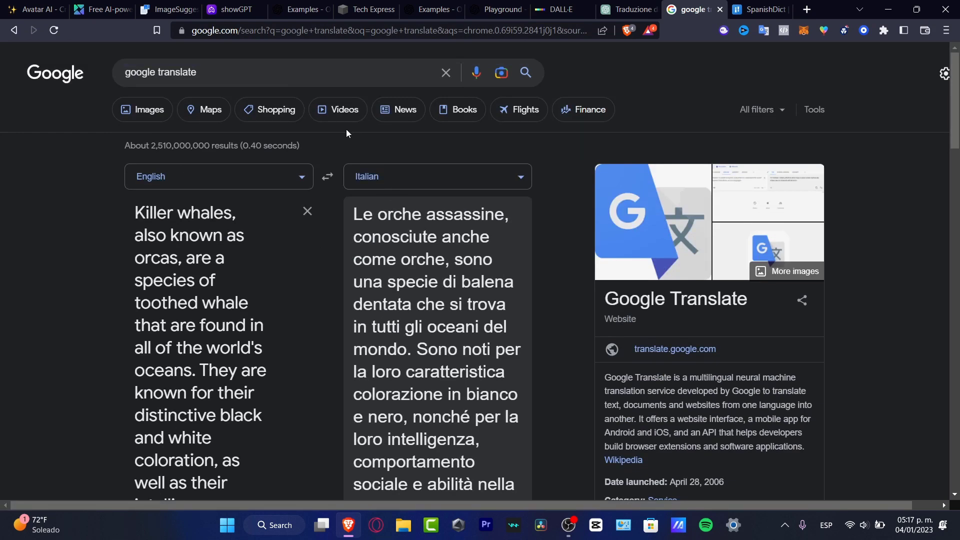
left_click(759, 9)
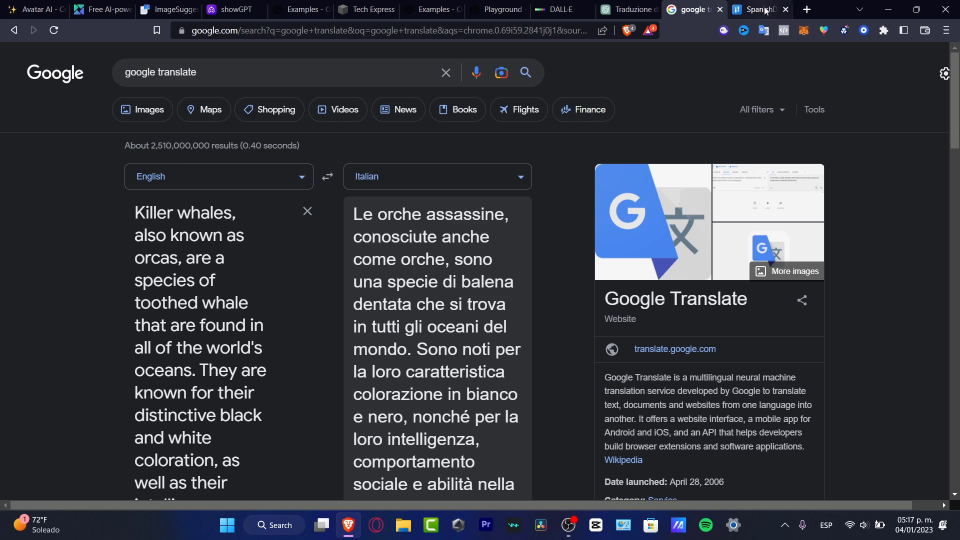
Go to SpanishDict's home page and activate its empty translation box.
left_click(759, 9)
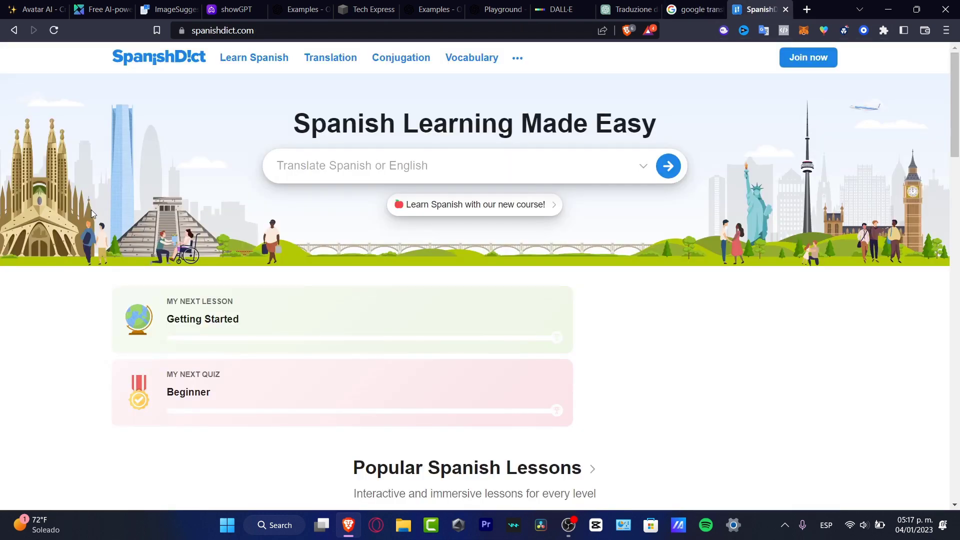
mouse_move(330, 58)
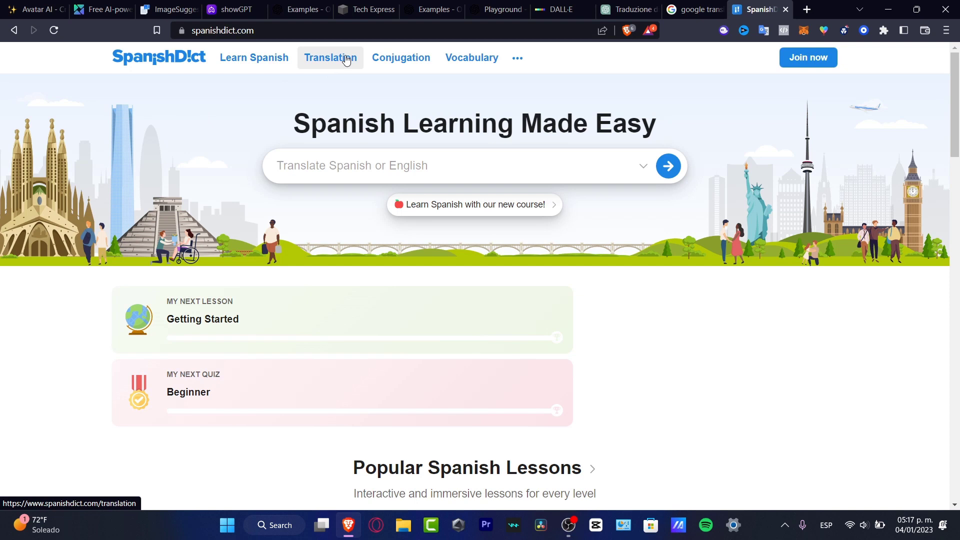
mouse_move(346, 238)
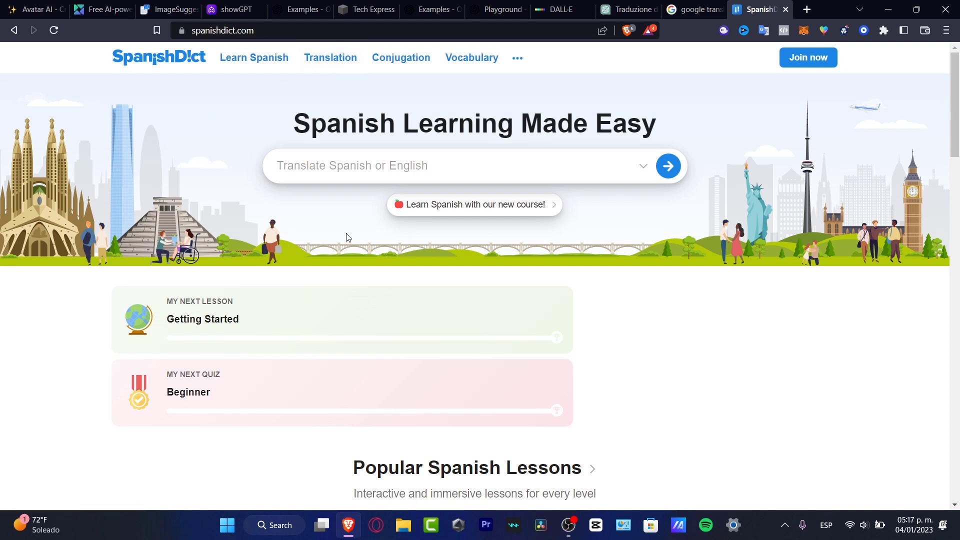
left_click(428, 166)
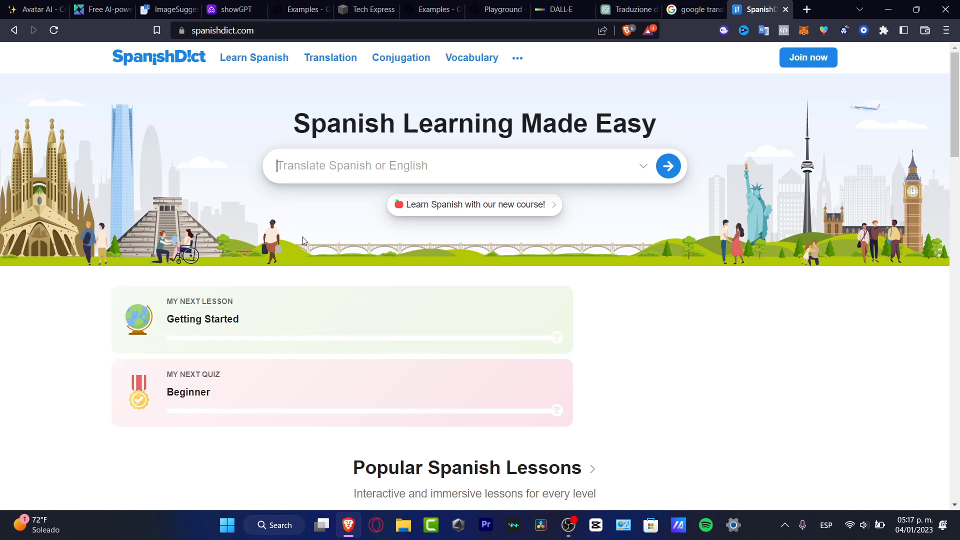
mouse_move(574, 155)
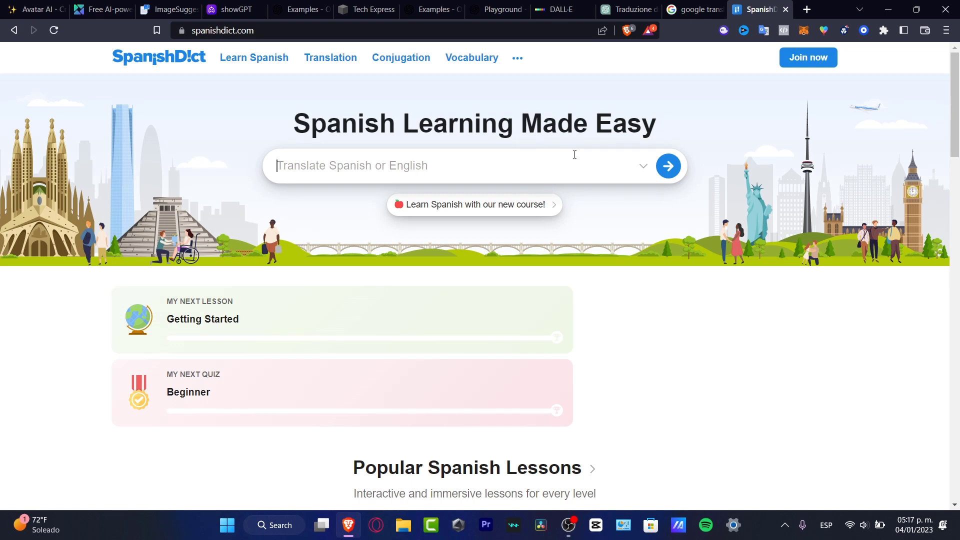
mouse_move(434, 165)
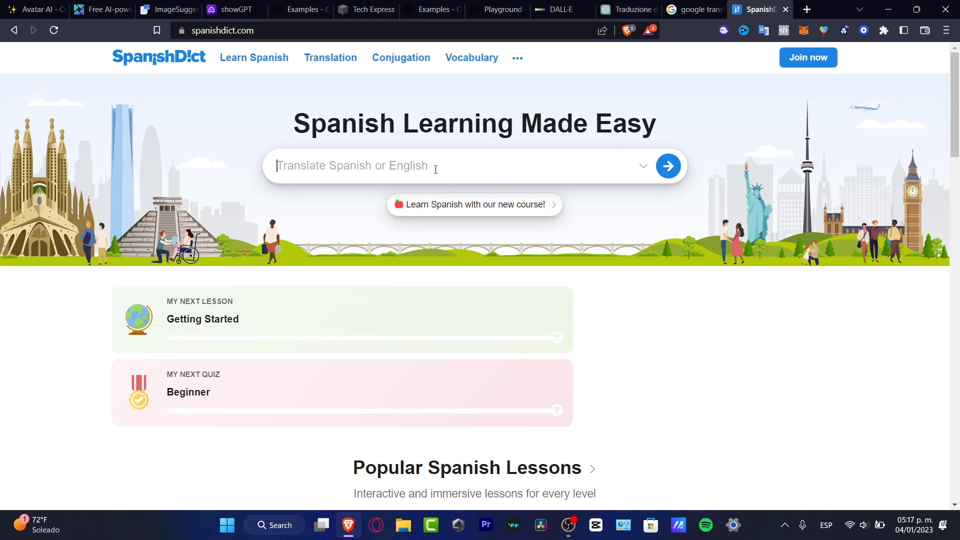
mouse_move(711, 151)
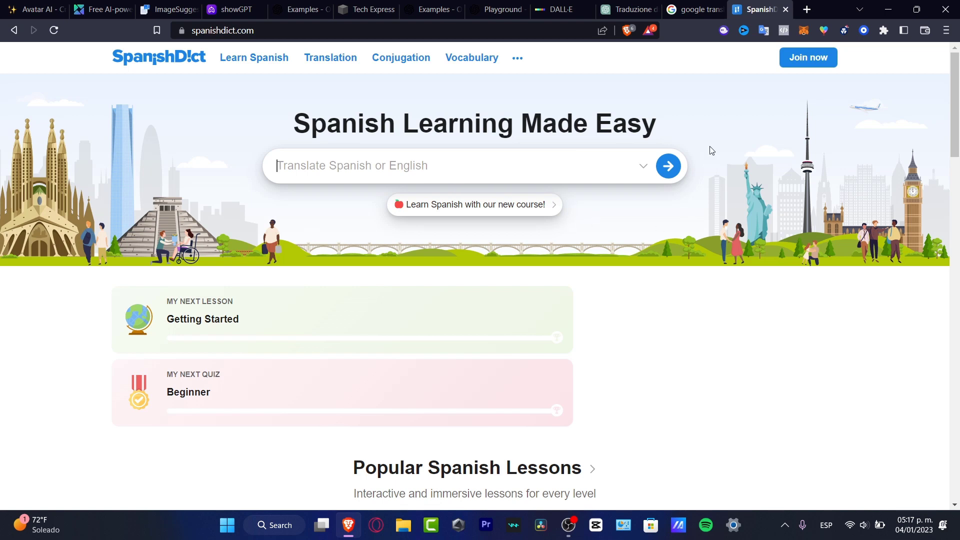
mouse_move(692, 10)
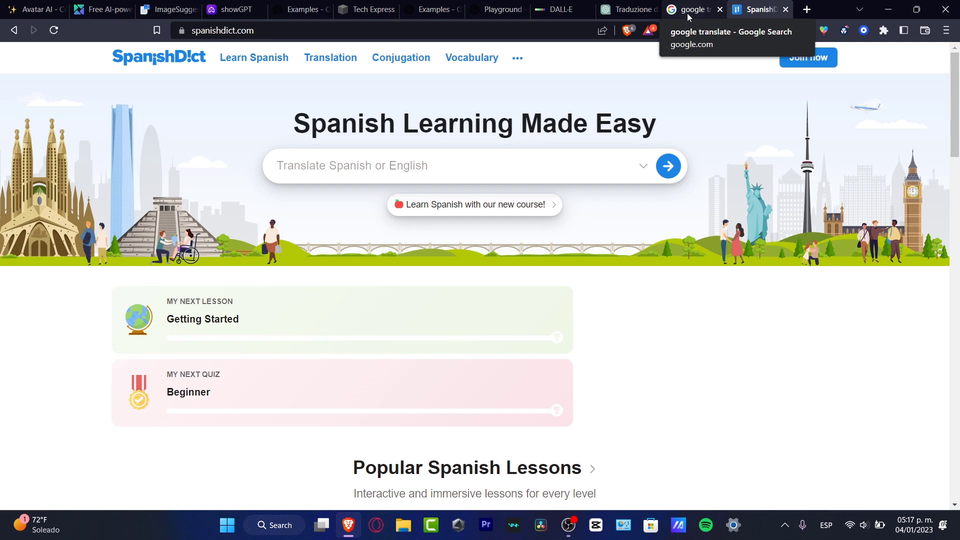
Trim Google Translate's English source to the first sentence, then view ChatGPT's Italian reply.
left_click(692, 9)
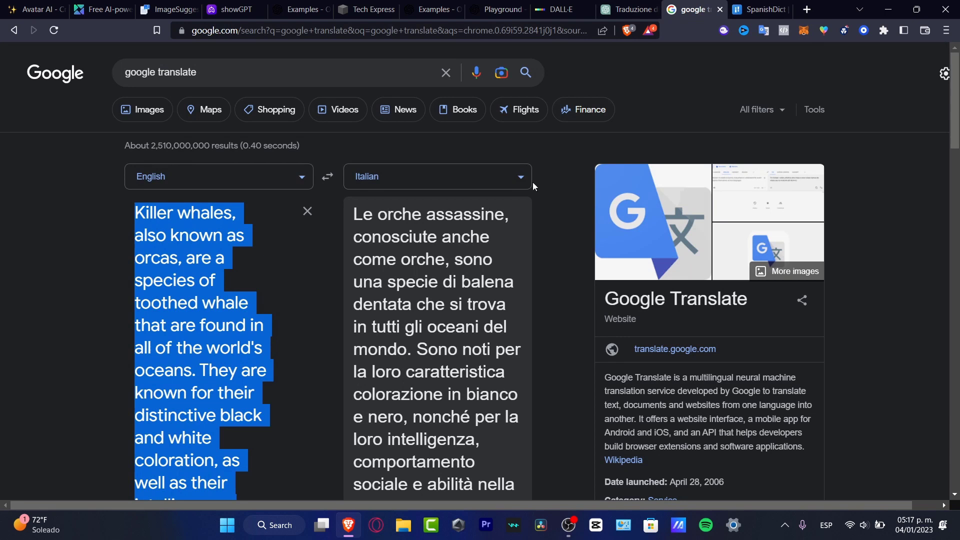
mouse_move(435, 212)
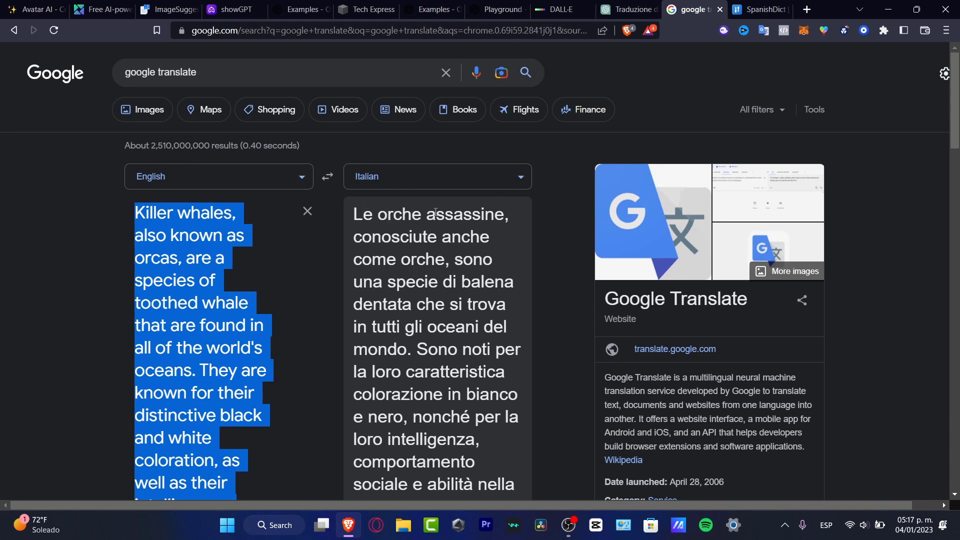
mouse_move(272, 298)
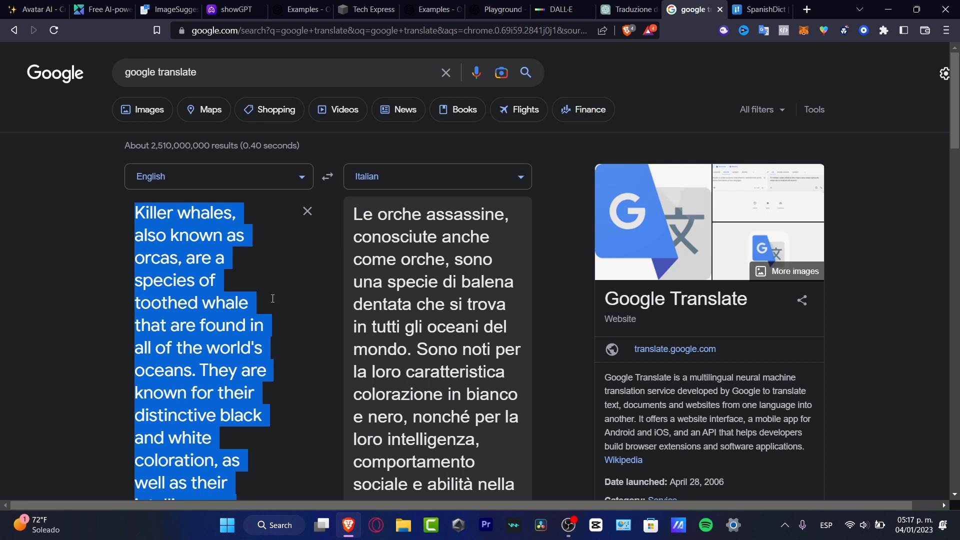
mouse_move(235, 362)
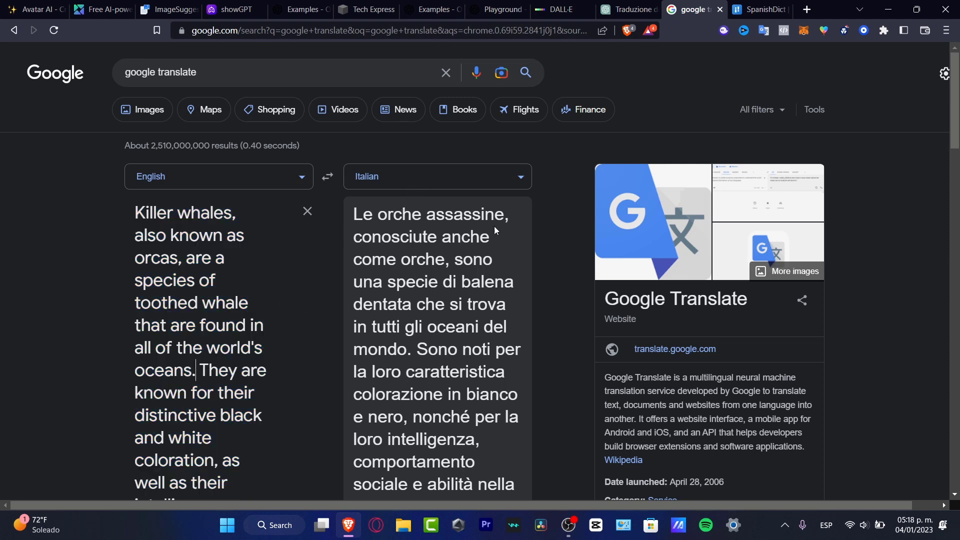
mouse_move(482, 253)
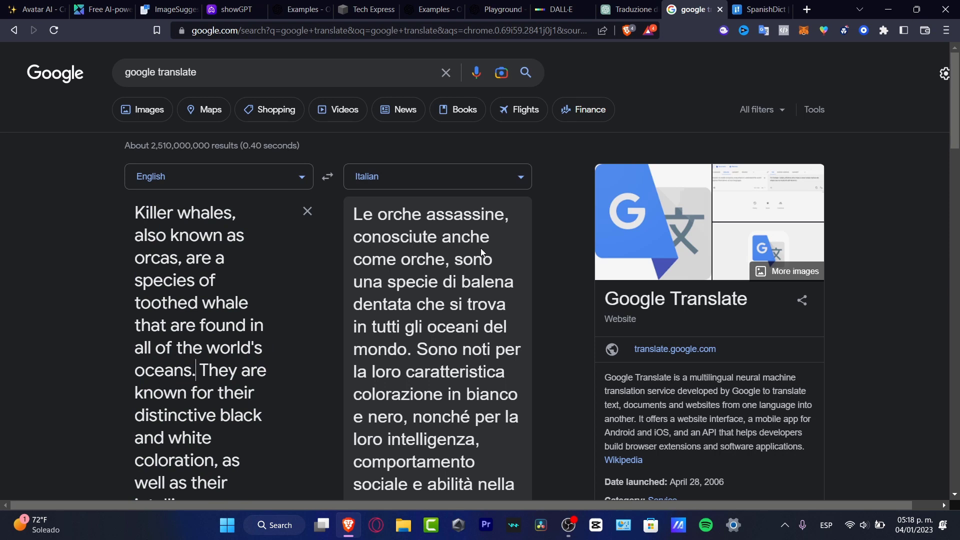
mouse_move(465, 278)
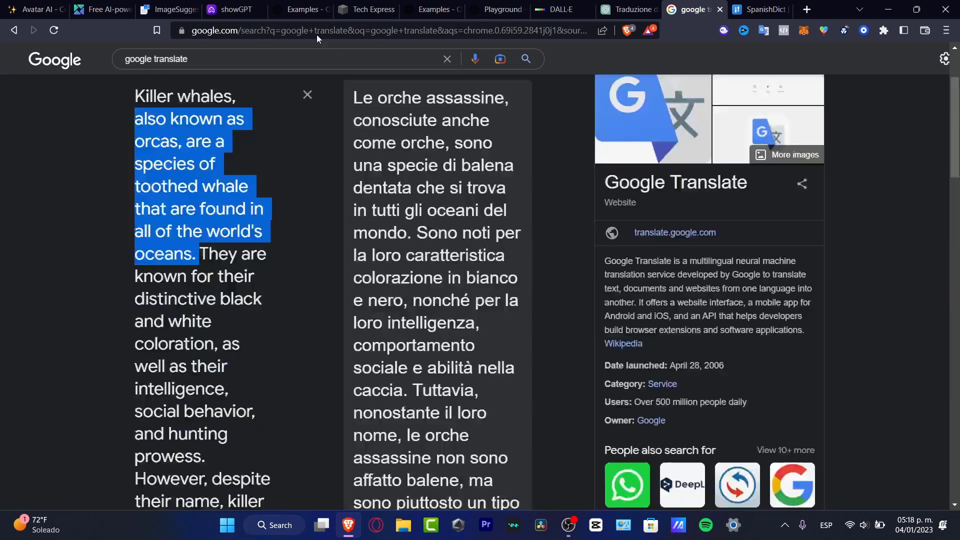
scroll("down", 3)
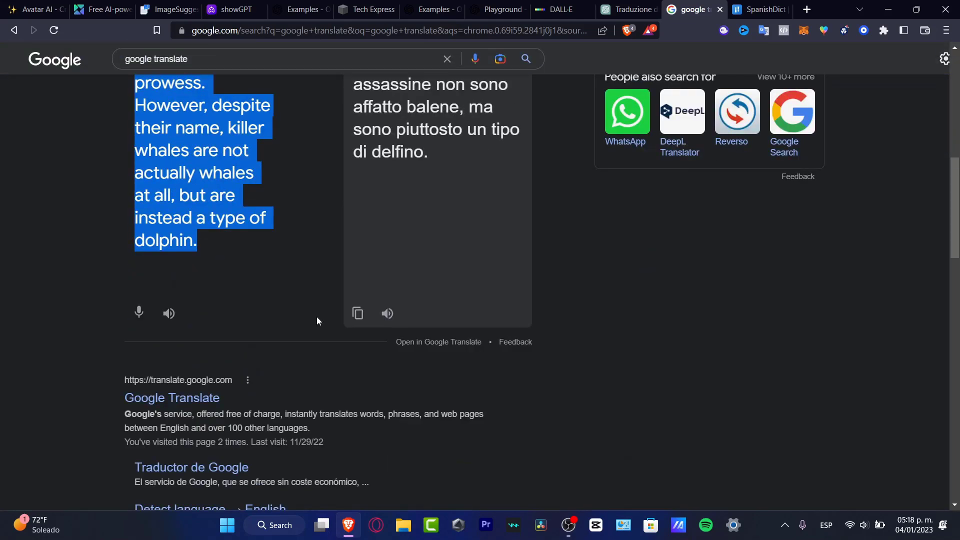
scroll("up", 3)
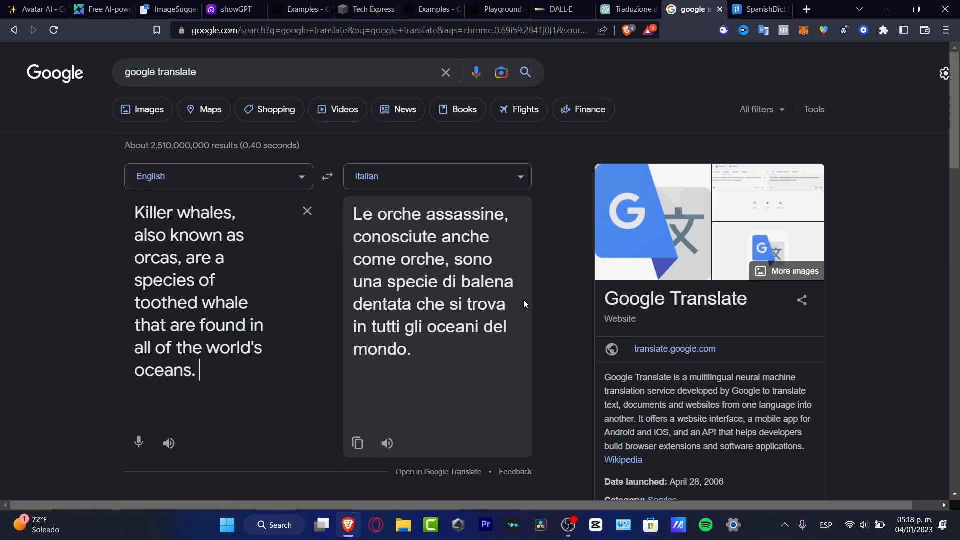
left_click(624, 9)
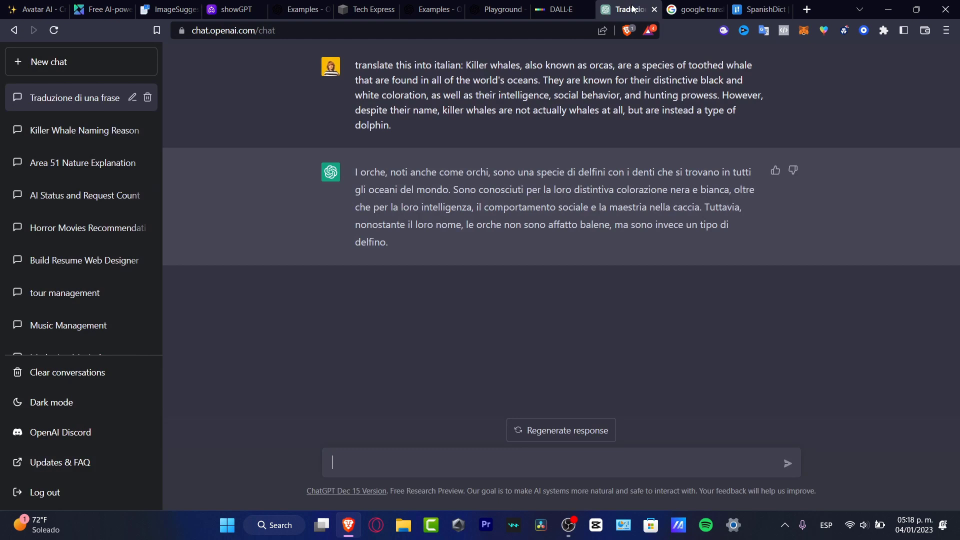
mouse_move(376, 186)
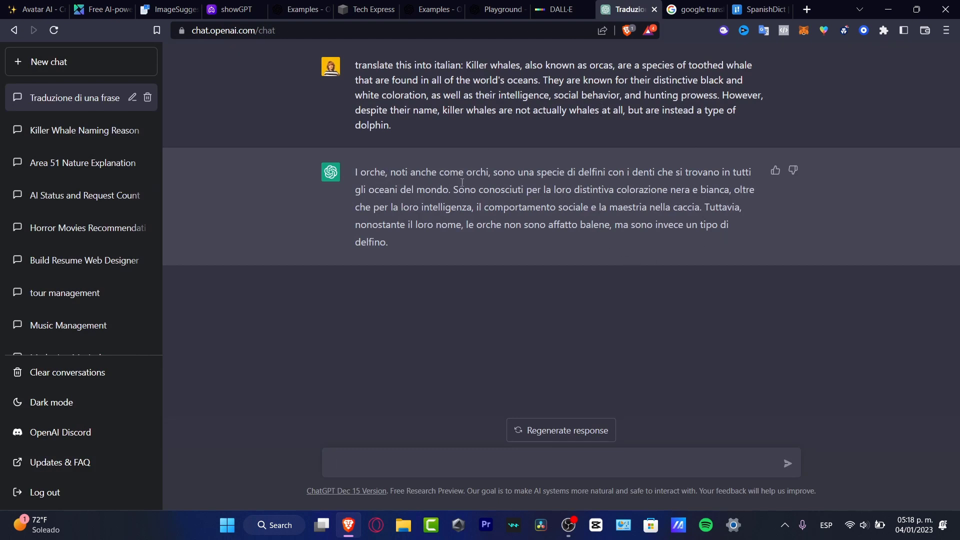
mouse_move(554, 177)
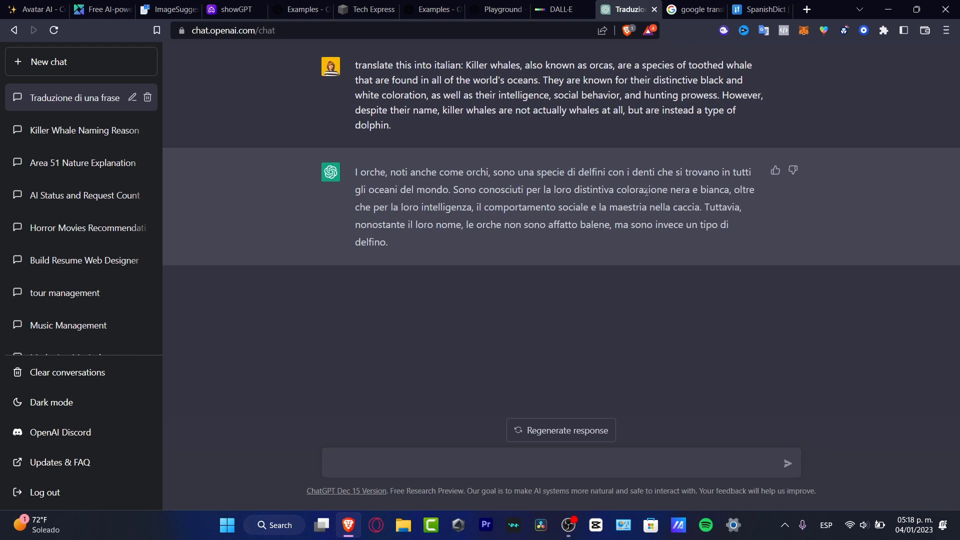
mouse_move(730, 185)
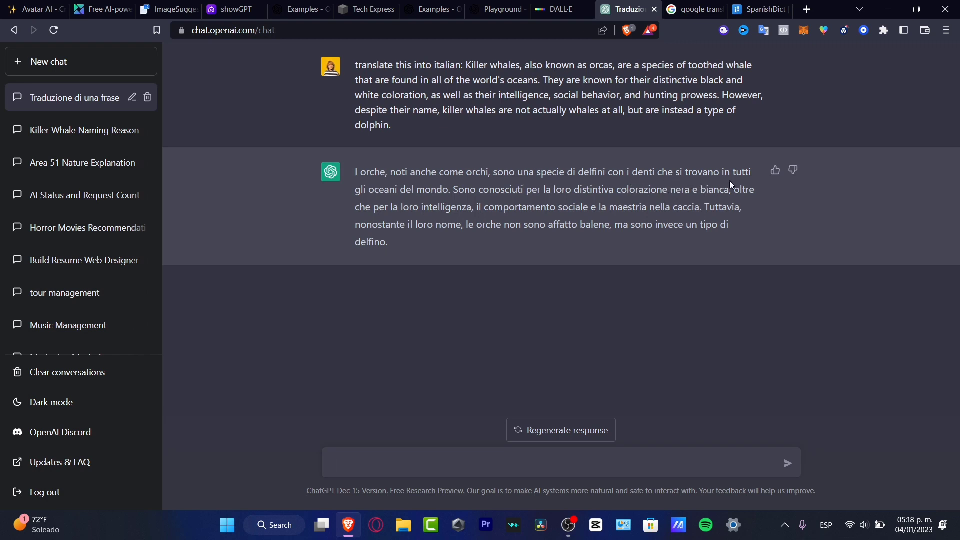
mouse_move(468, 193)
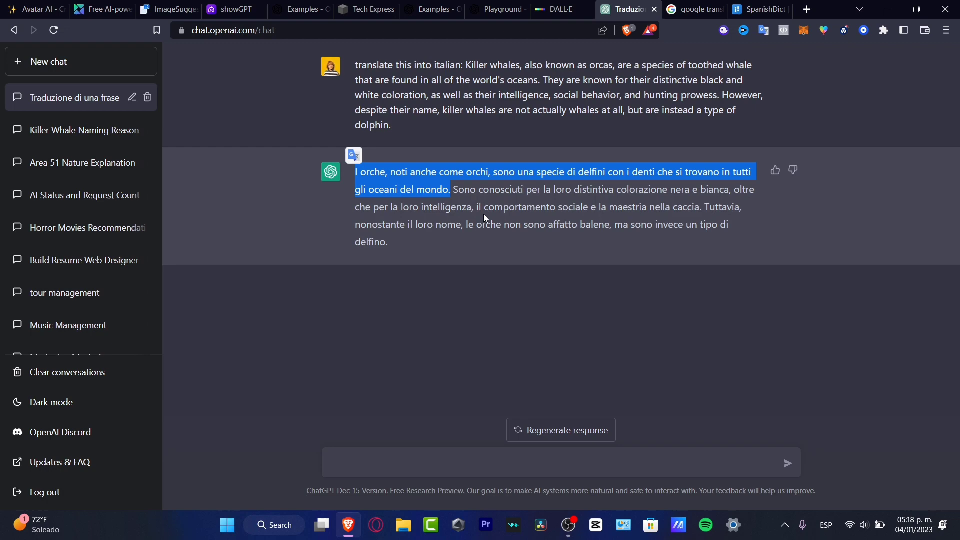
mouse_move(692, 9)
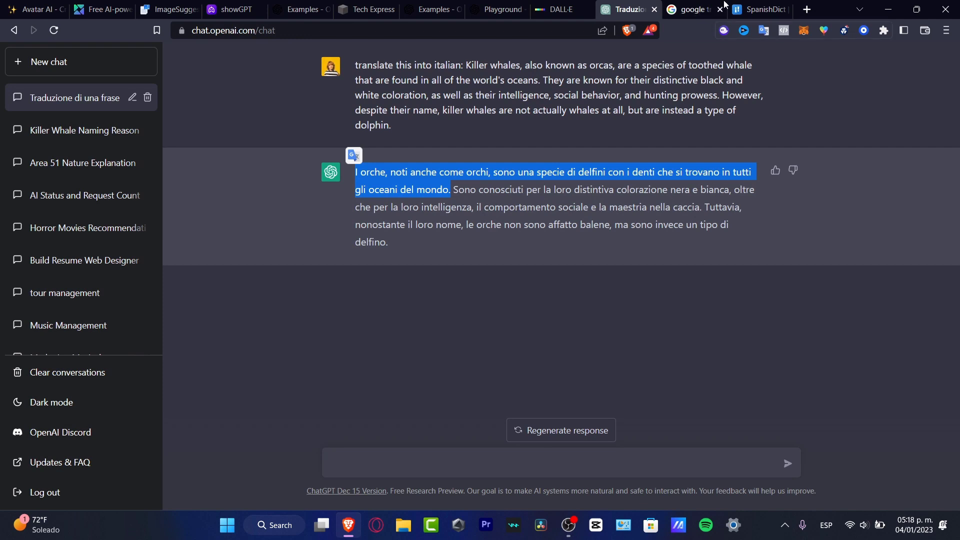
Compare ChatGPT's Italian first sentence against Google's Italian version.
left_click(692, 9)
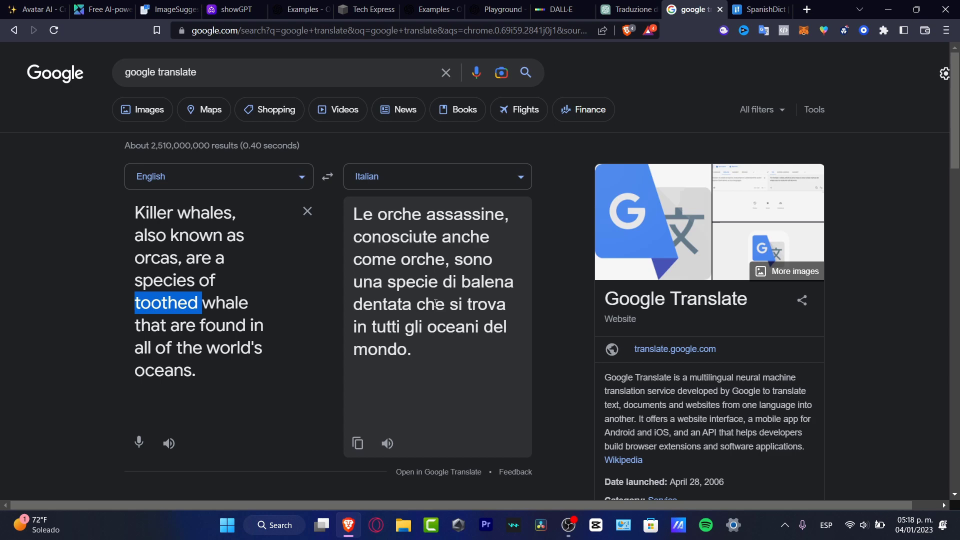
left_click(625, 9)
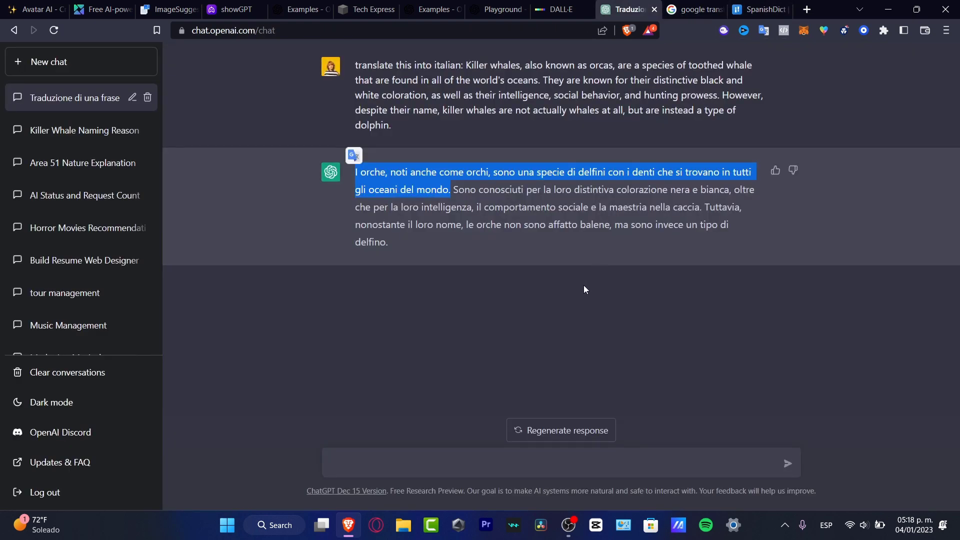
Swap Google Translate to Italian→English for ChatGPT's first sentence, yielding 'ogres'.
left_click(693, 9)
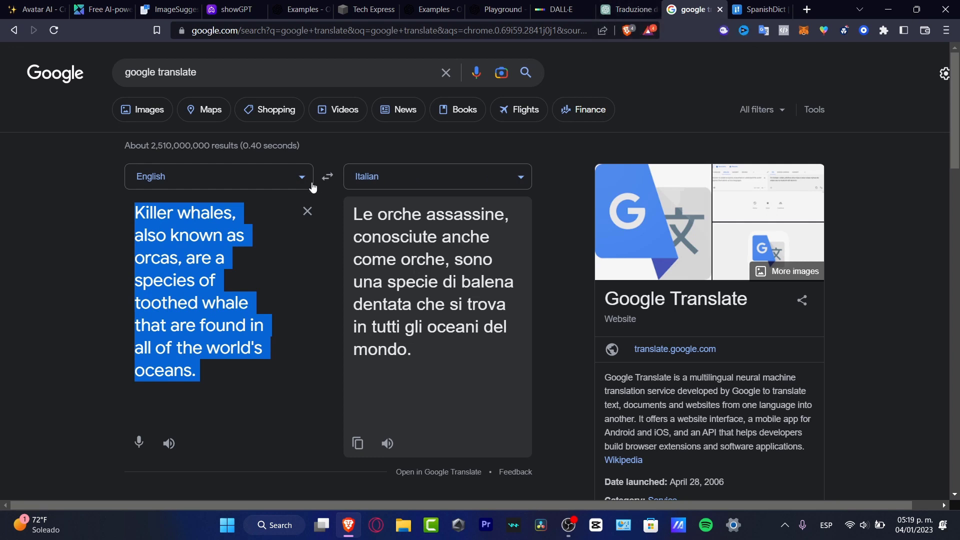
mouse_move(327, 177)
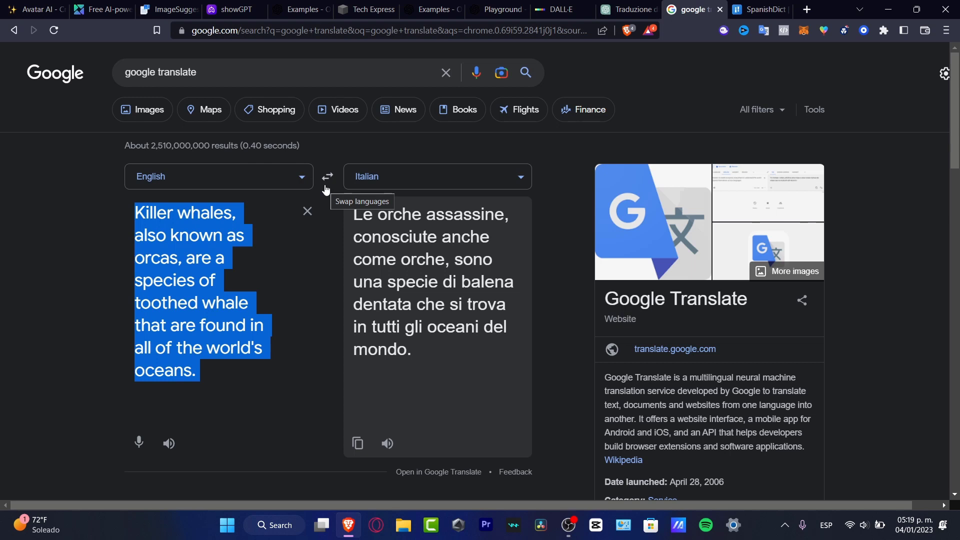
left_click(327, 176)
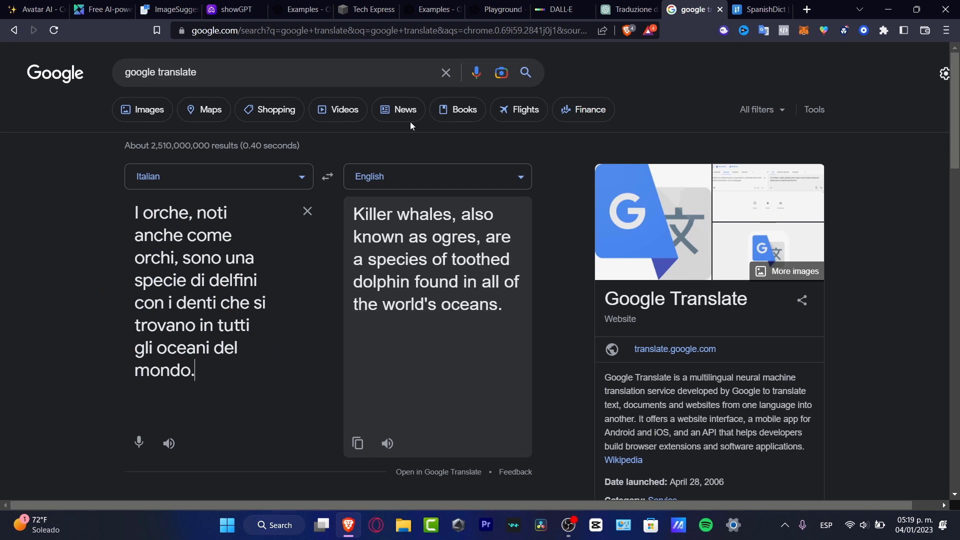
left_click(625, 10)
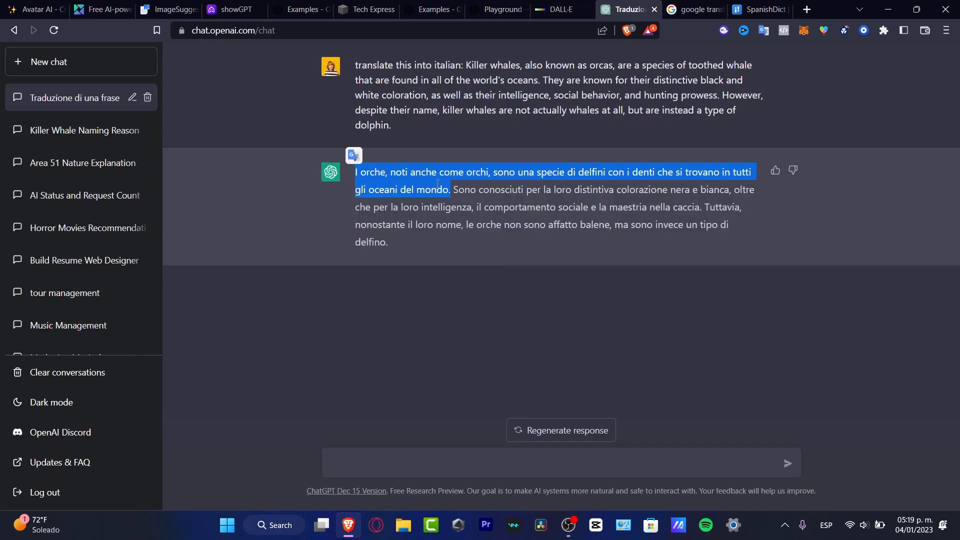
Have ChatGPT translate the Italian first sentence into English, then check Google's output.
left_click(694, 9)
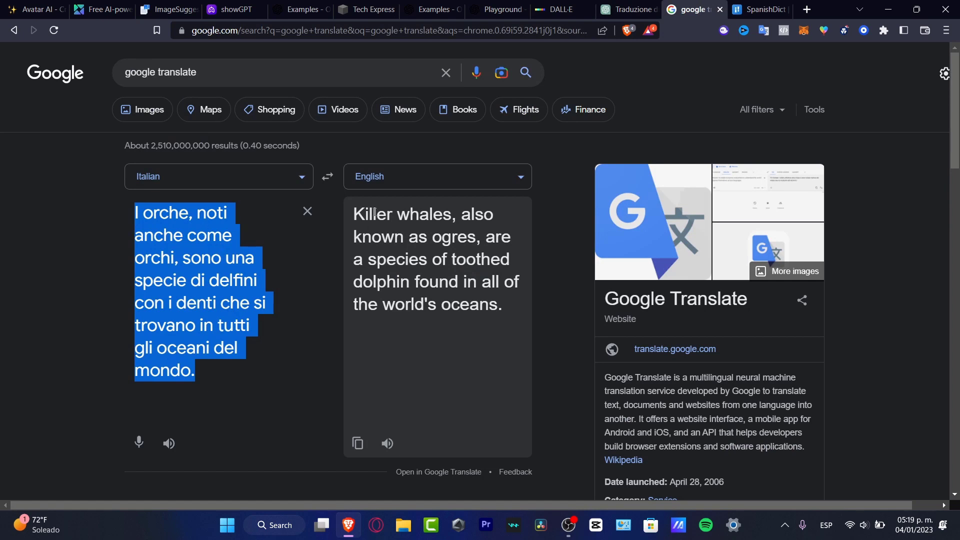
mouse_move(348, 303)
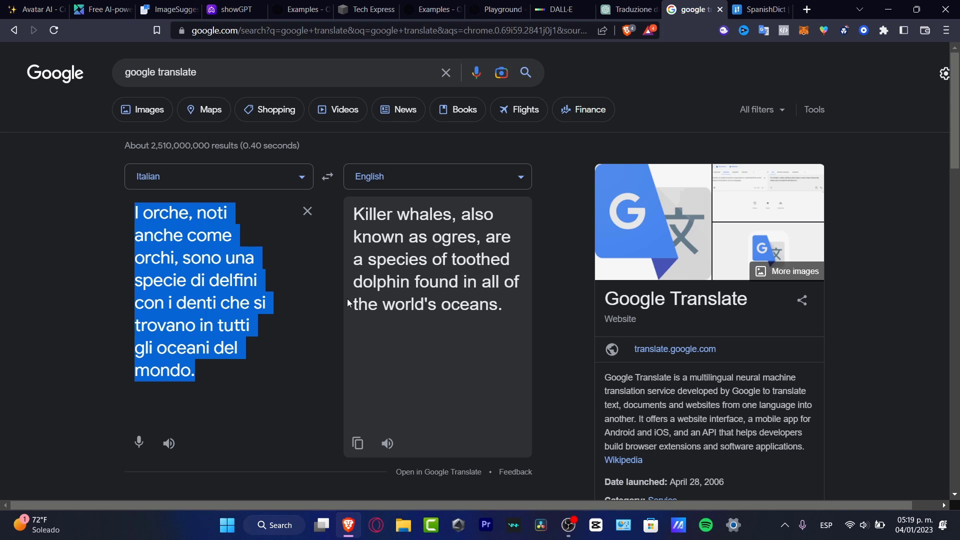
mouse_move(510, 250)
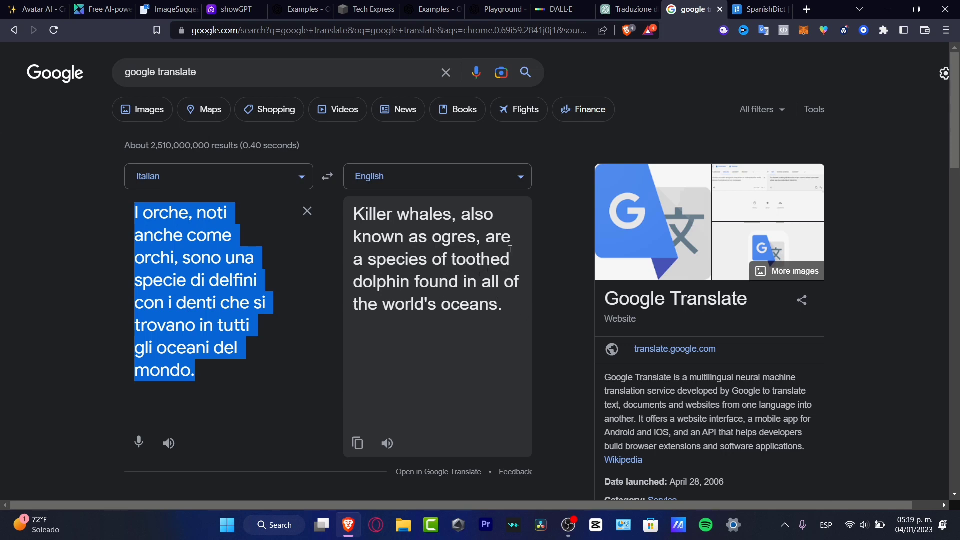
mouse_move(504, 252)
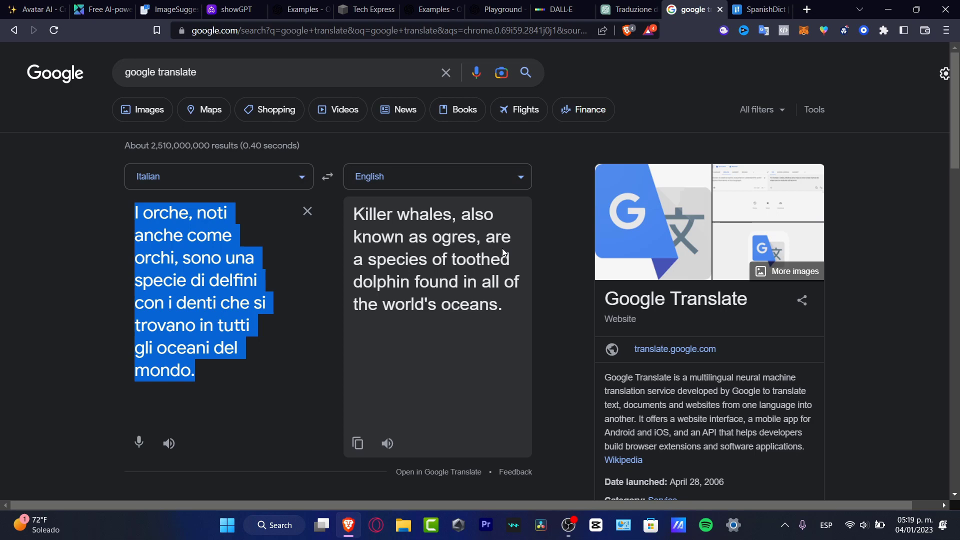
left_click(624, 9)
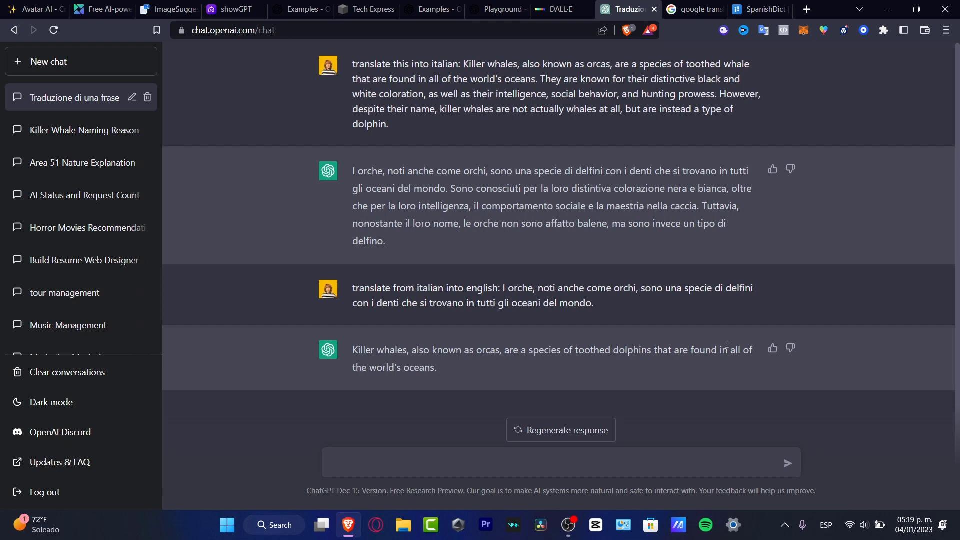
mouse_move(545, 240)
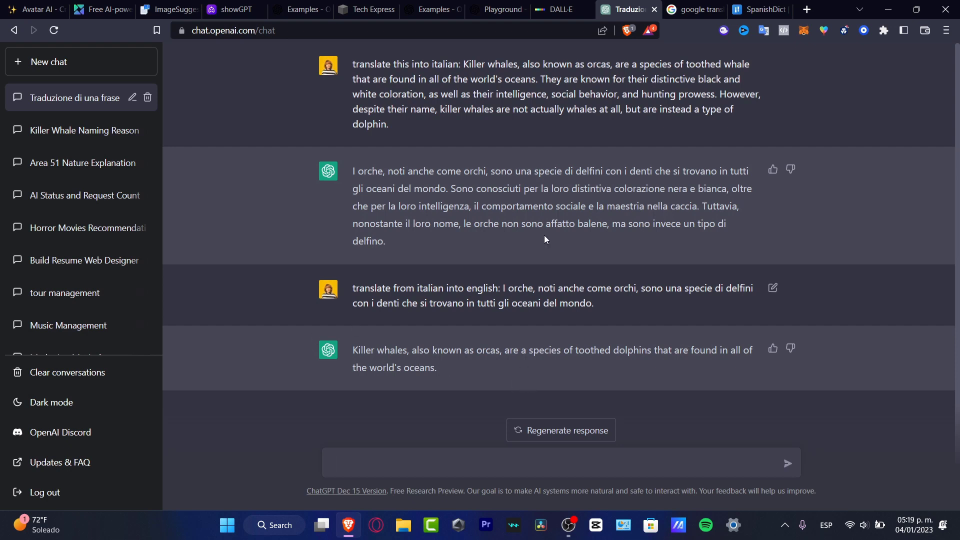
left_click(694, 9)
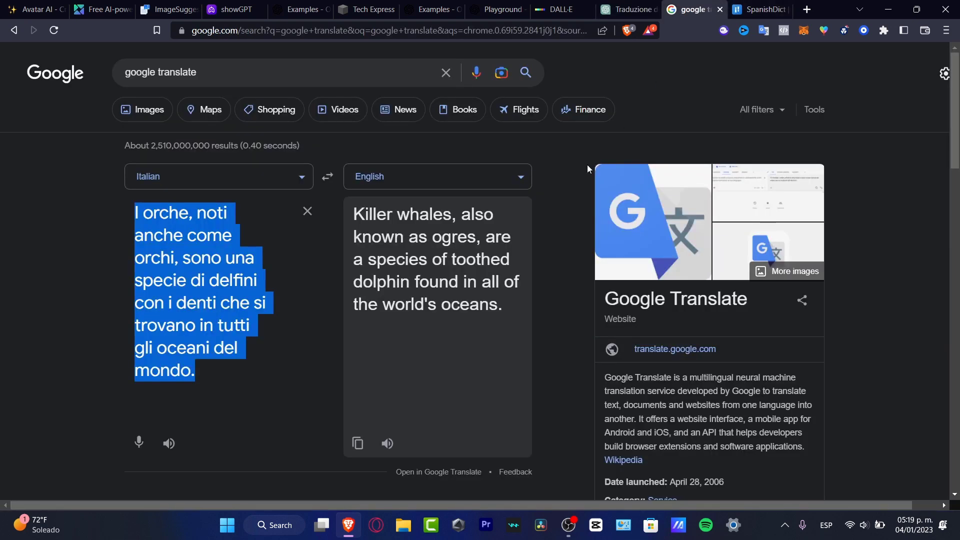
Highlight the mistranslated 'ogres' in Google's output and return to ChatGPT.
double_click(453, 237)
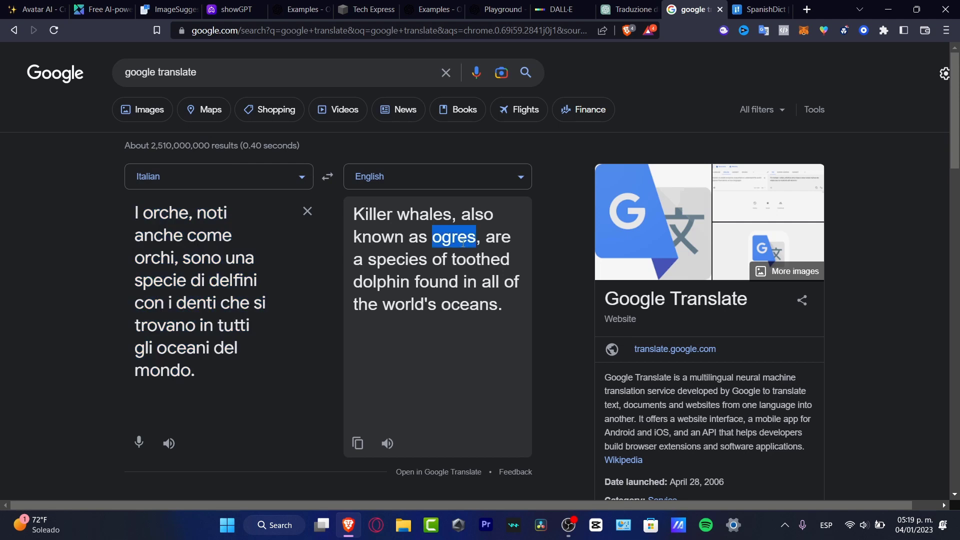
mouse_move(180, 245)
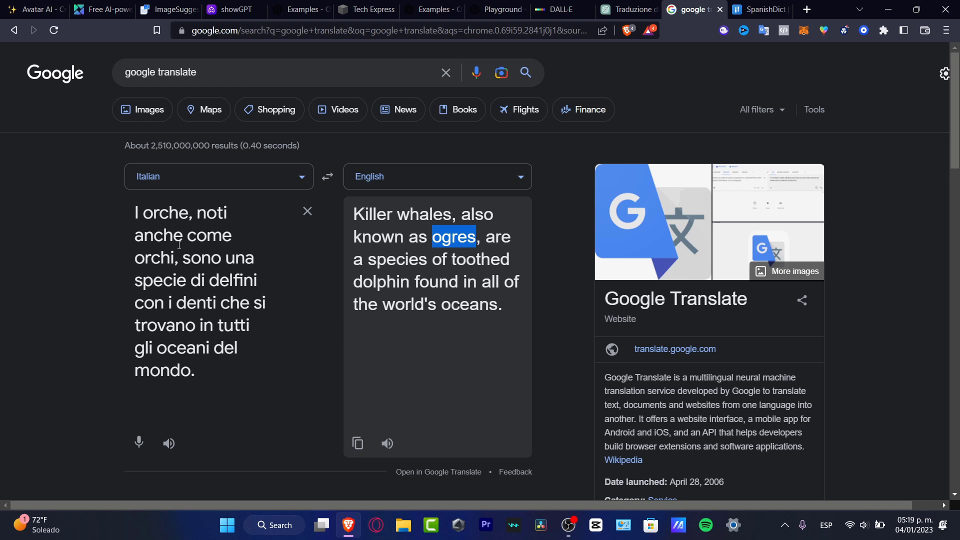
mouse_move(426, 150)
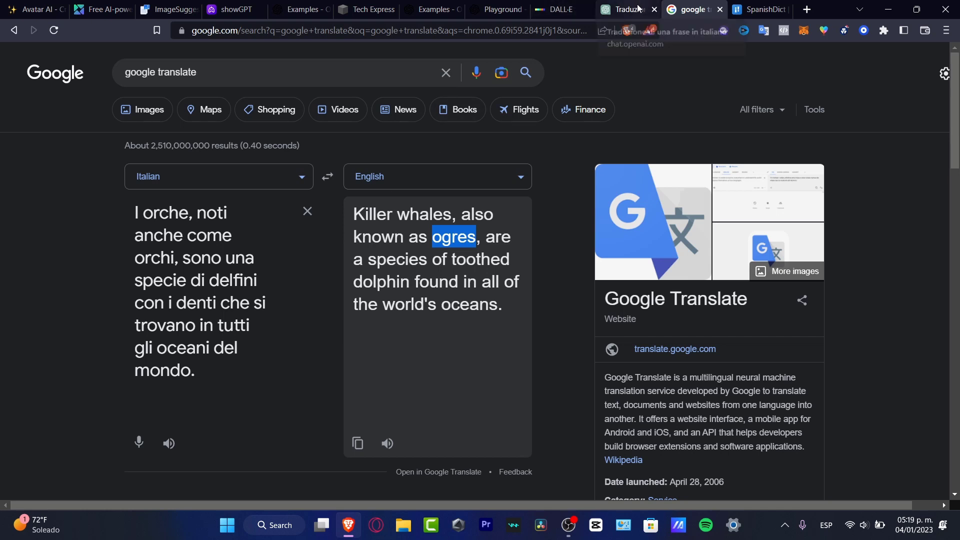
left_click(624, 9)
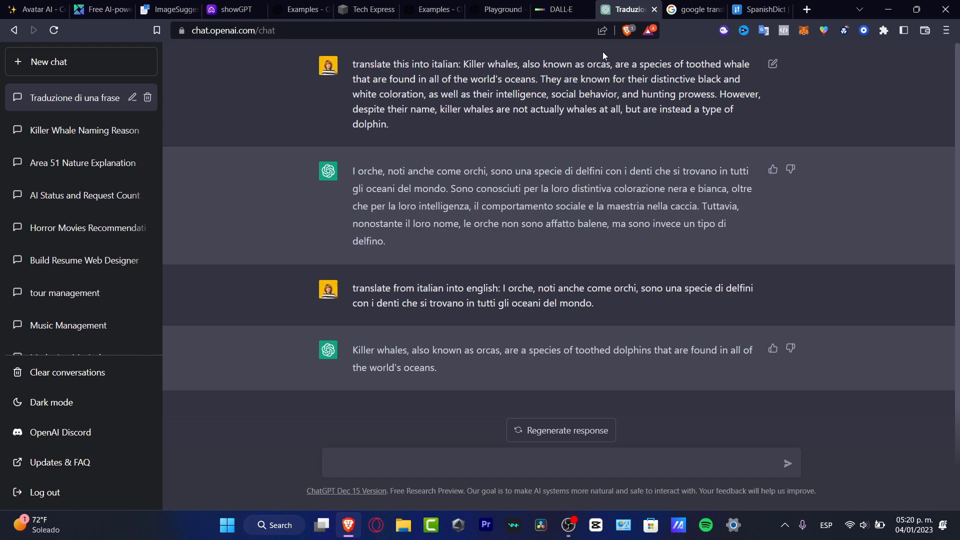
Render the English sentence into Spanish in Google Translate ('Las orcas... ogros') and return to ChatGPT.
left_click(693, 9)
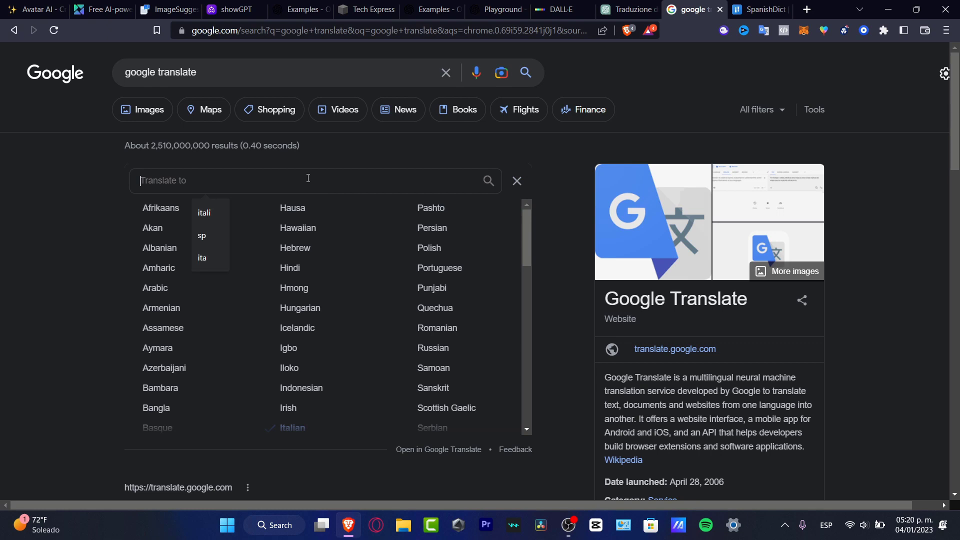
type("spani")
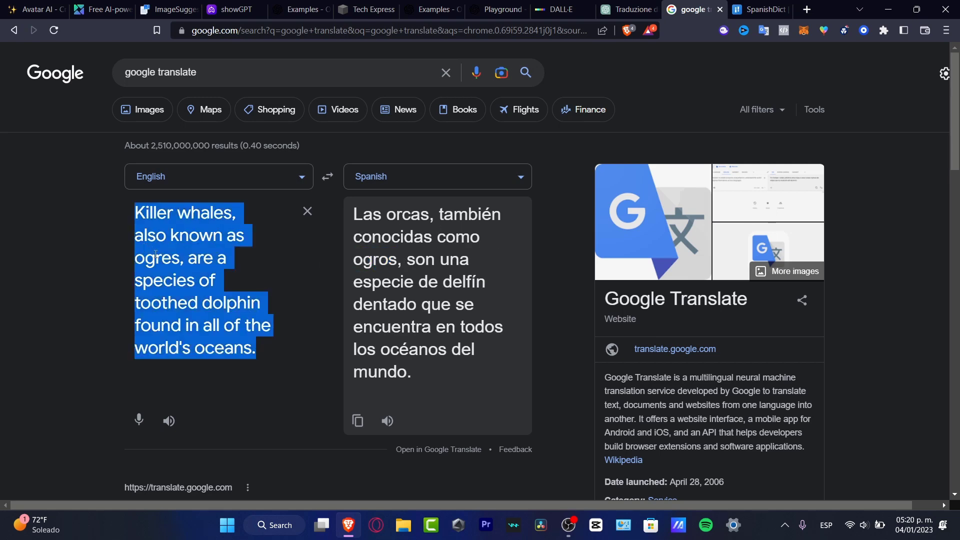
left_click(625, 9)
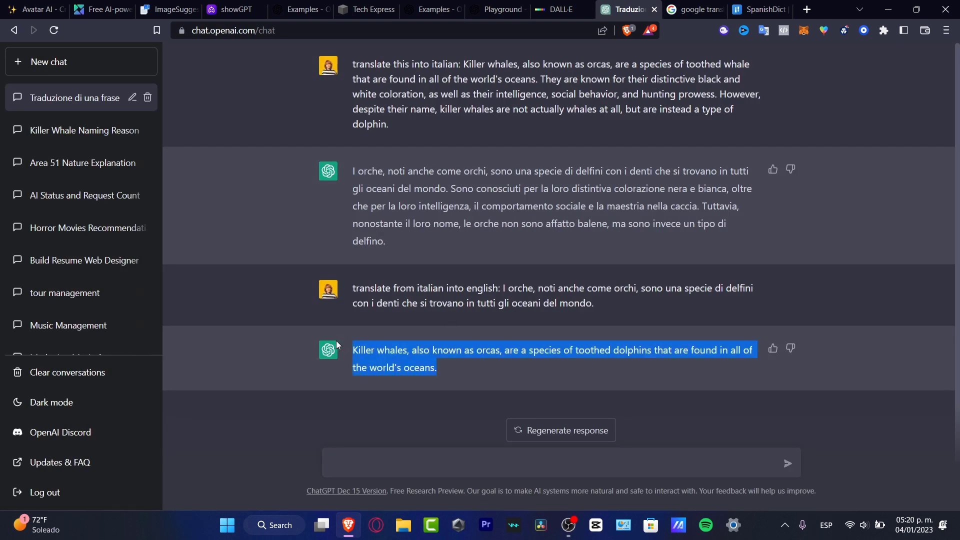
Ask ChatGPT to translate the sentence from English to Spanish, get Google's Spanish version, then open SpanishDict.
left_click(428, 462)
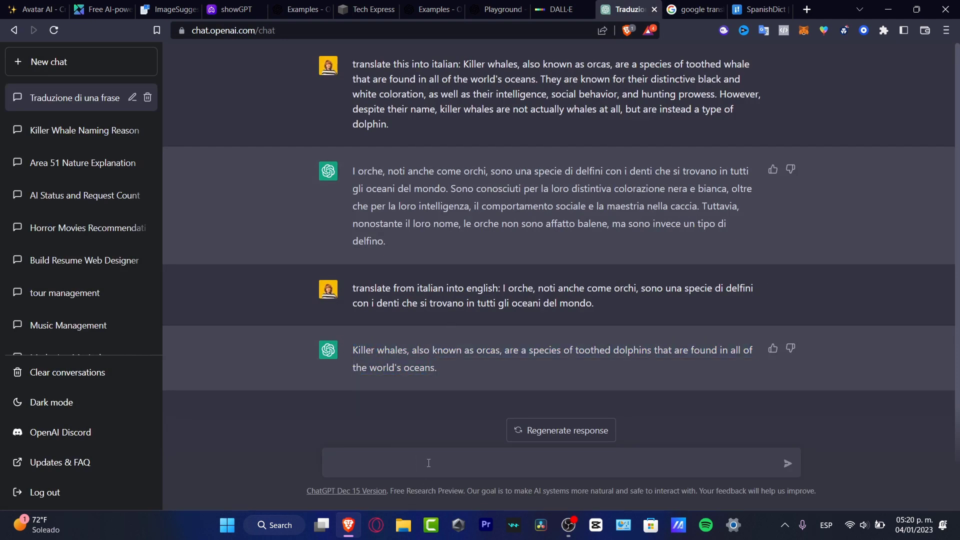
left_click(428, 462)
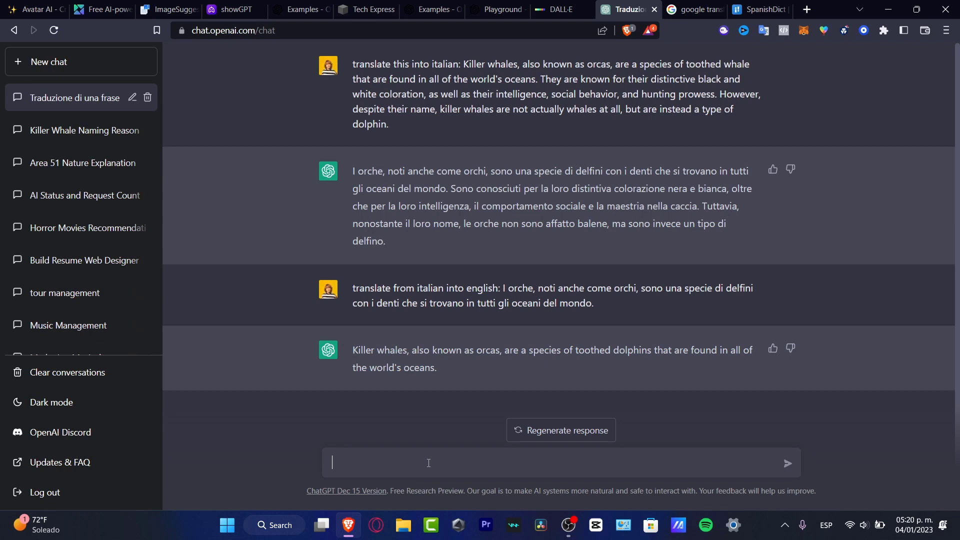
type("translate")
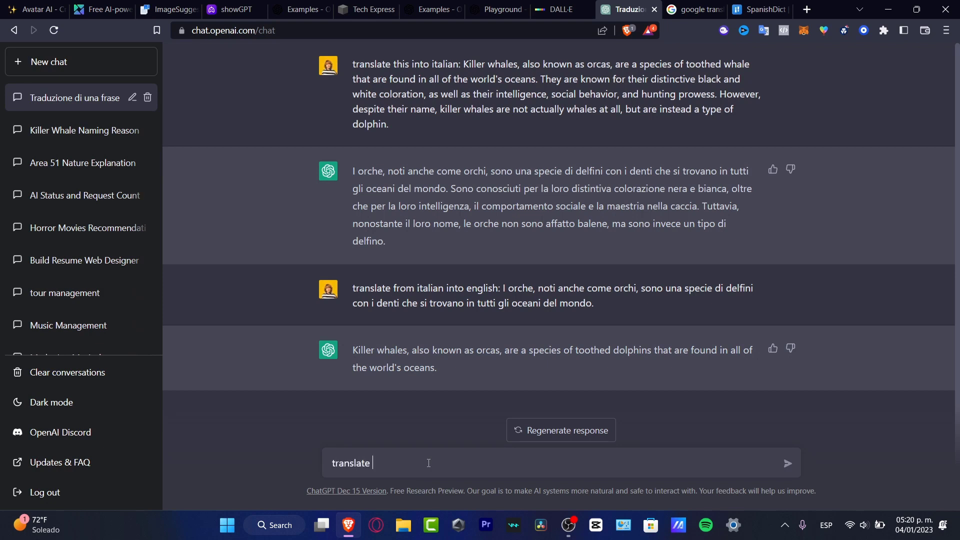
type("from english to s")
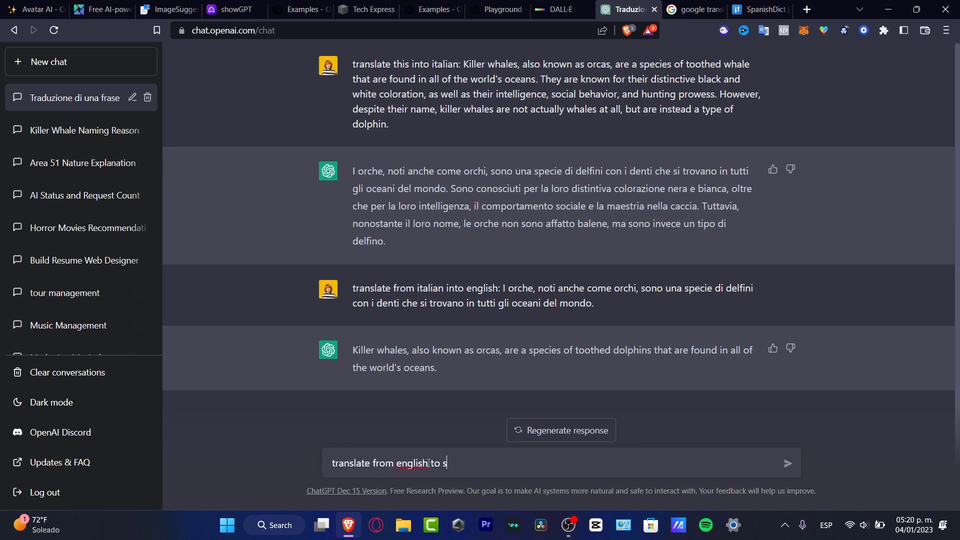
left_click(693, 9)
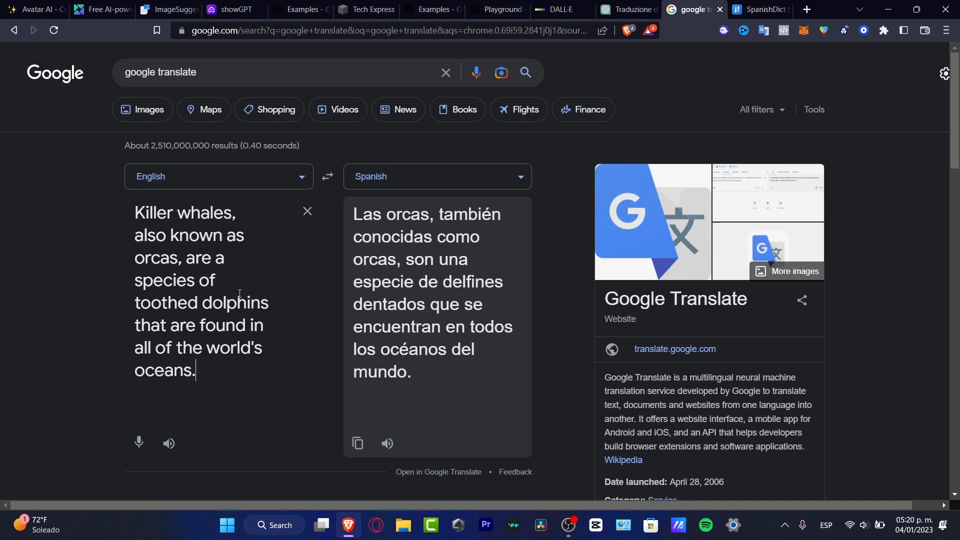
left_click(759, 9)
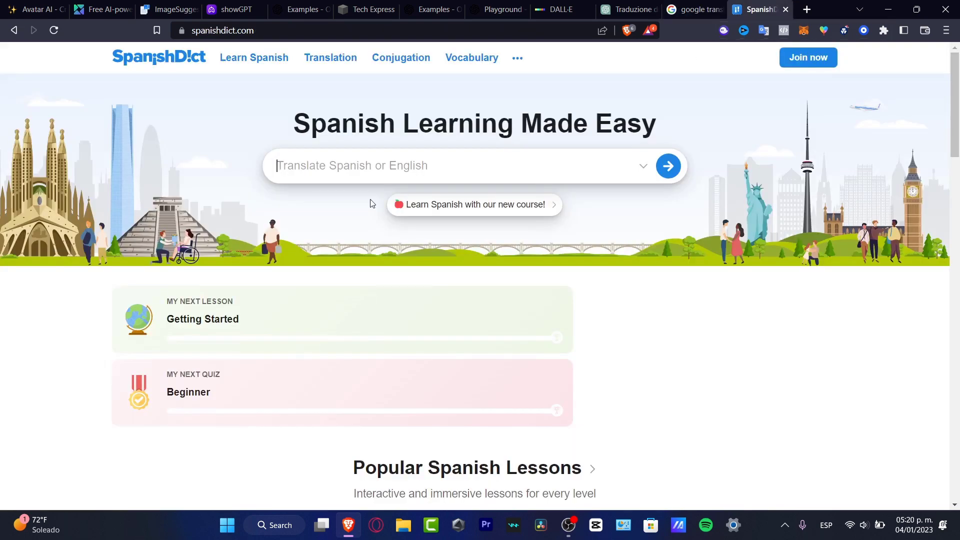
Translate the killer-whale sentence to Spanish in SpanishDict, dismiss the premium offer, and return to ChatGPT.
type("Killer whales, also known as orcas, are a species of toothed dolphins that are found in all of the world's oceans.")
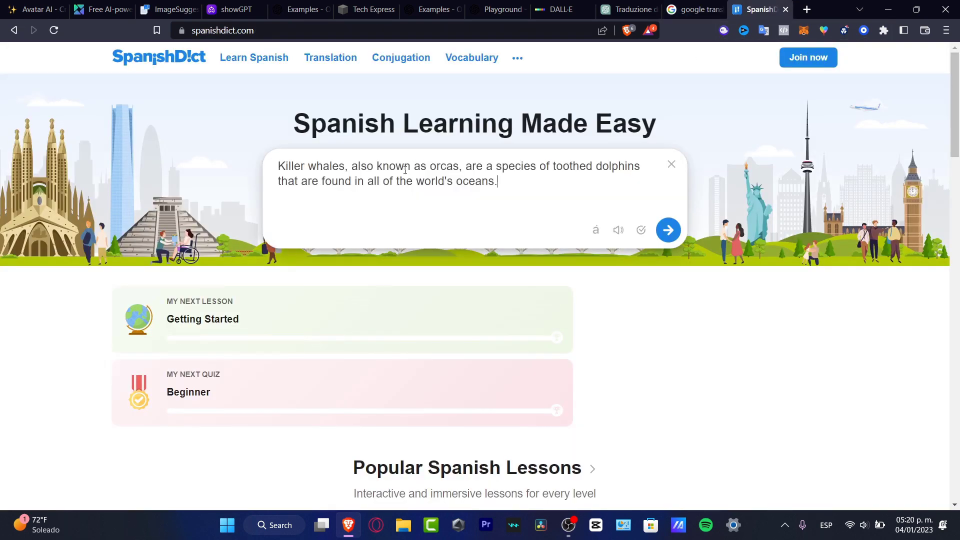
left_click(668, 229)
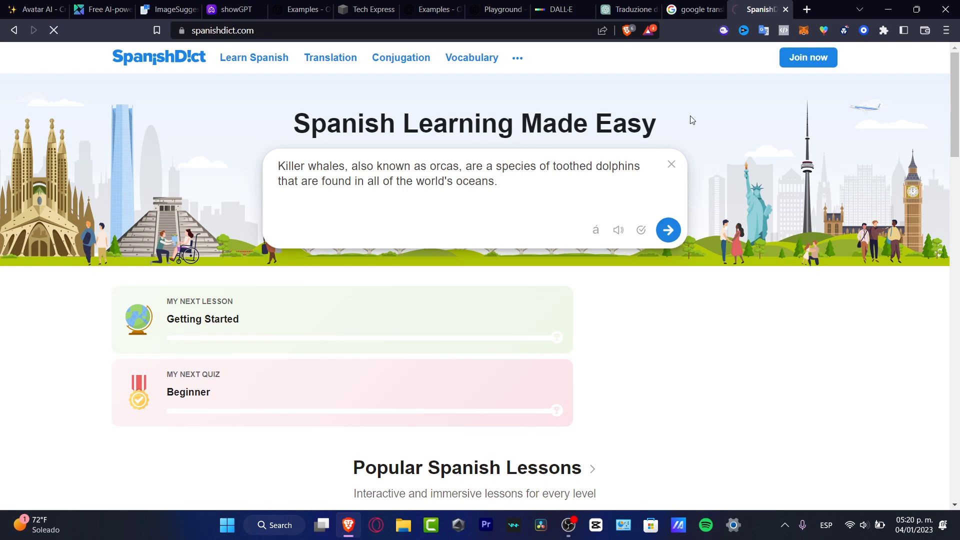
left_click(668, 229)
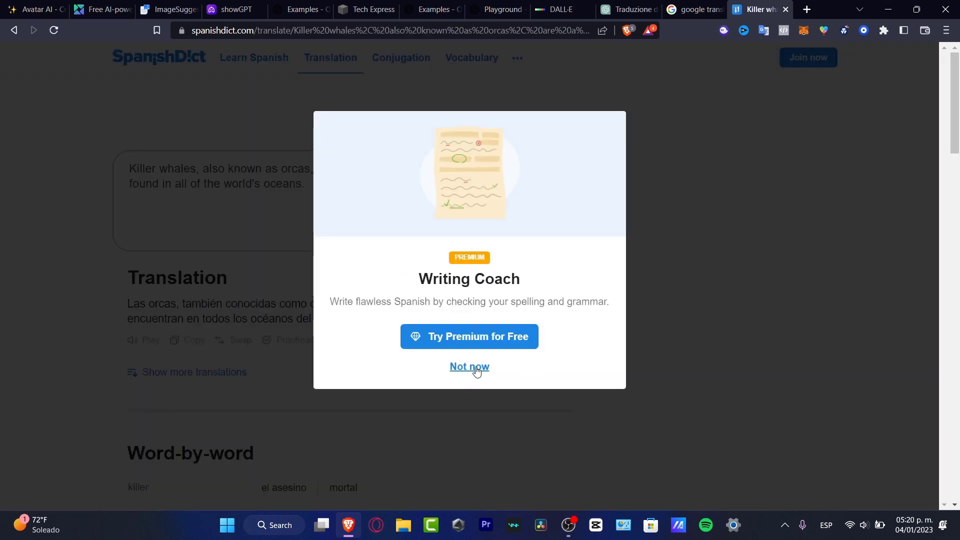
left_click(625, 9)
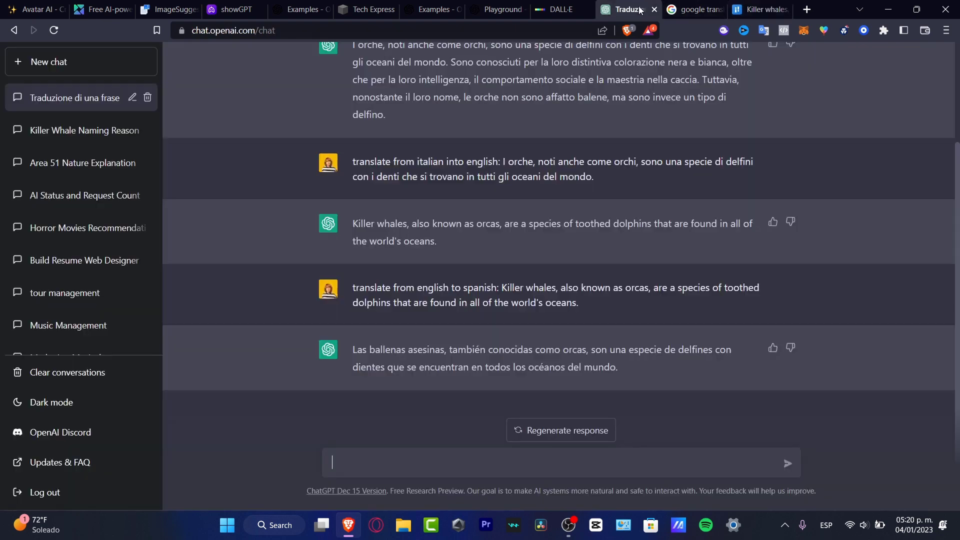
mouse_move(575, 377)
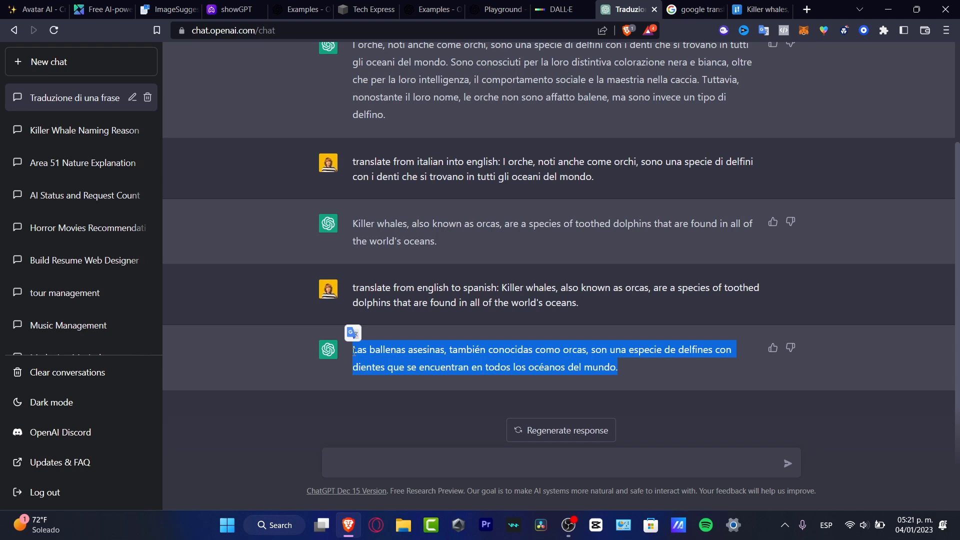
Check ChatGPT's Spanish sentence in Google, compare SpanishDict, and return to the 'Las ballenas asesinas' reply.
left_click(693, 9)
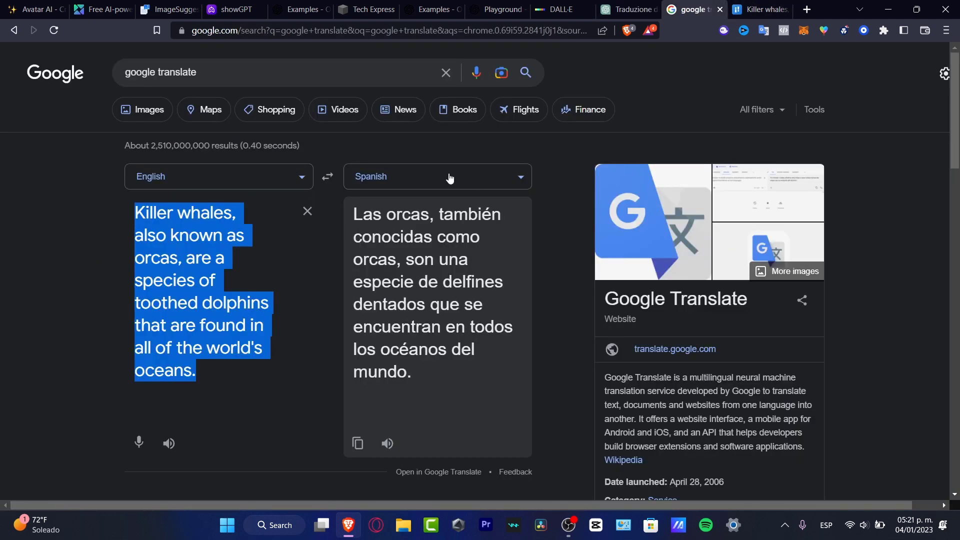
left_click(270, 72)
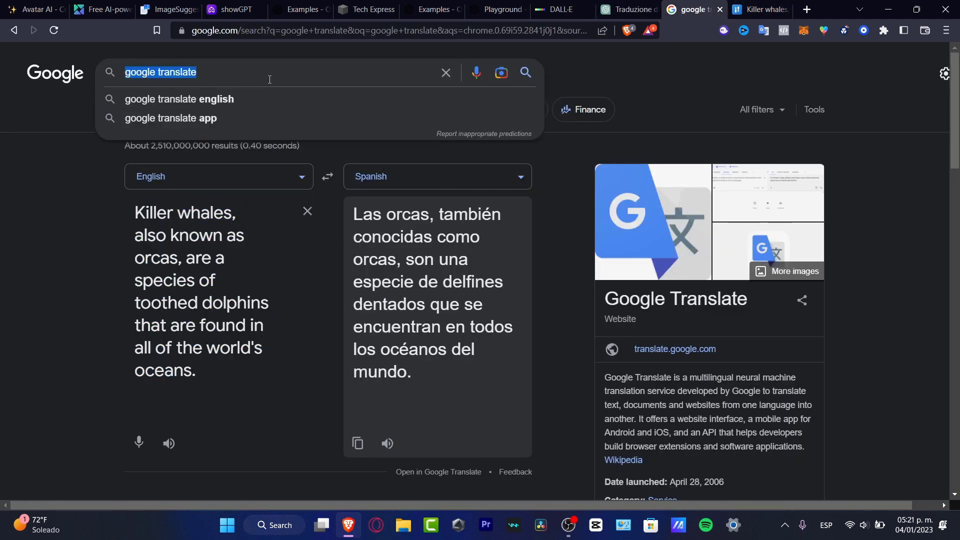
type("ines con dientes que se encuentran en todos los océanos del mundo.")
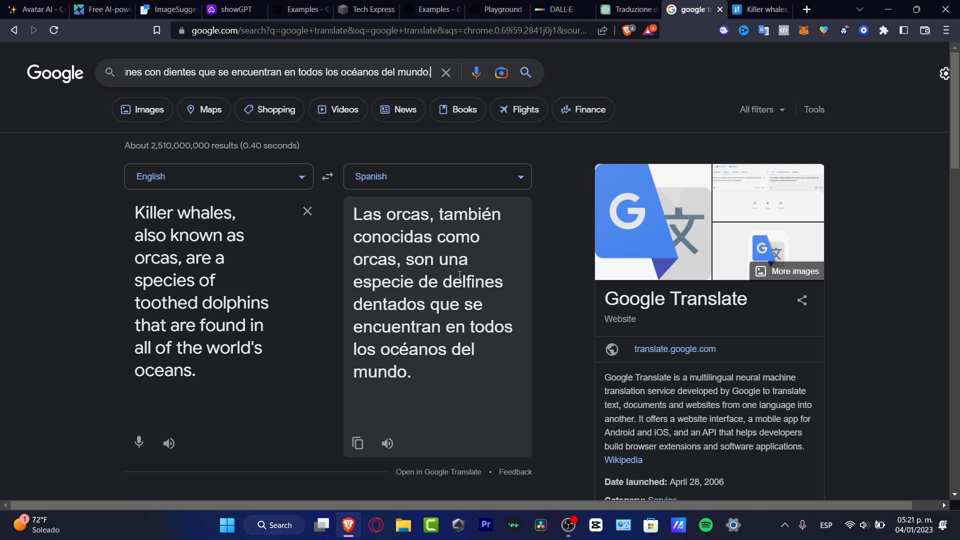
mouse_move(434, 368)
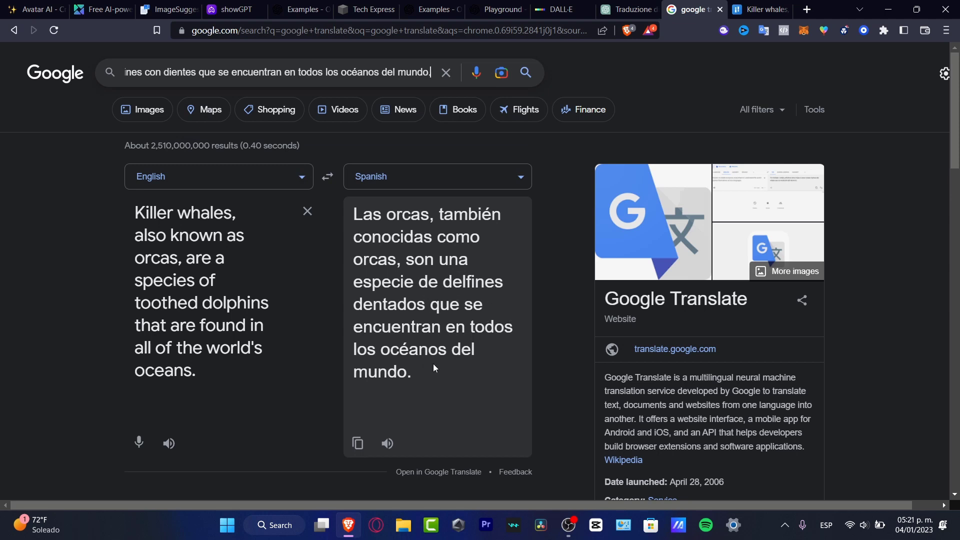
mouse_move(164, 270)
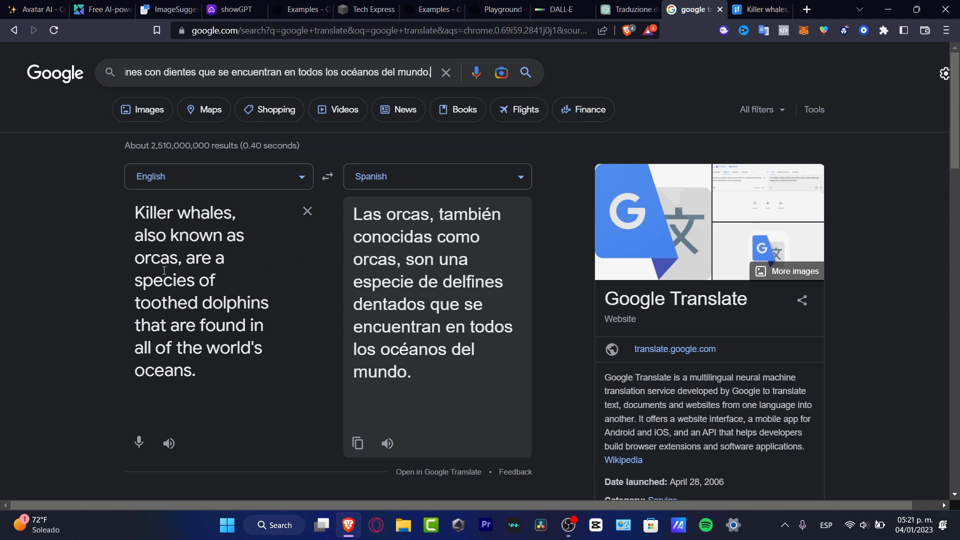
mouse_move(488, 186)
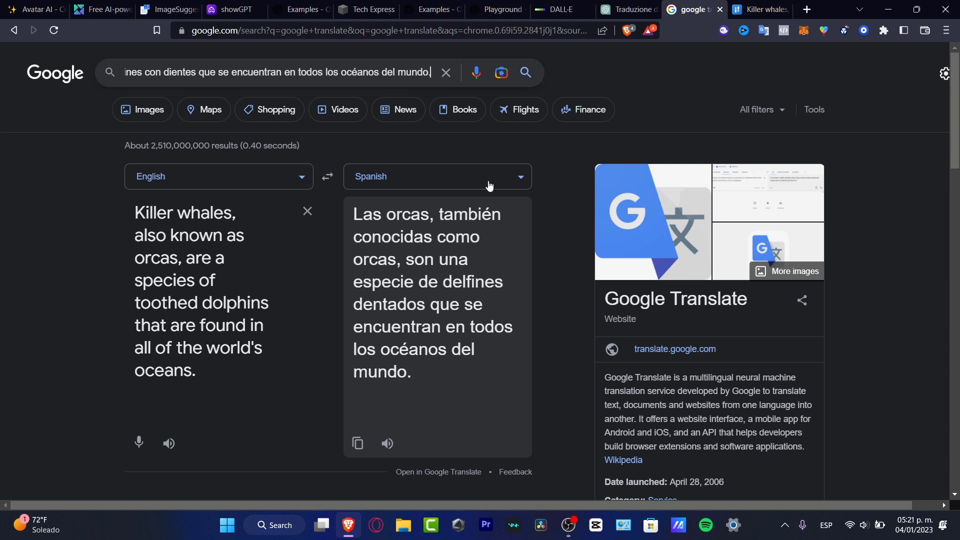
mouse_move(398, 214)
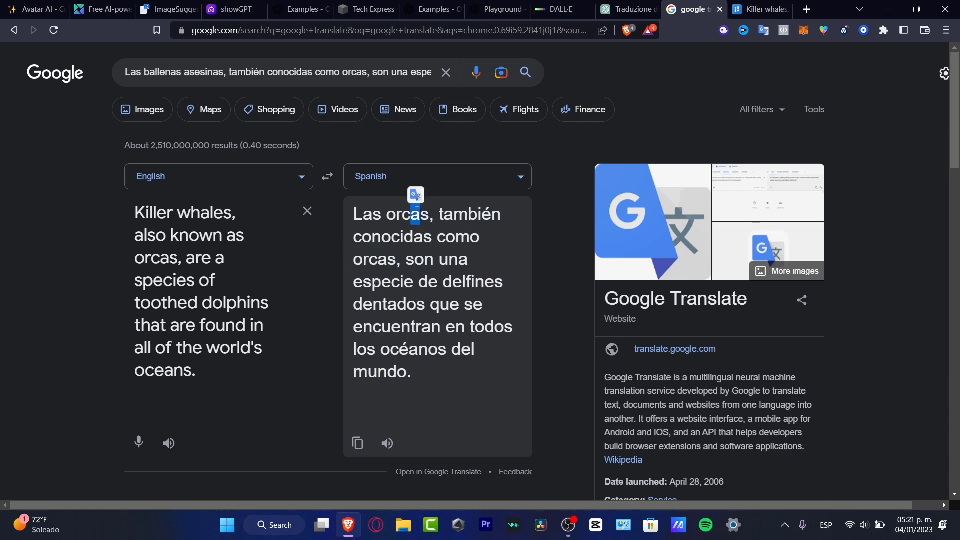
left_click(759, 9)
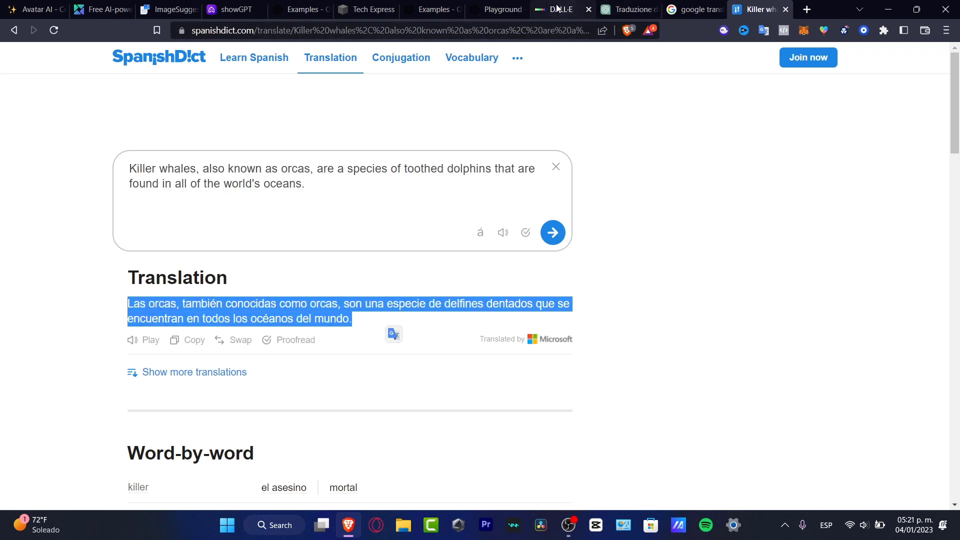
left_click(624, 9)
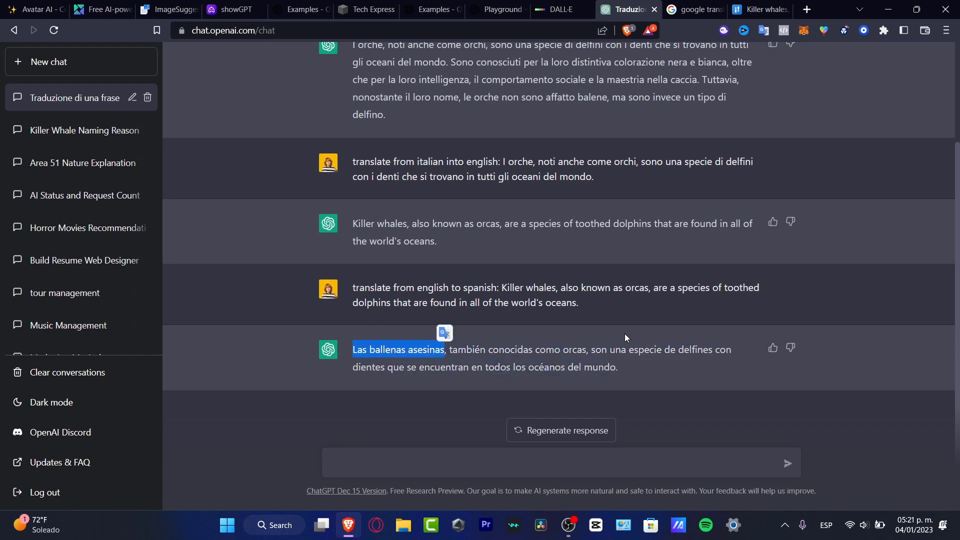
double_click(635, 287)
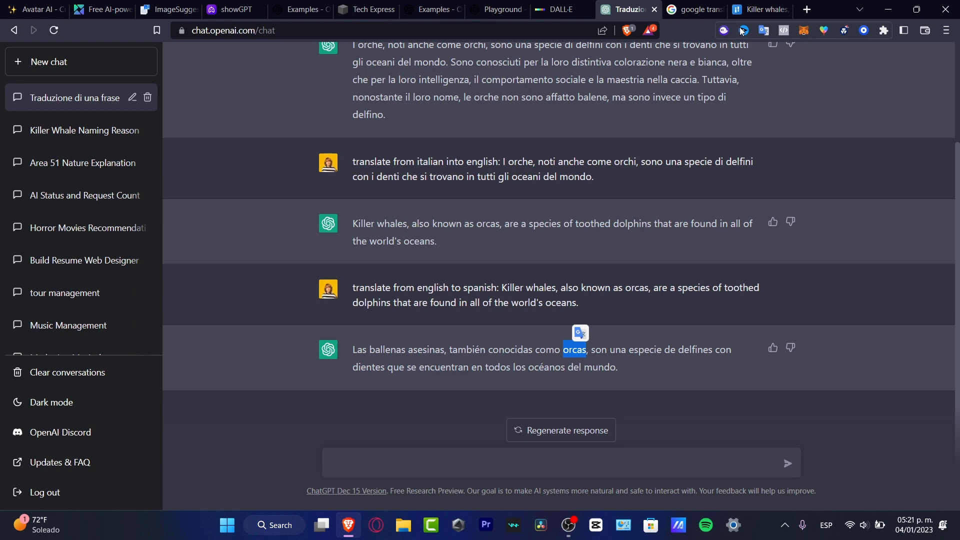
mouse_move(742, 30)
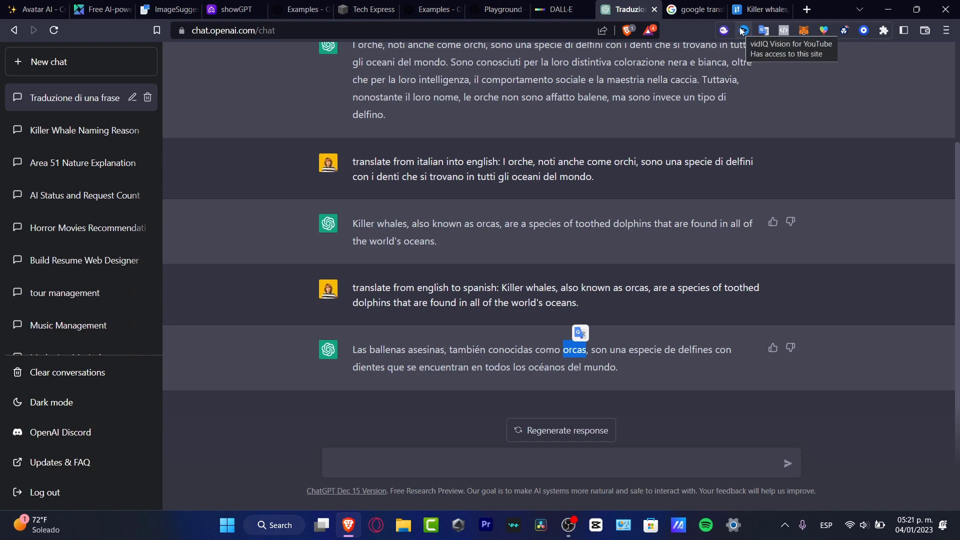
left_click(759, 9)
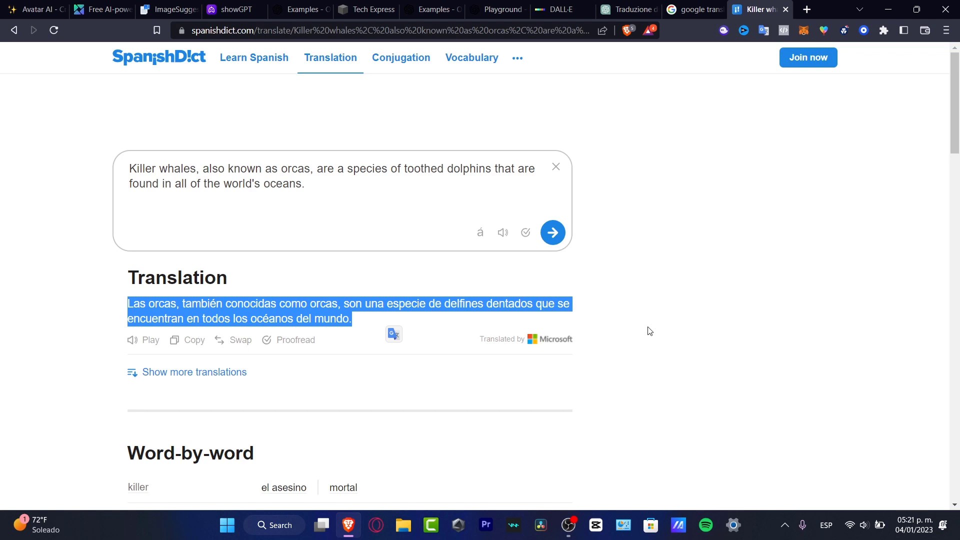
mouse_move(249, 102)
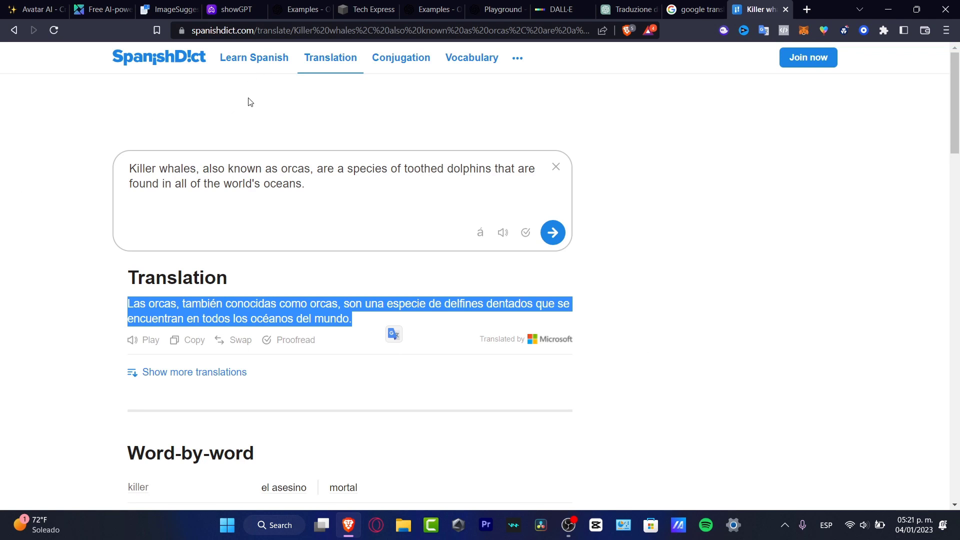
mouse_move(694, 9)
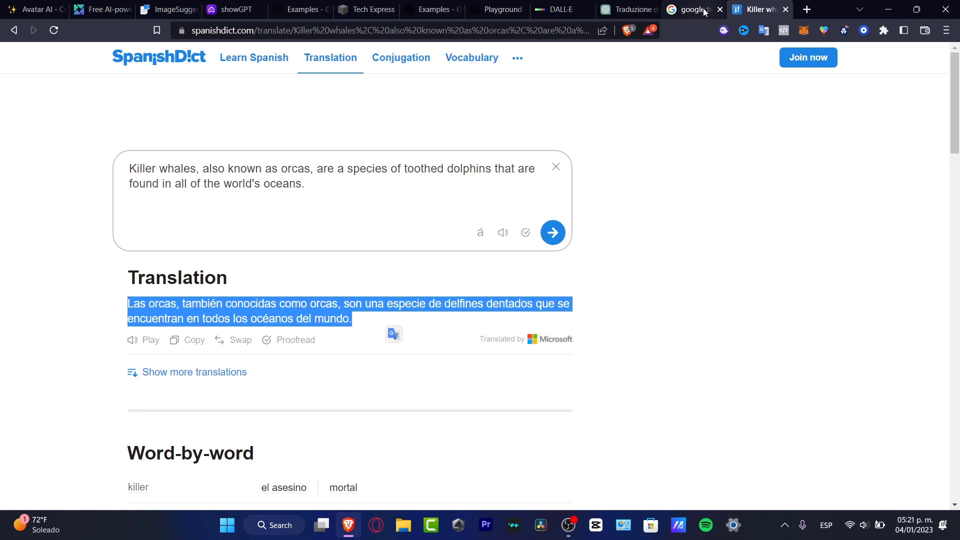
left_click(692, 9)
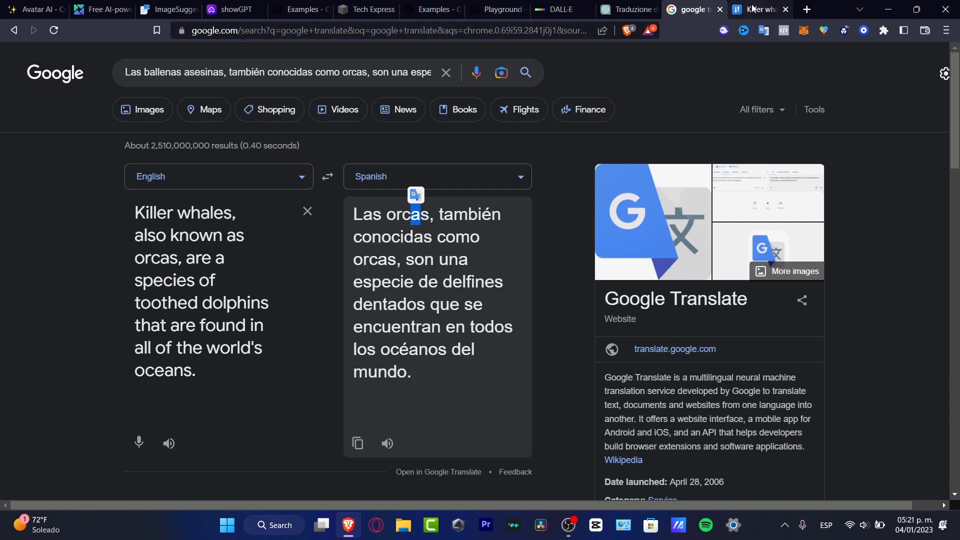
left_click(757, 9)
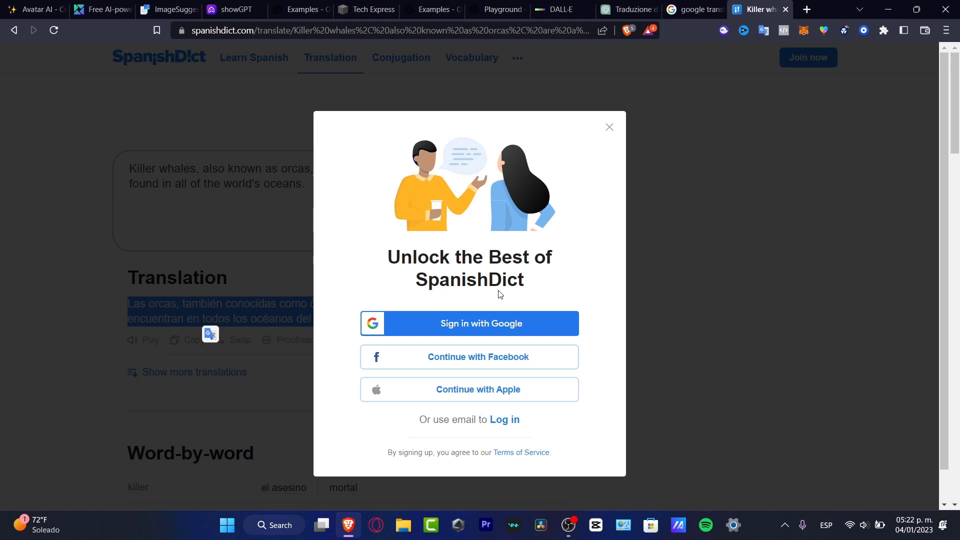
mouse_move(576, 298)
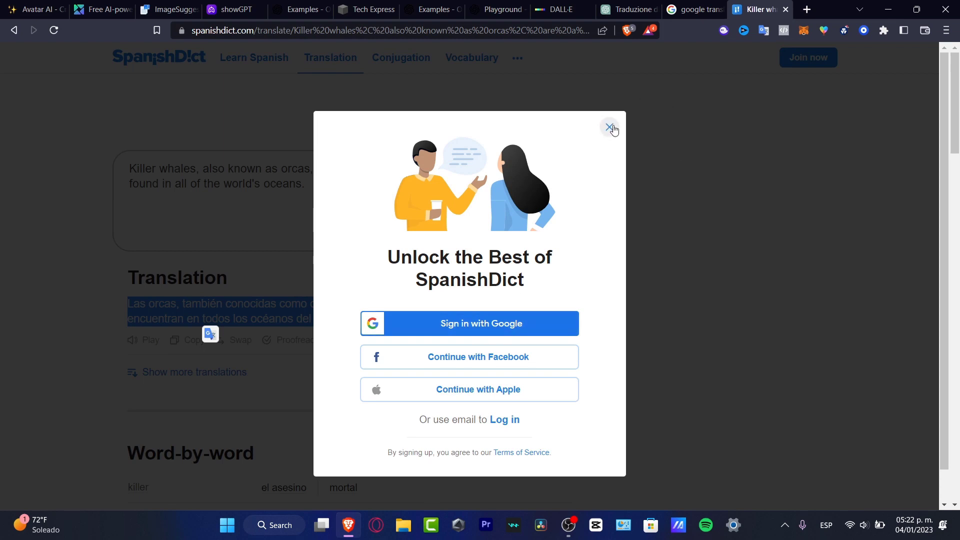
left_click(608, 128)
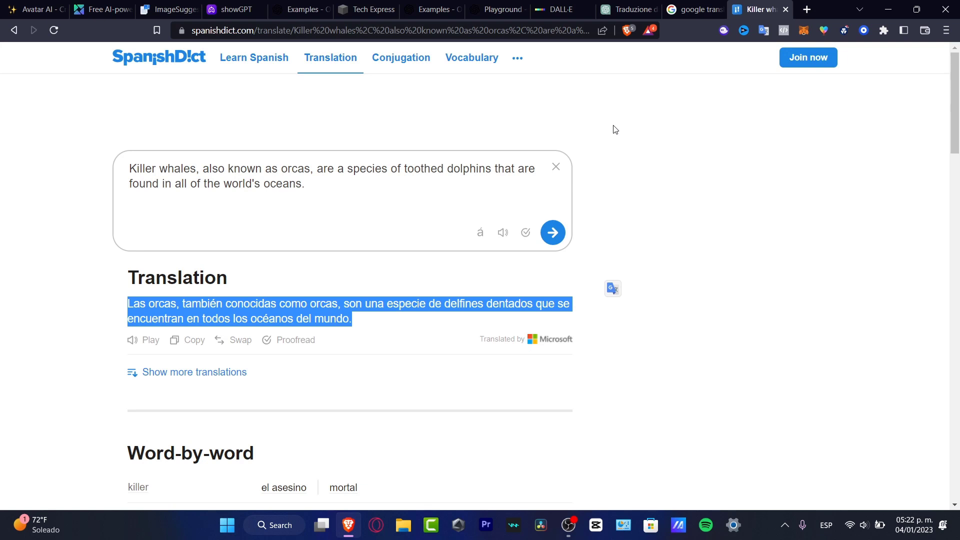
left_click(627, 9)
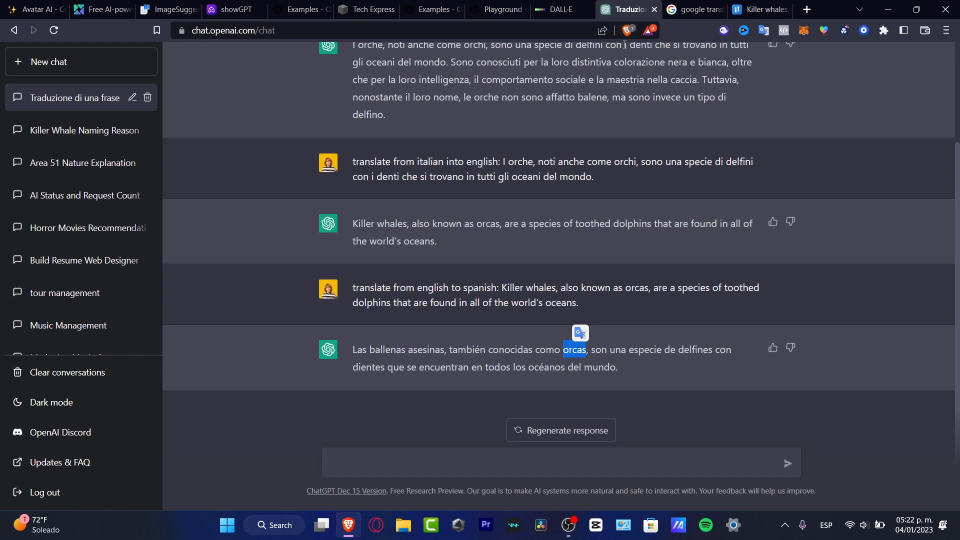
mouse_move(619, 84)
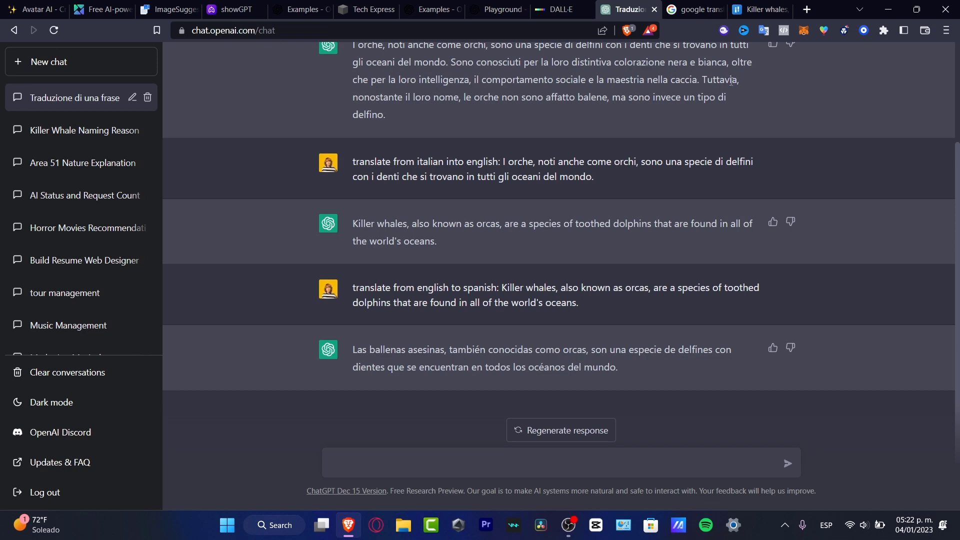
mouse_move(728, 88)
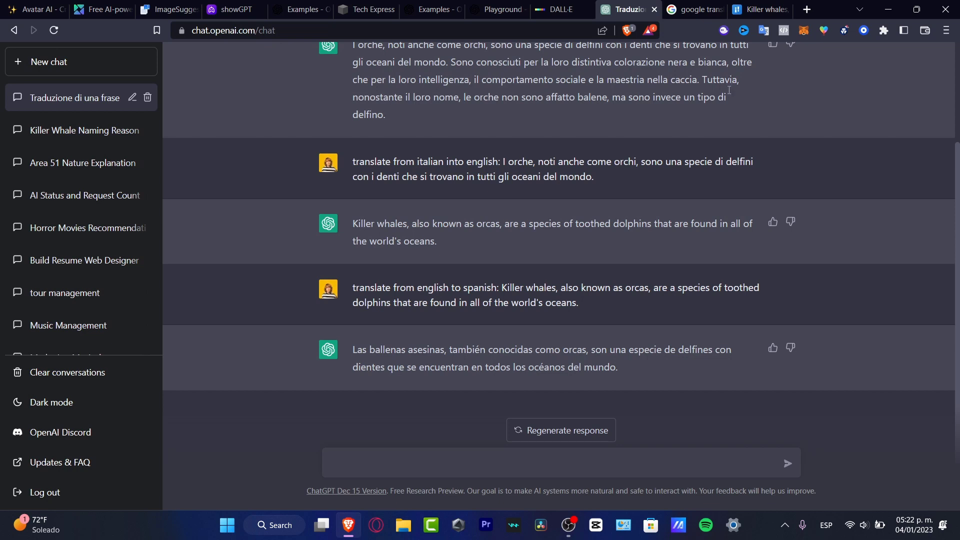
mouse_move(730, 104)
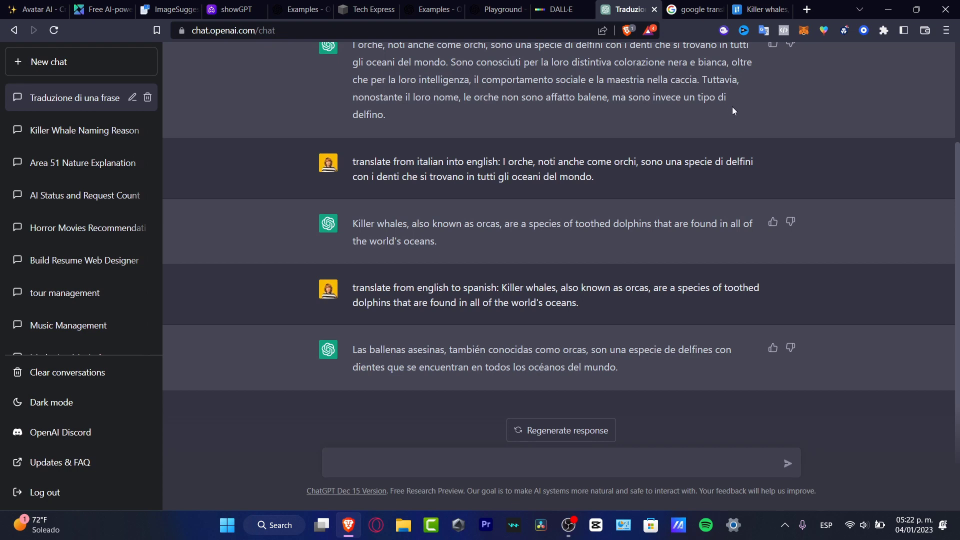
mouse_move(705, 33)
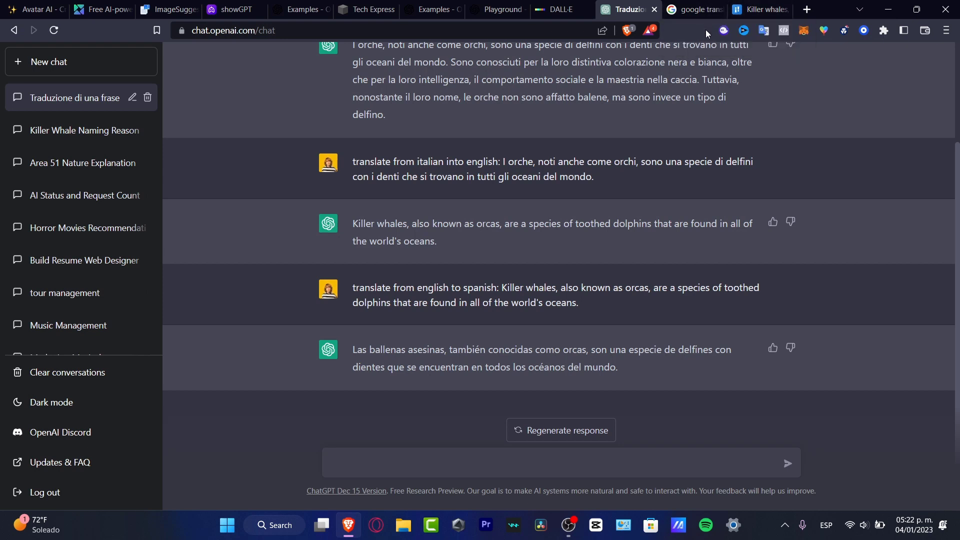
mouse_move(699, 128)
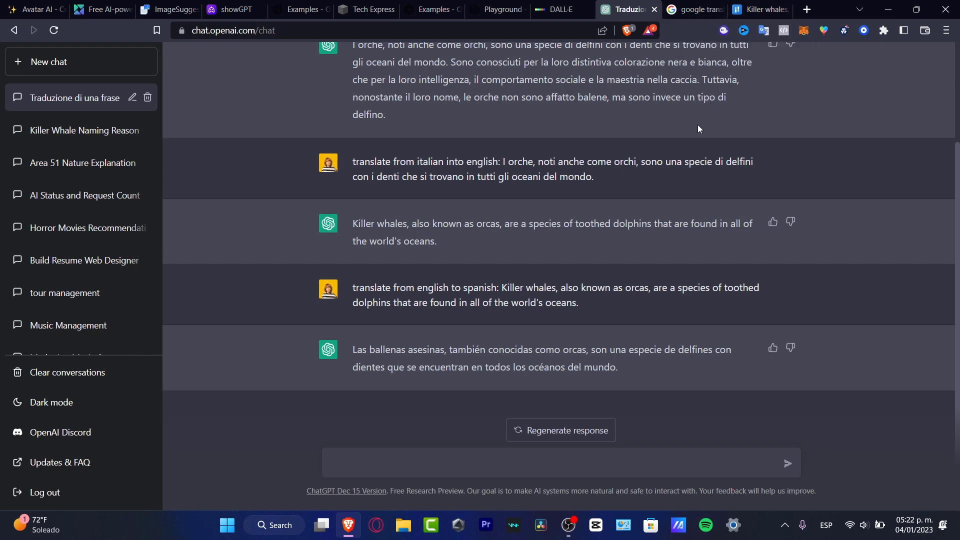
mouse_move(695, 134)
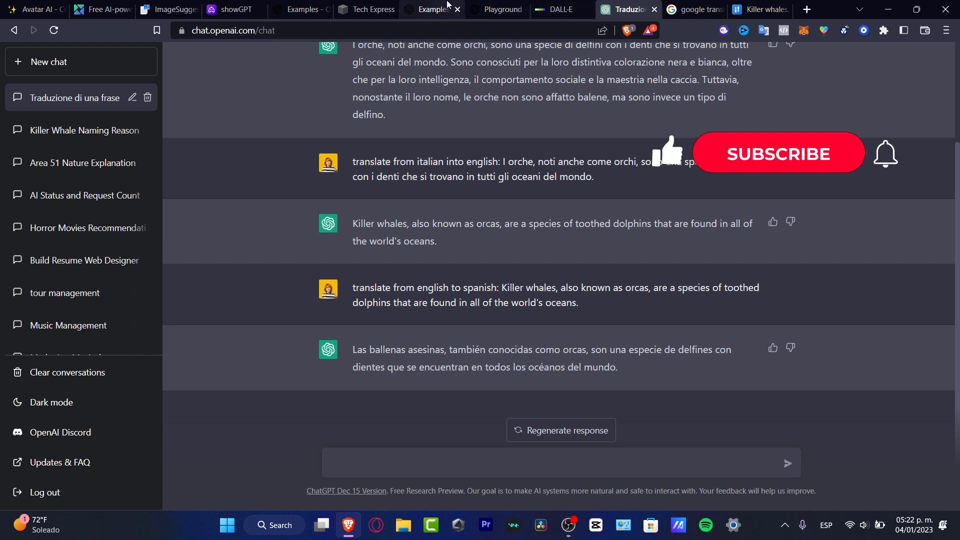
Switch to the OpenAI Examples tab listing translation examples for the 'tran' search.
left_click(428, 10)
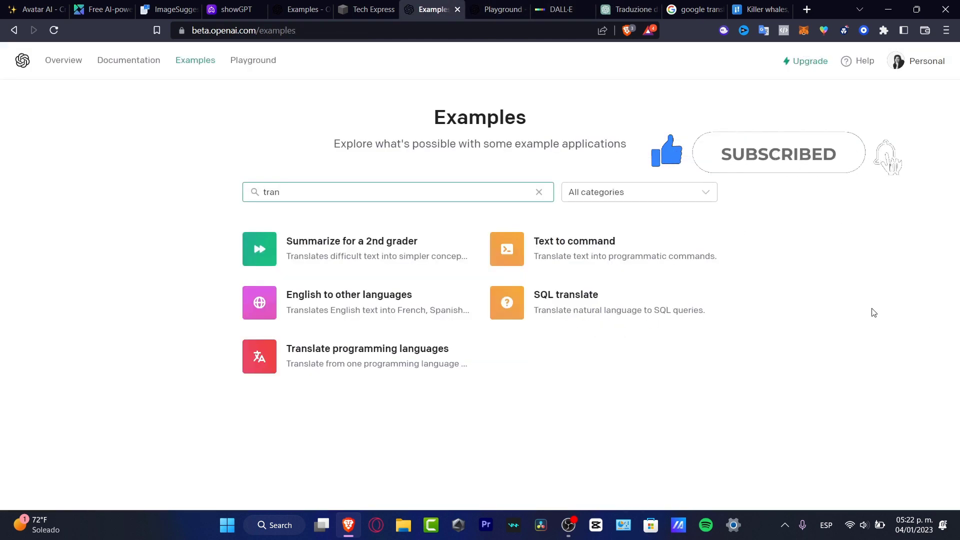